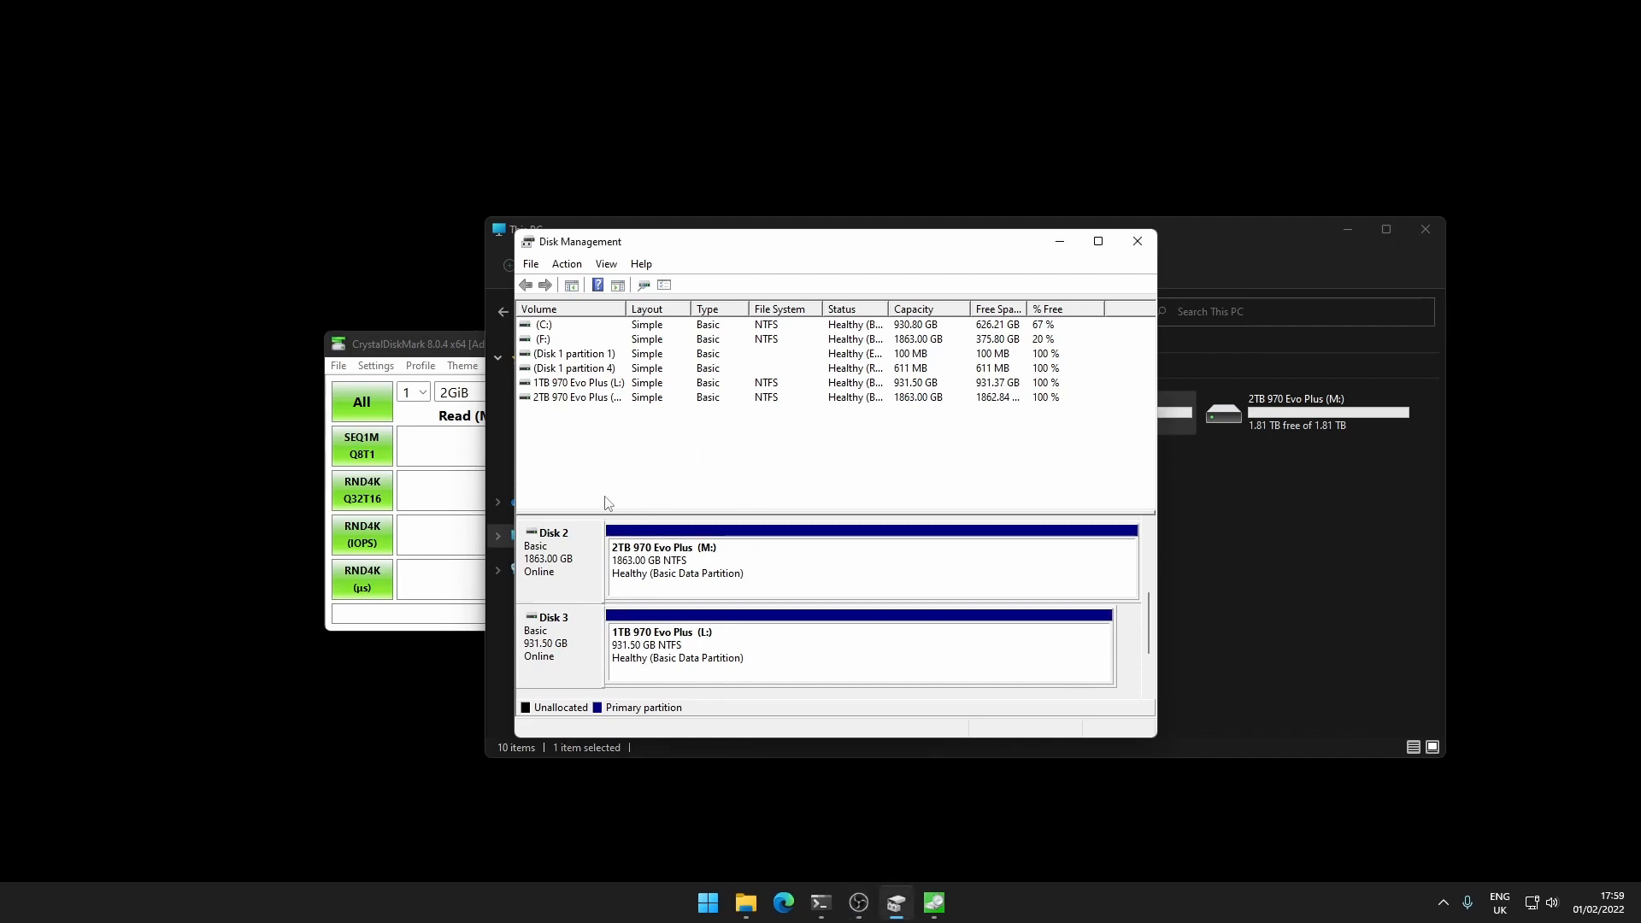
pyautogui.moveTo(560, 556)
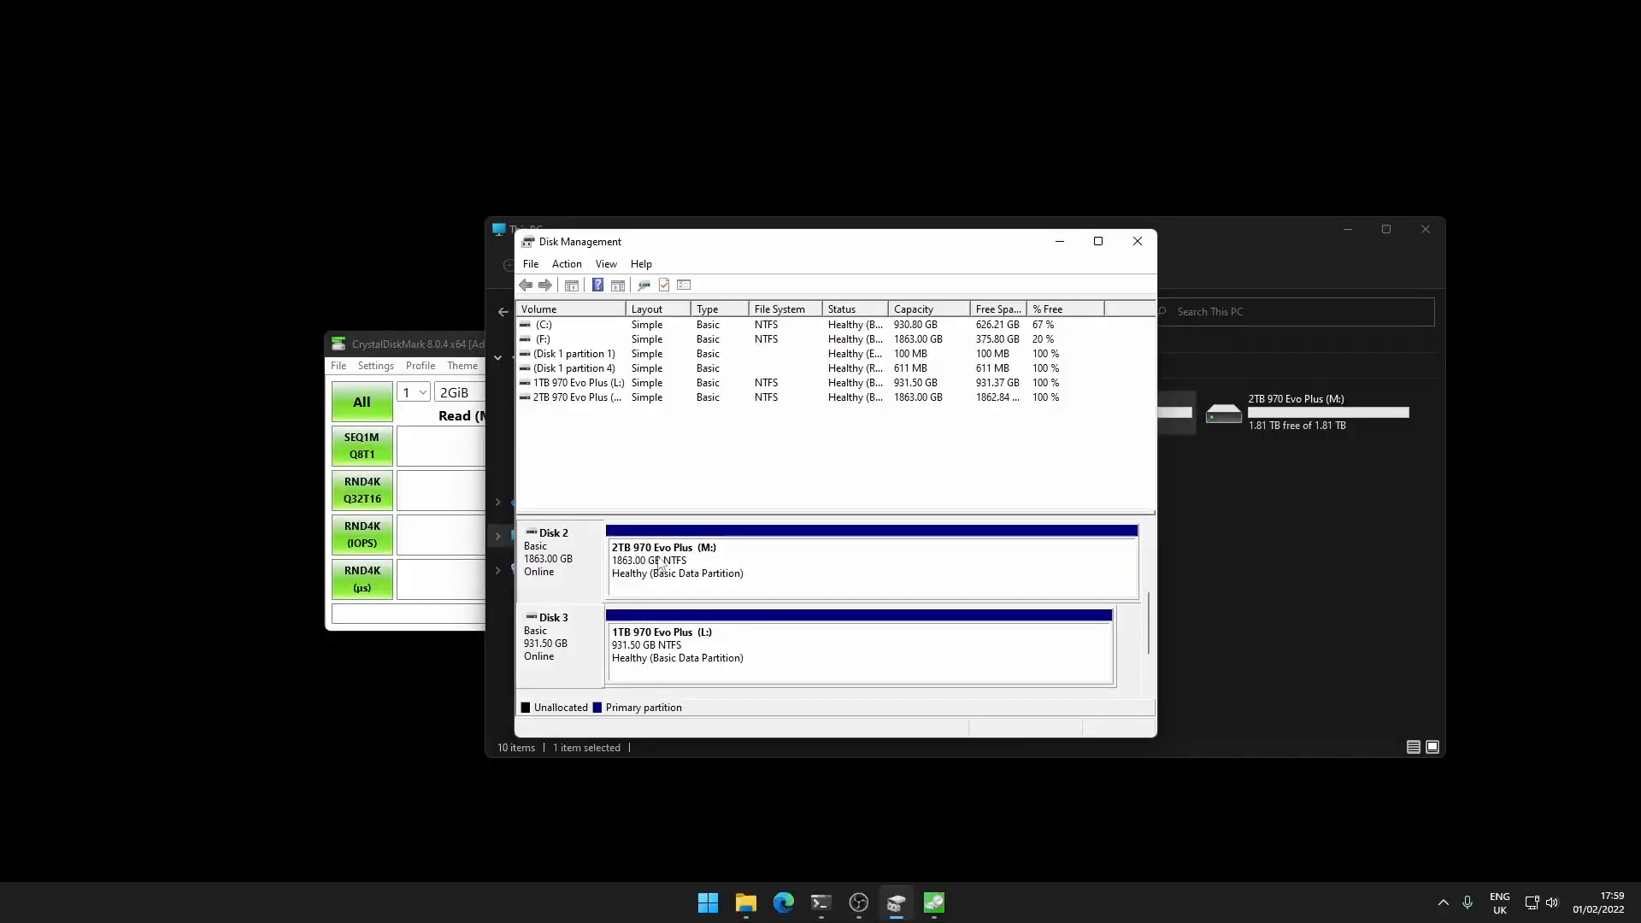
pyautogui.moveTo(687, 561)
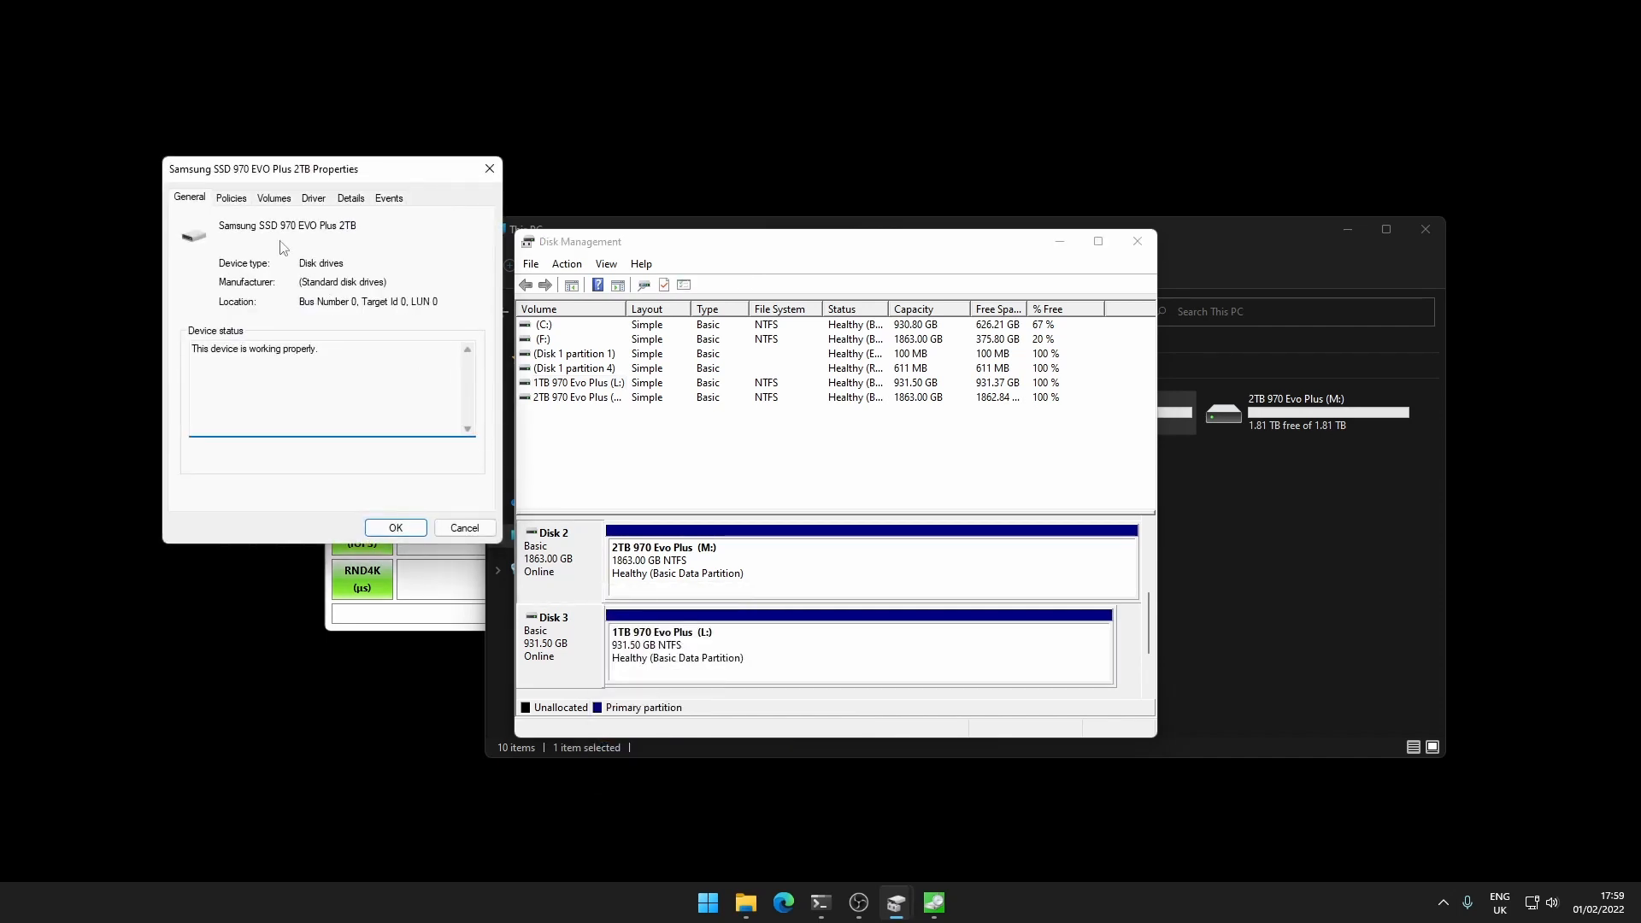
pyautogui.moveTo(344, 241)
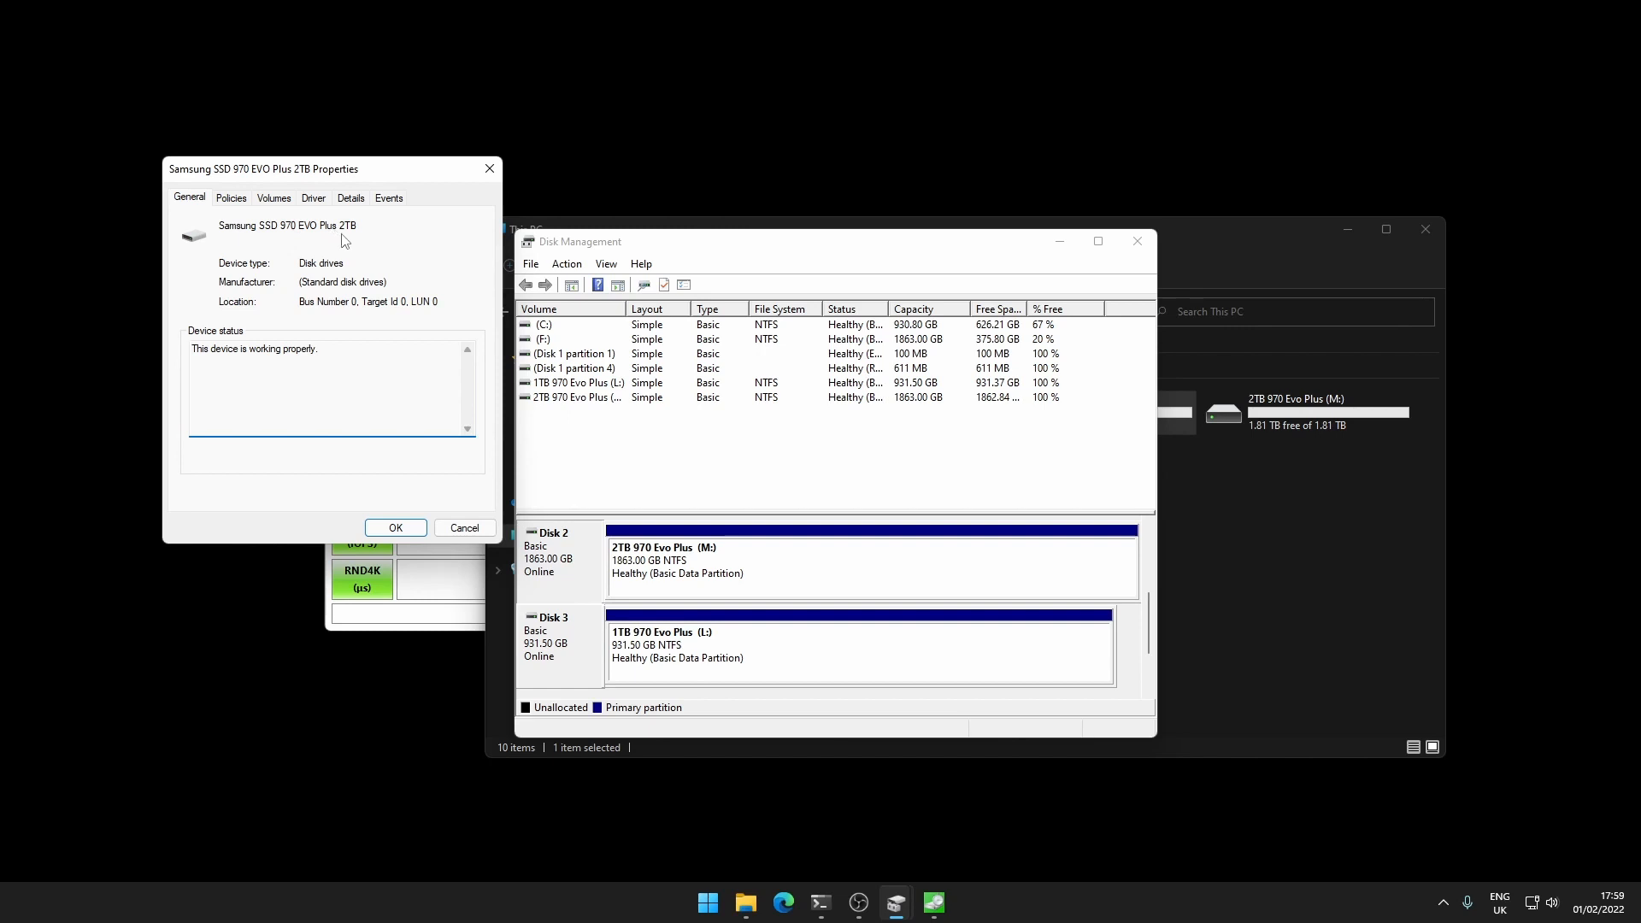
# Check the 1TB disk's Properties report it working properly and dismiss the dialog
pyautogui.rightClick(549, 628)
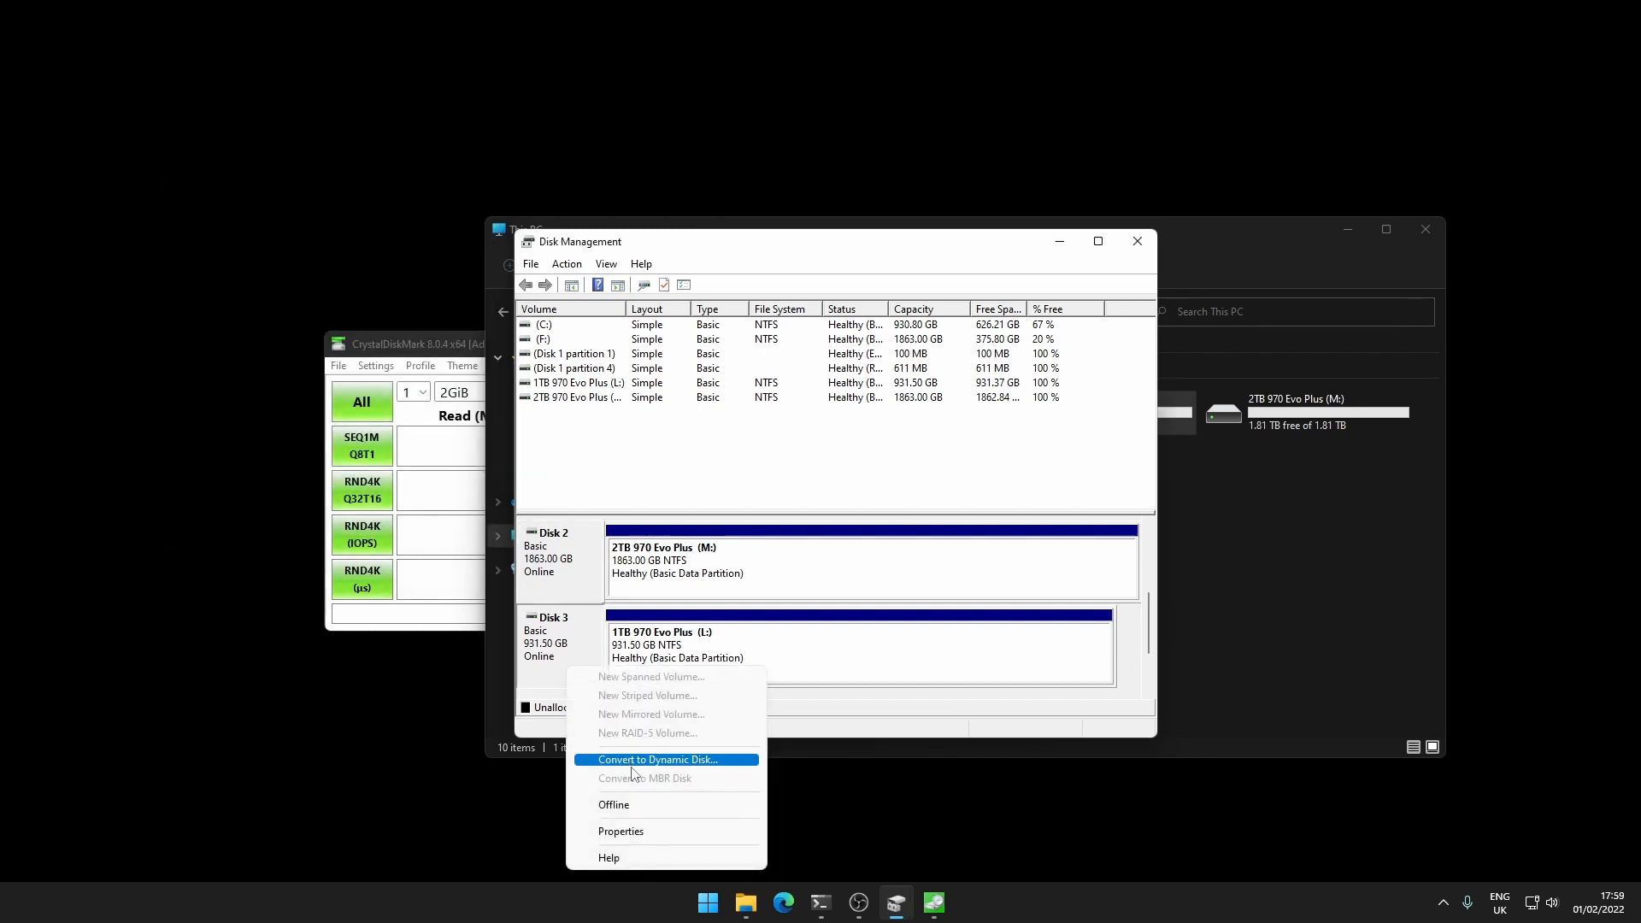
pyautogui.click(620, 831)
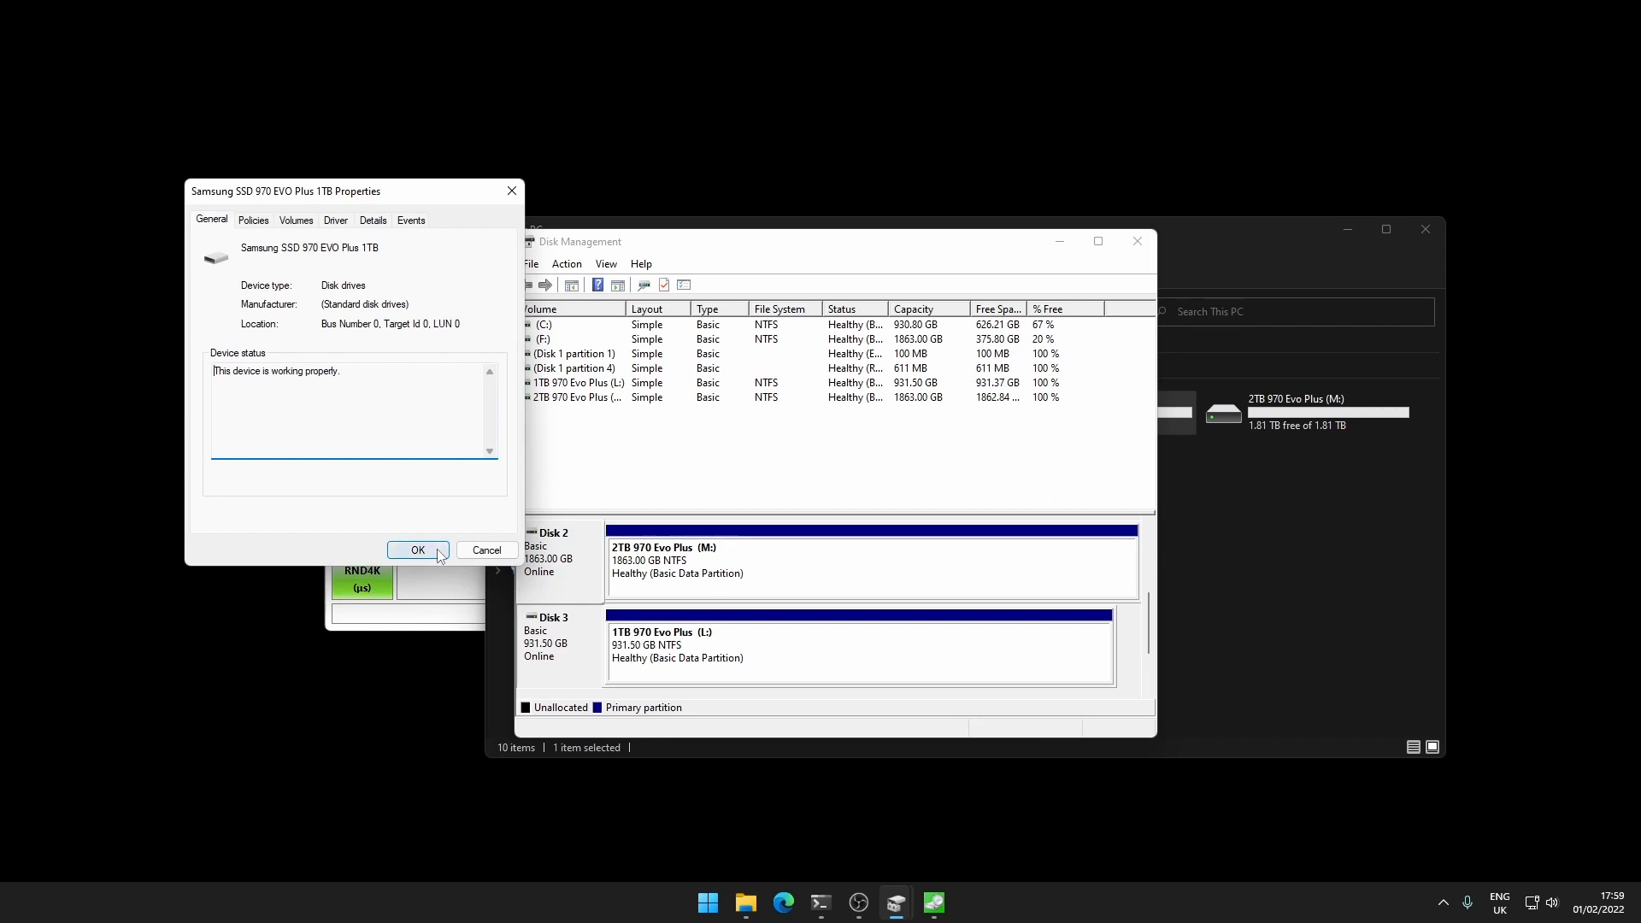
pyautogui.click(417, 548)
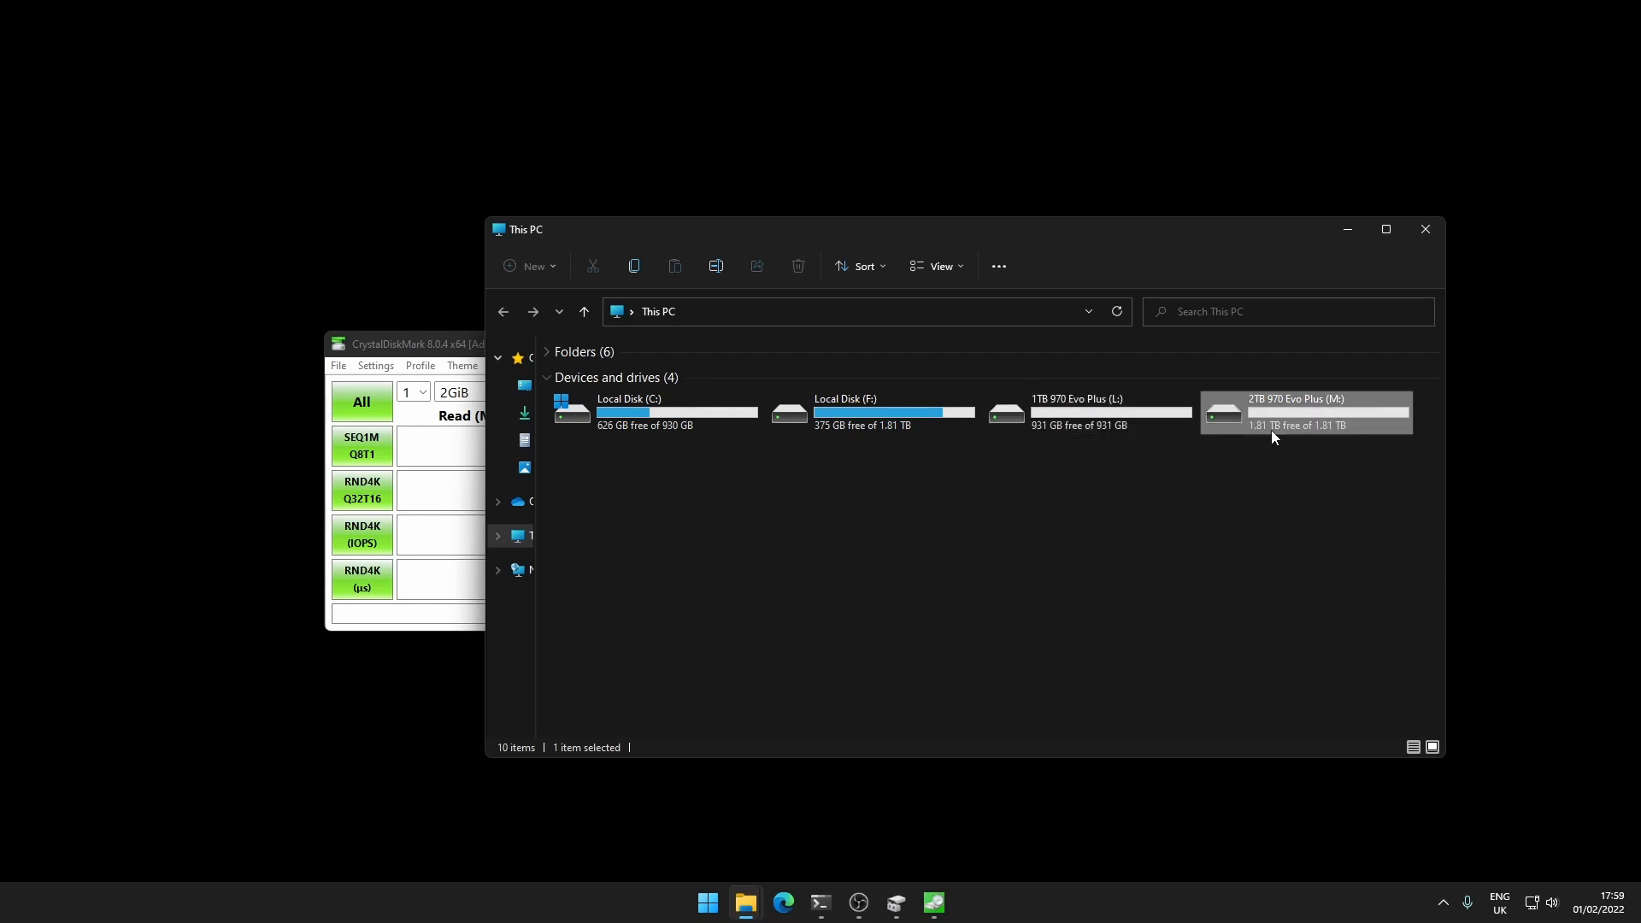
# Confirm both CrystalDiskMark windows use the NVMe SSD profile without changing settings
pyautogui.click(1088, 412)
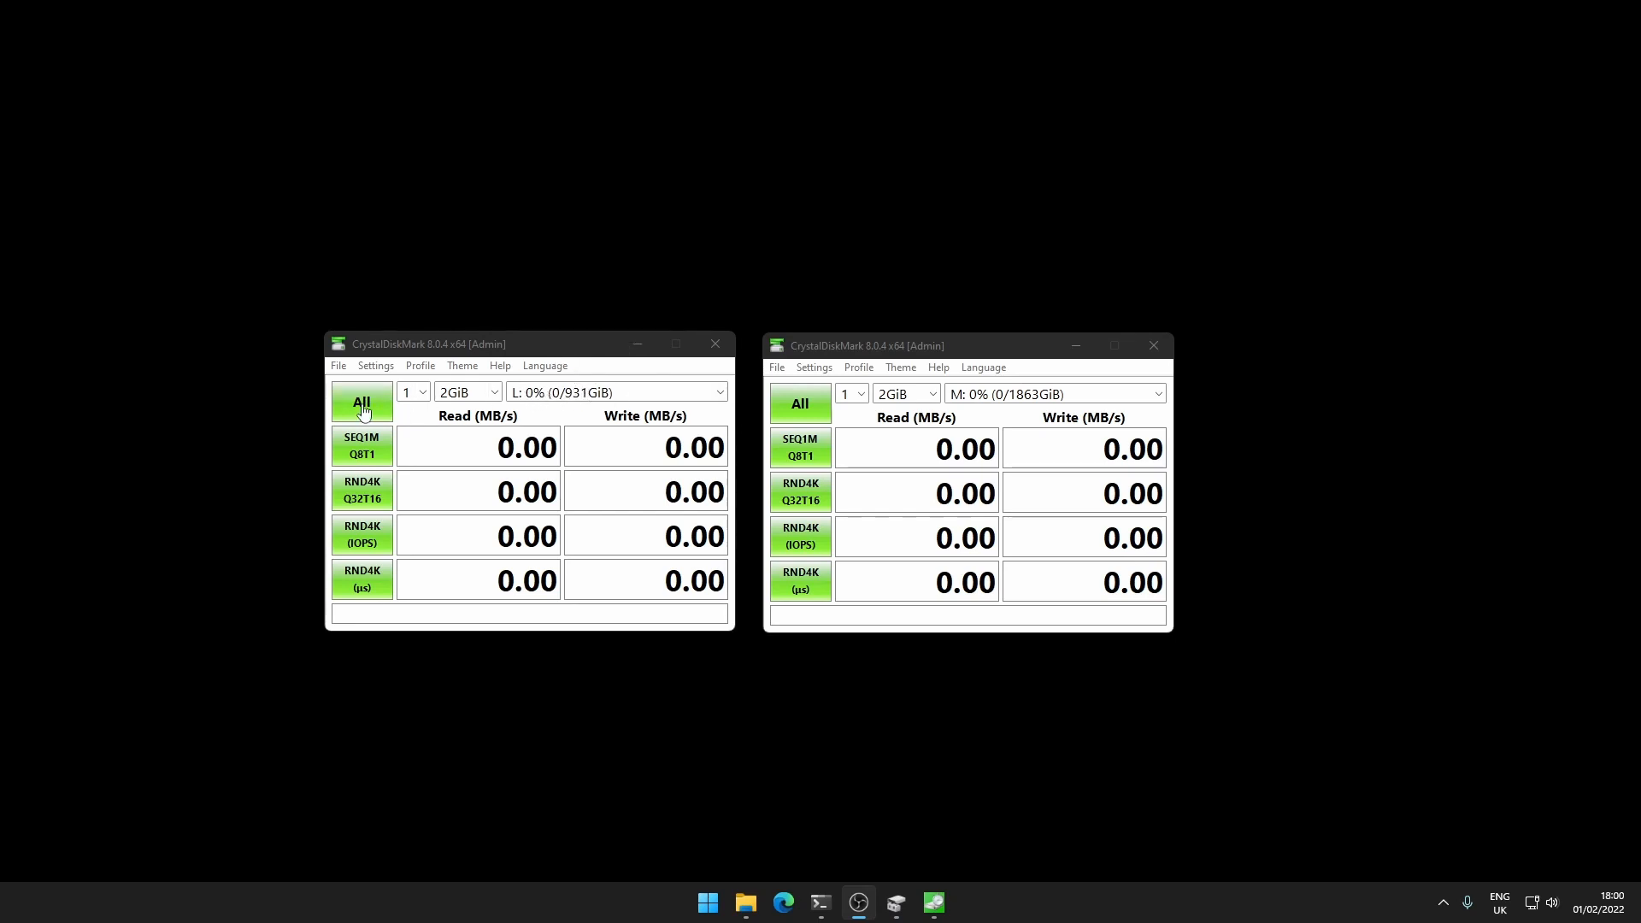
pyautogui.moveTo(465, 393)
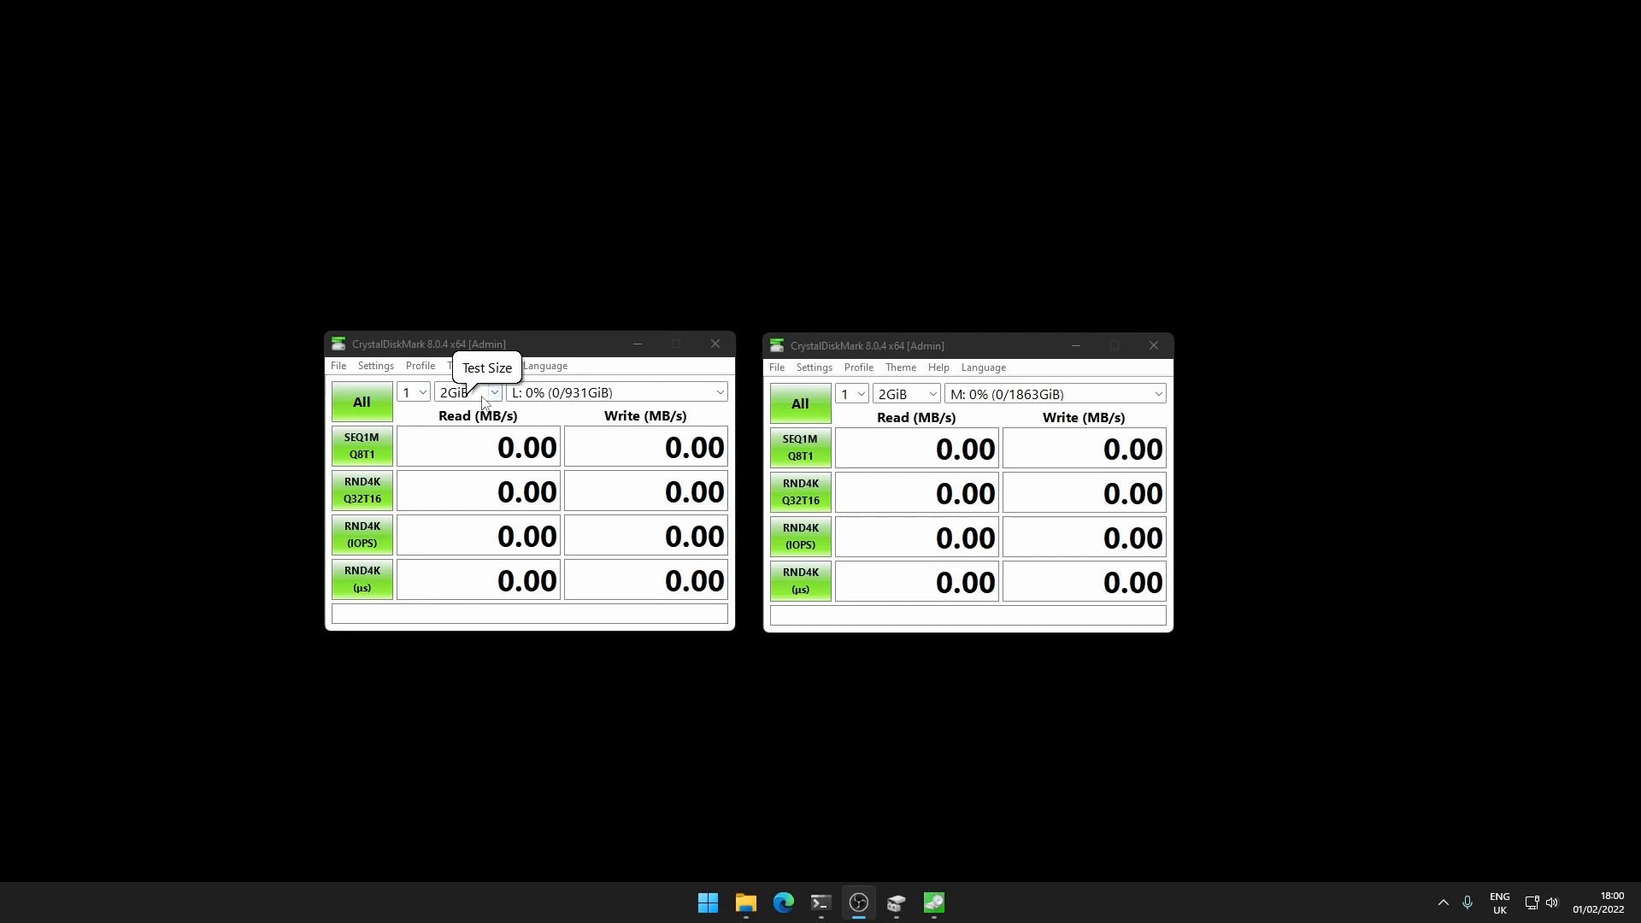
pyautogui.click(374, 366)
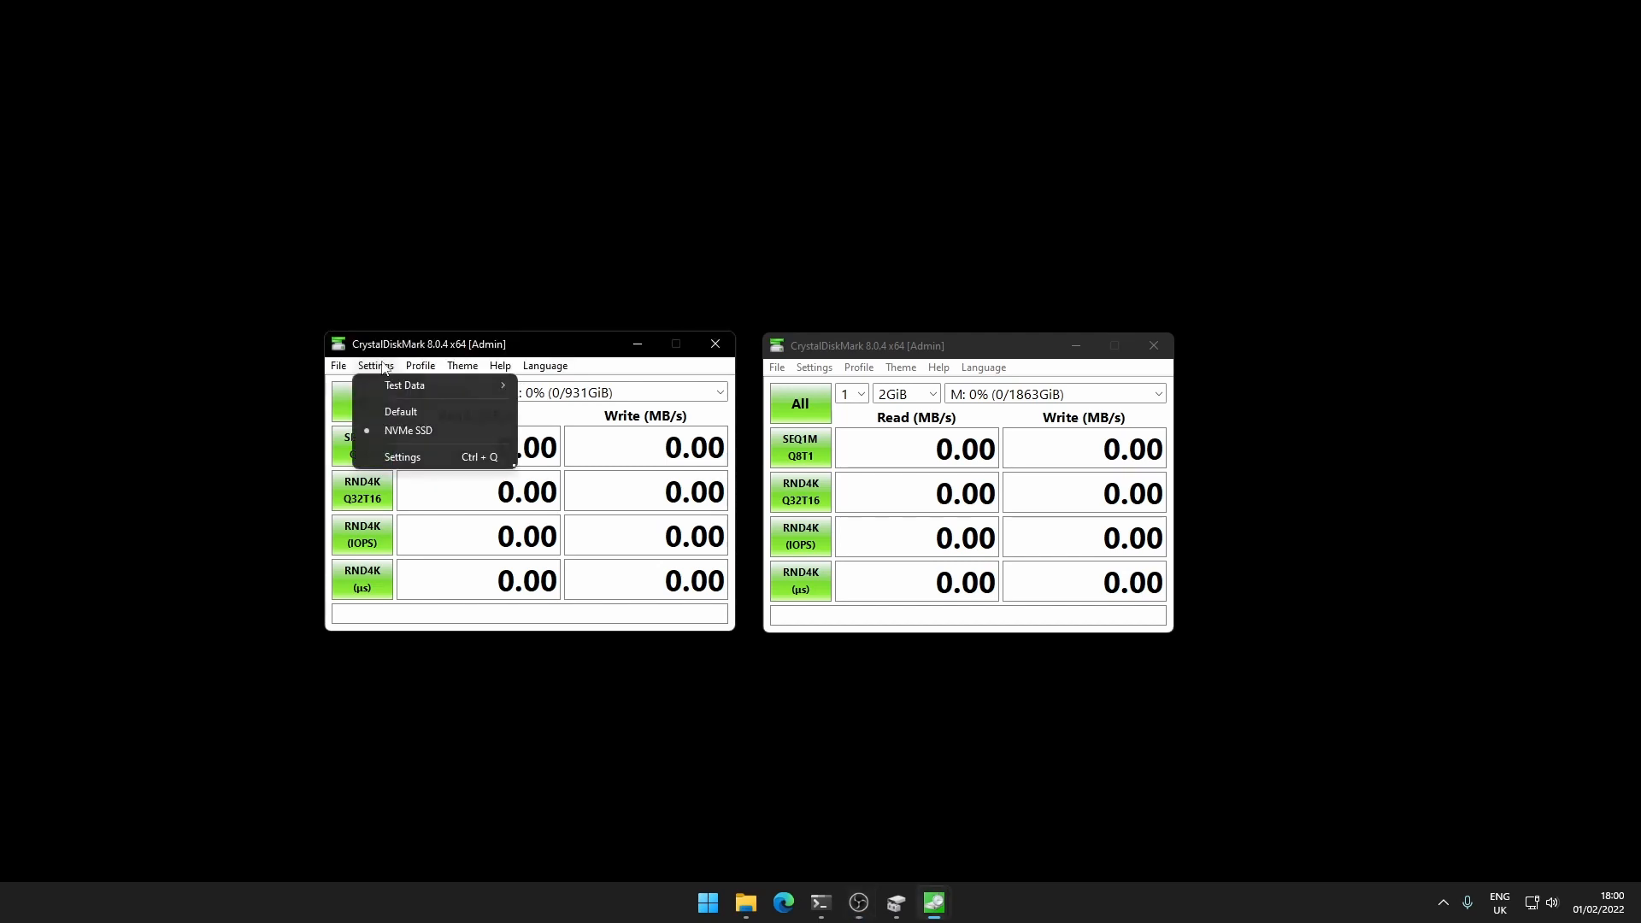
pyautogui.click(420, 365)
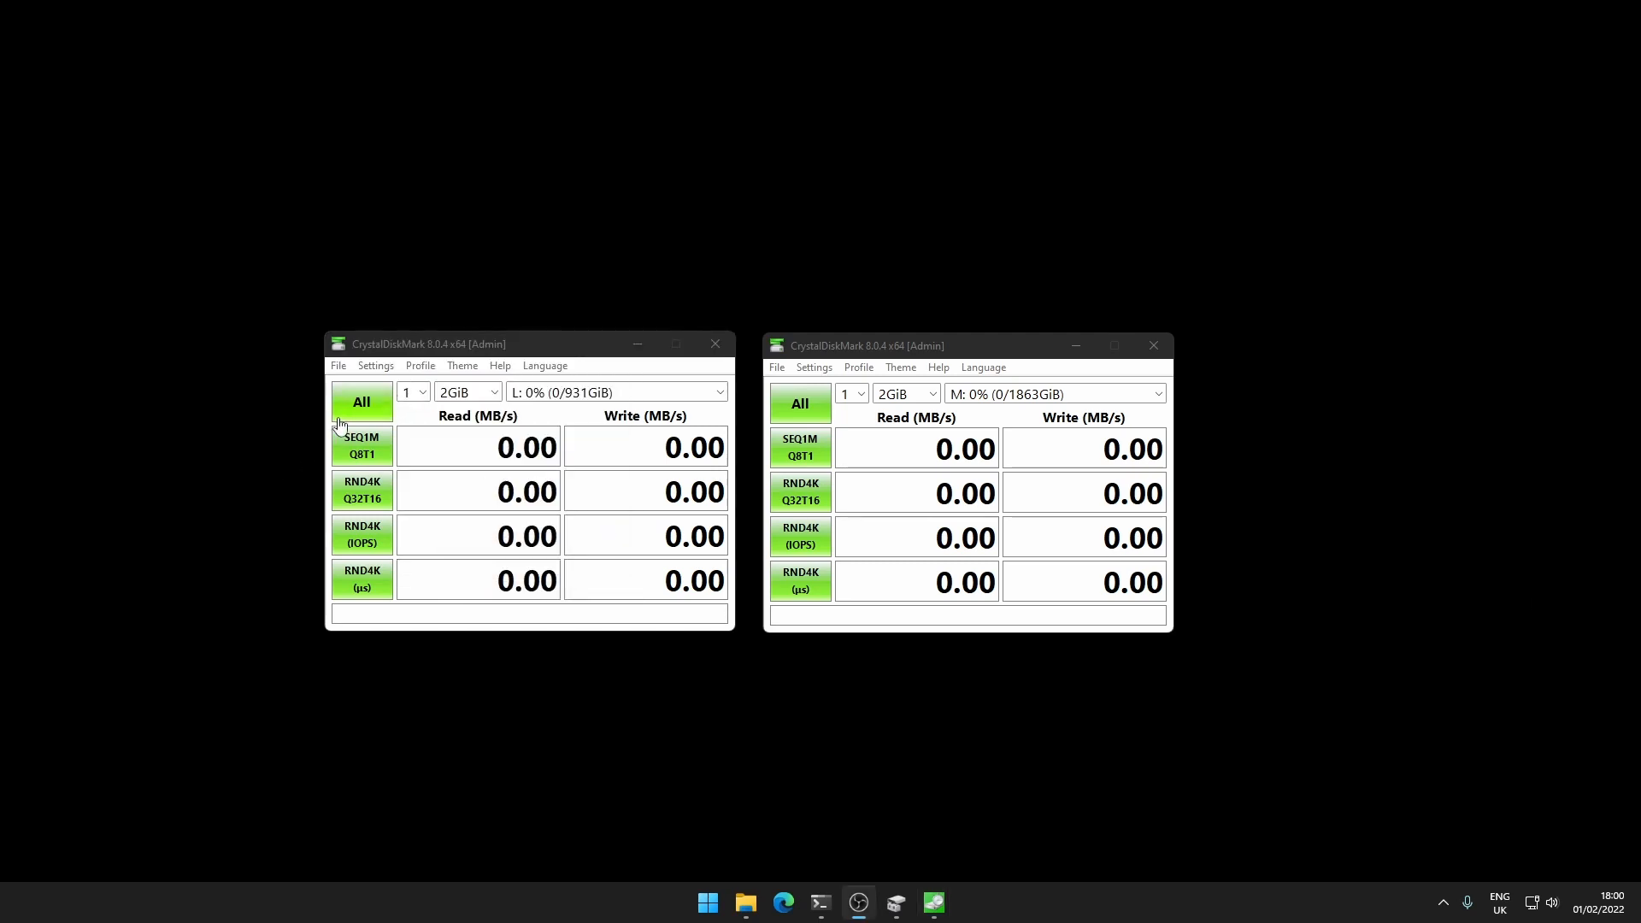
# Run the full All benchmark on drive L: until its read and write results fill in
pyautogui.click(361, 402)
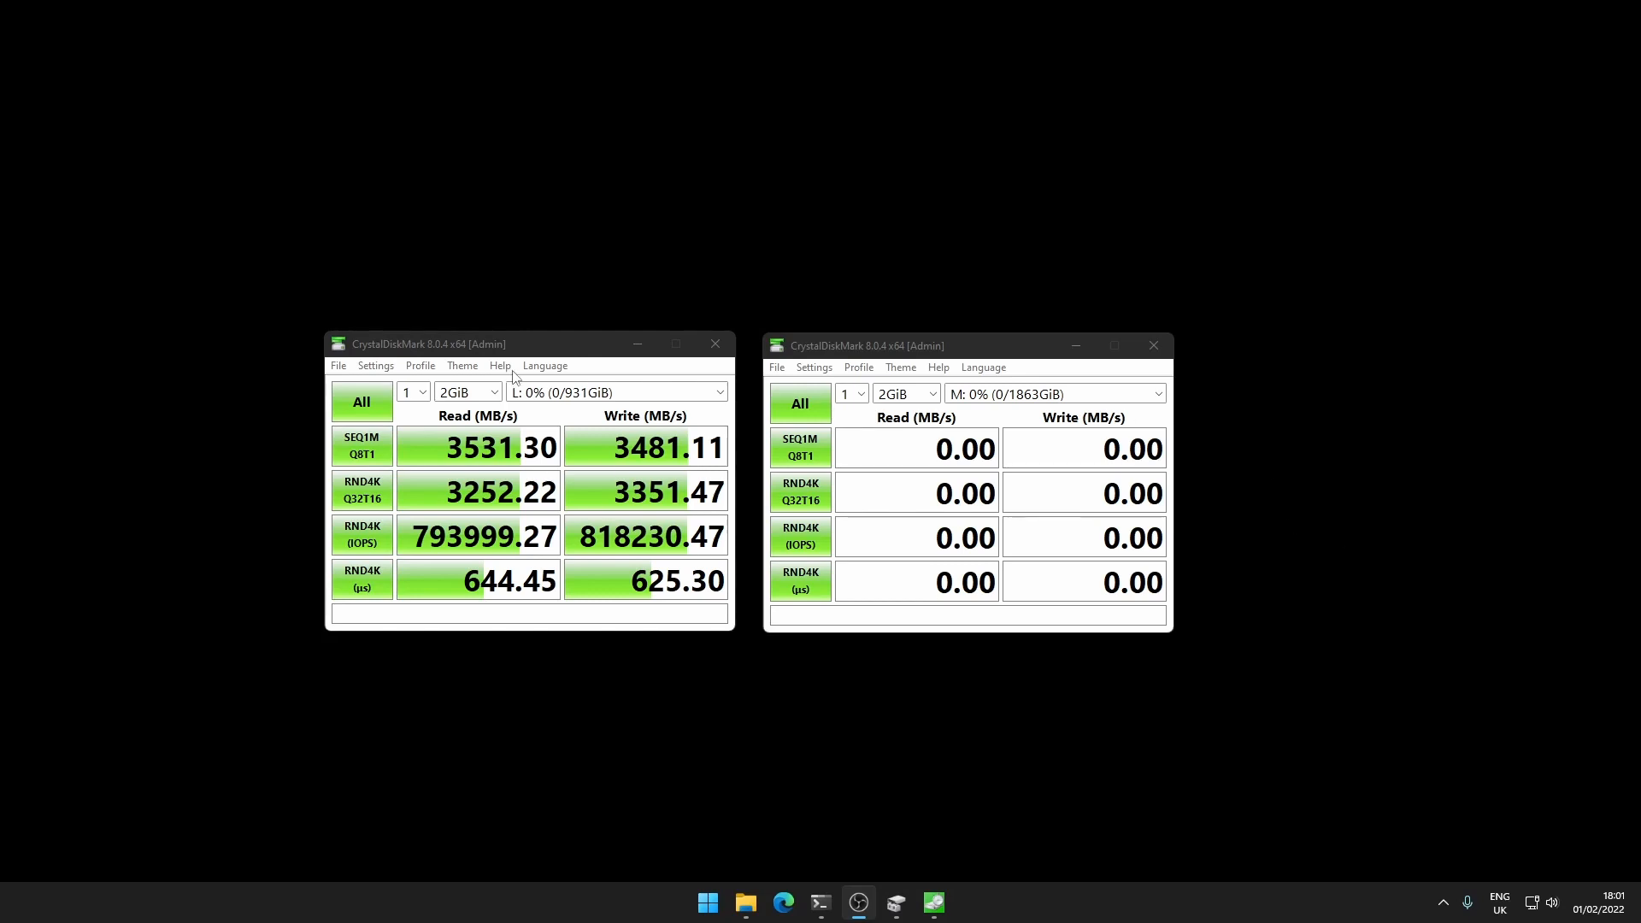
pyautogui.moveTo(449, 520)
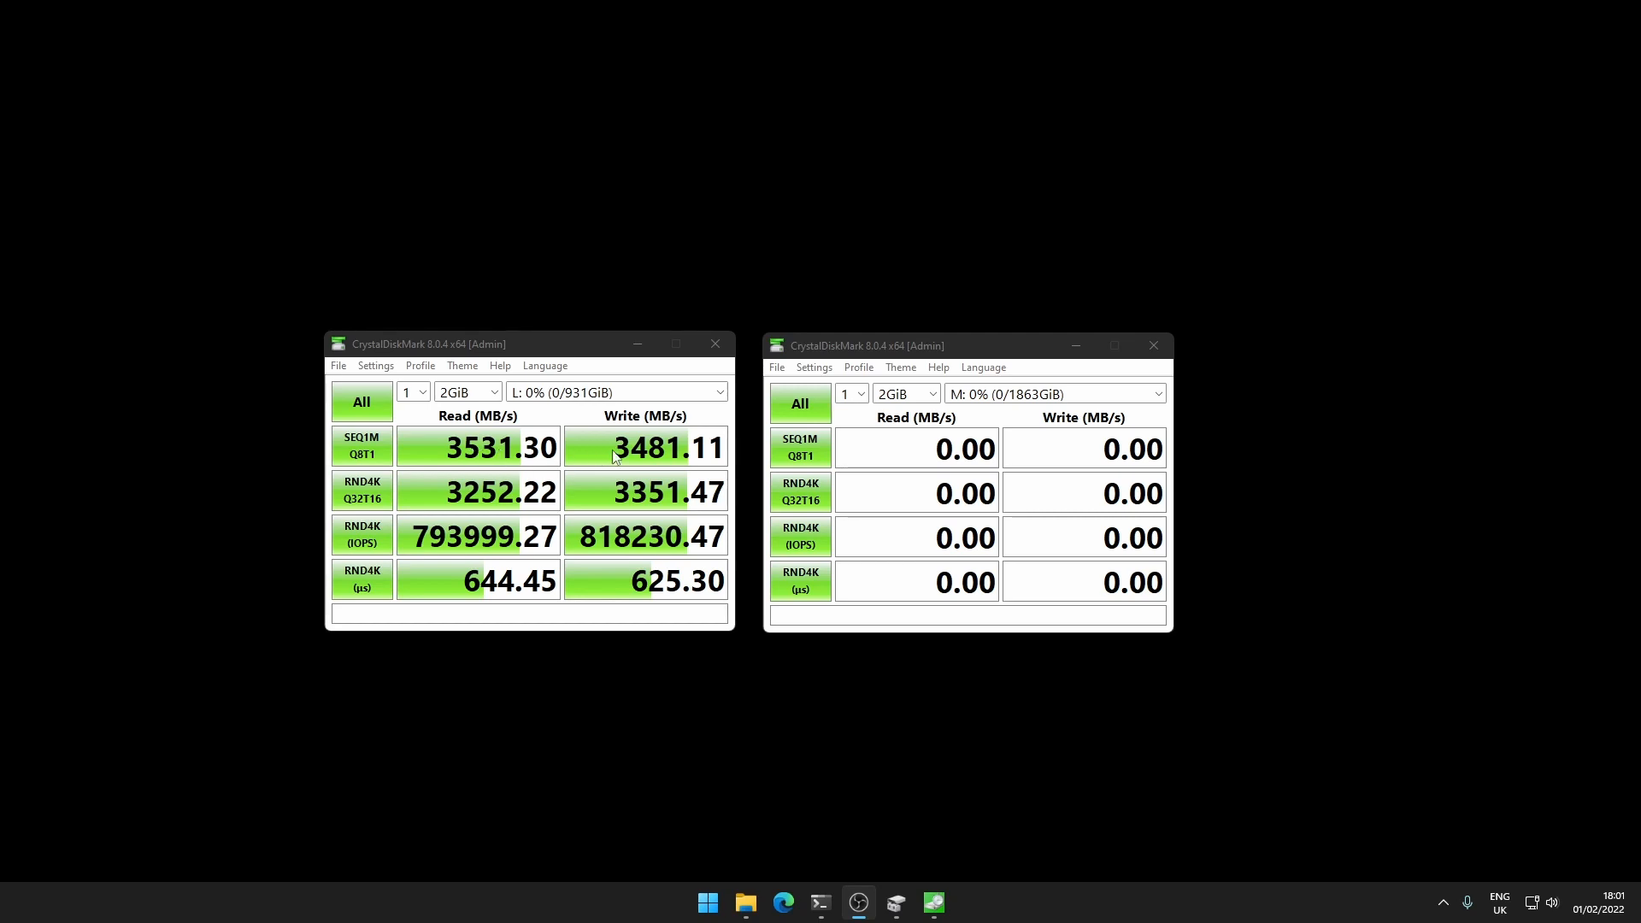
pyautogui.moveTo(644, 452)
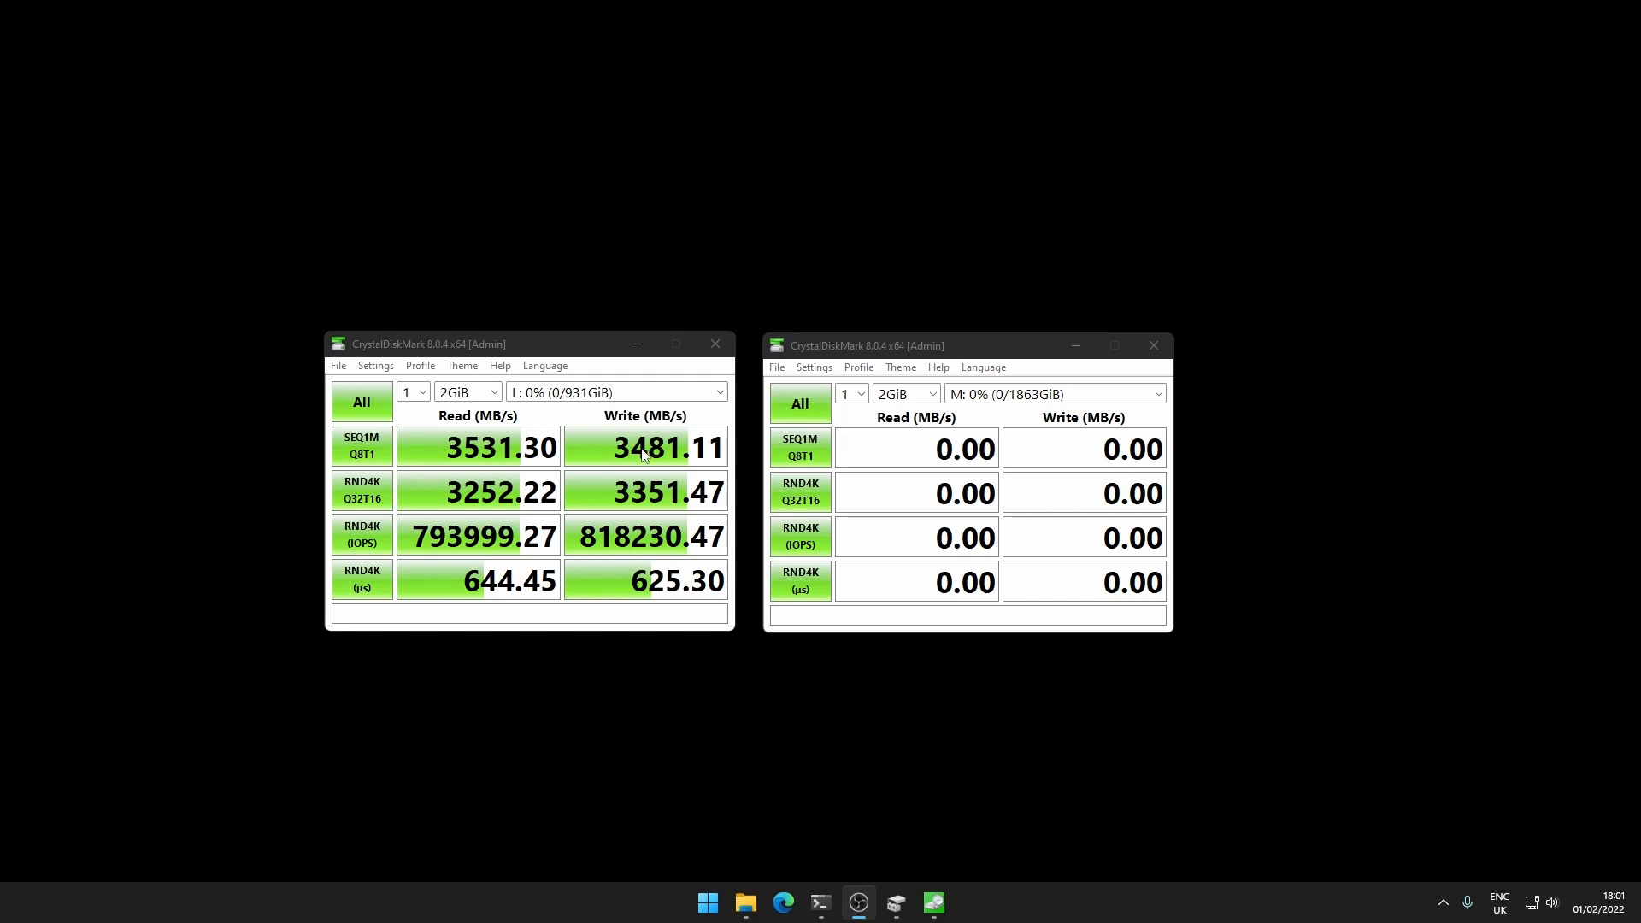
pyautogui.moveTo(581, 468)
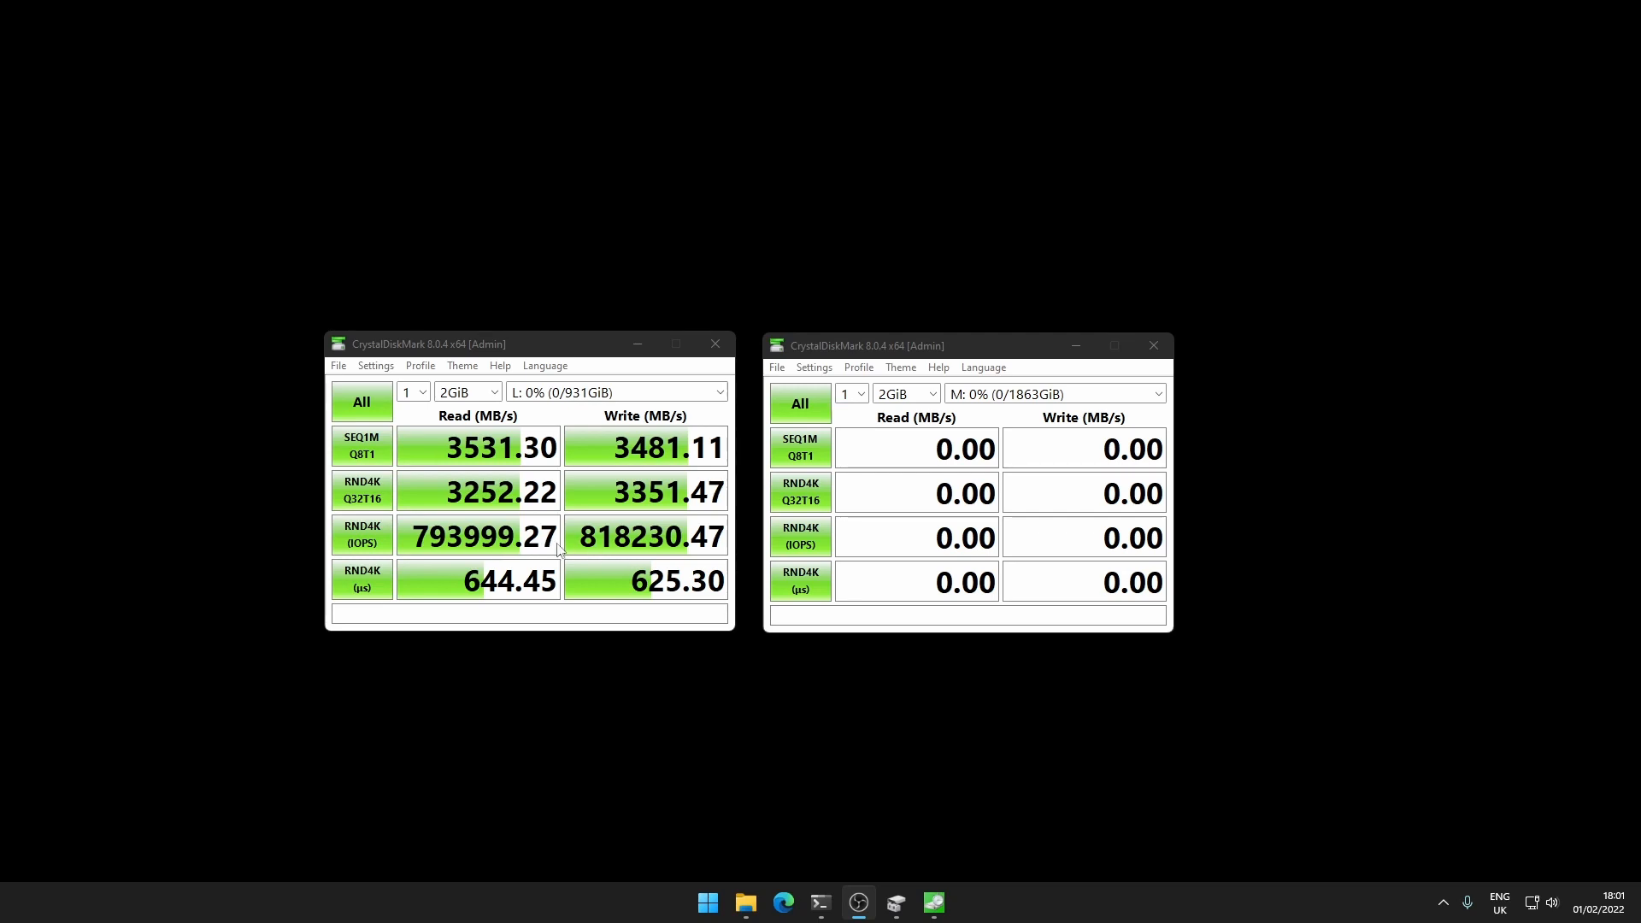
pyautogui.moveTo(800, 448)
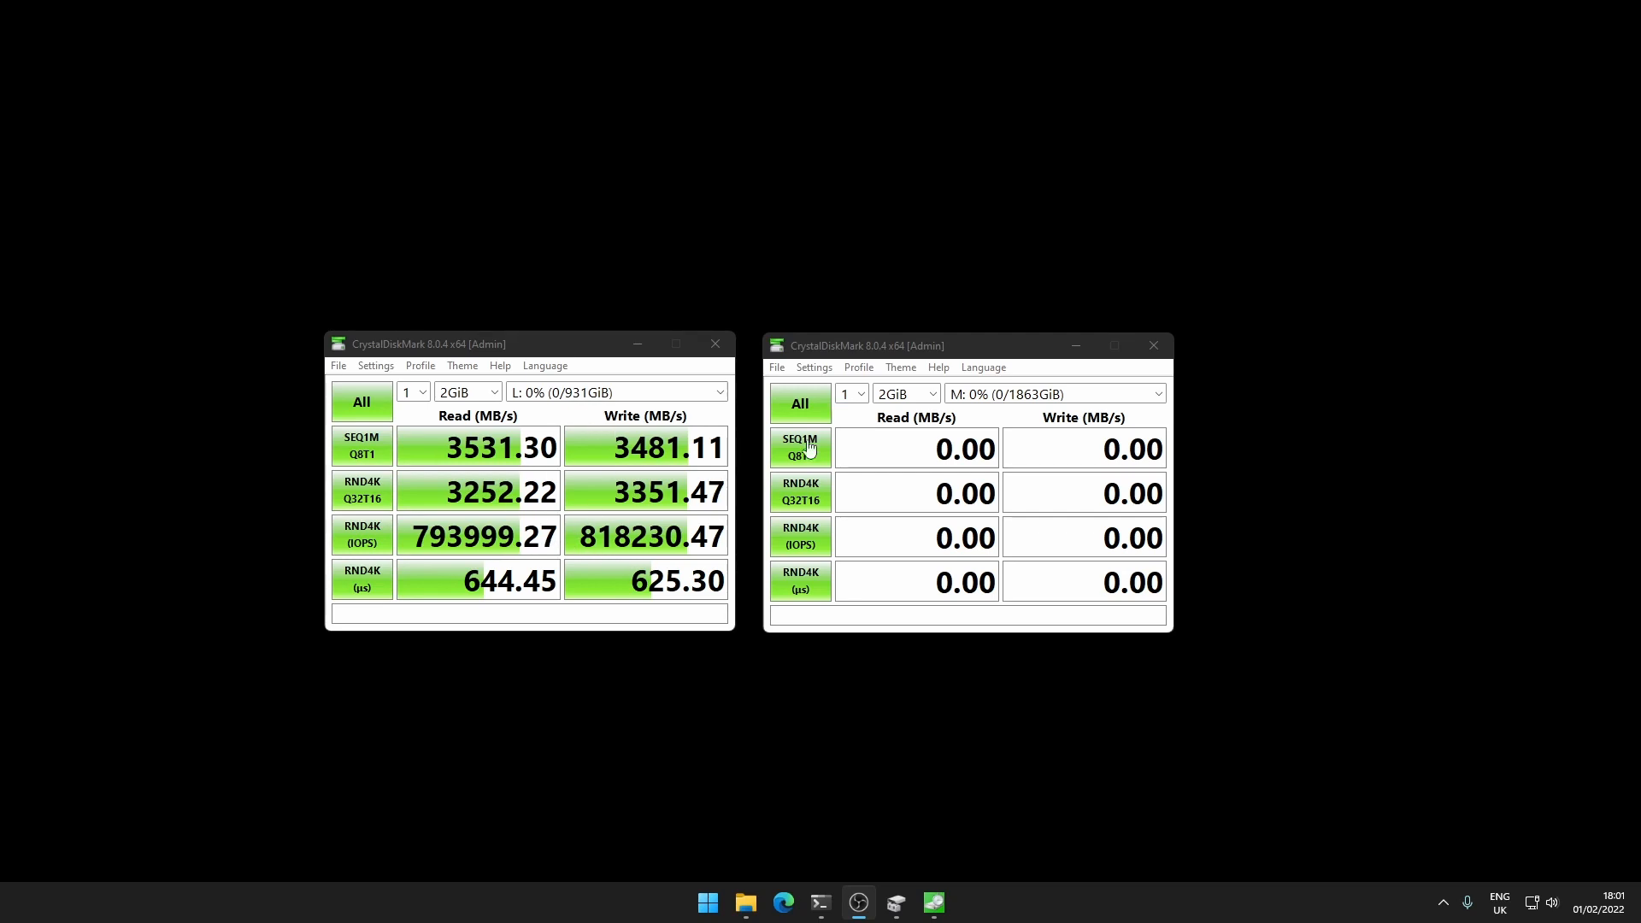
# Run the All benchmark on drive M: and keep its results window in front
pyautogui.click(798, 403)
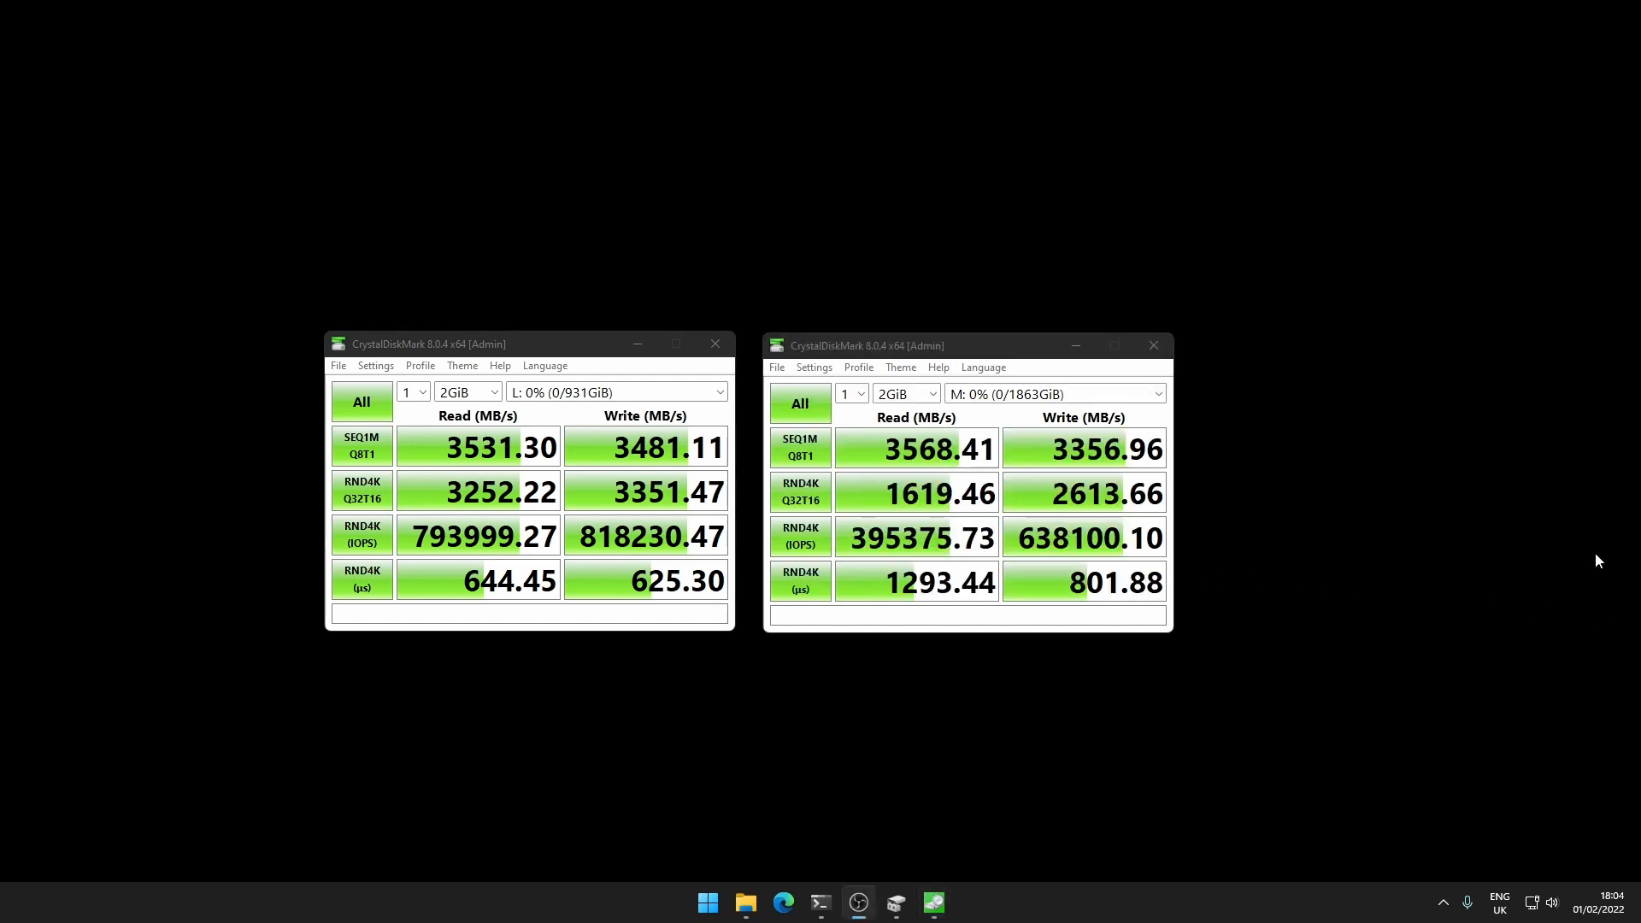
pyautogui.click(962, 345)
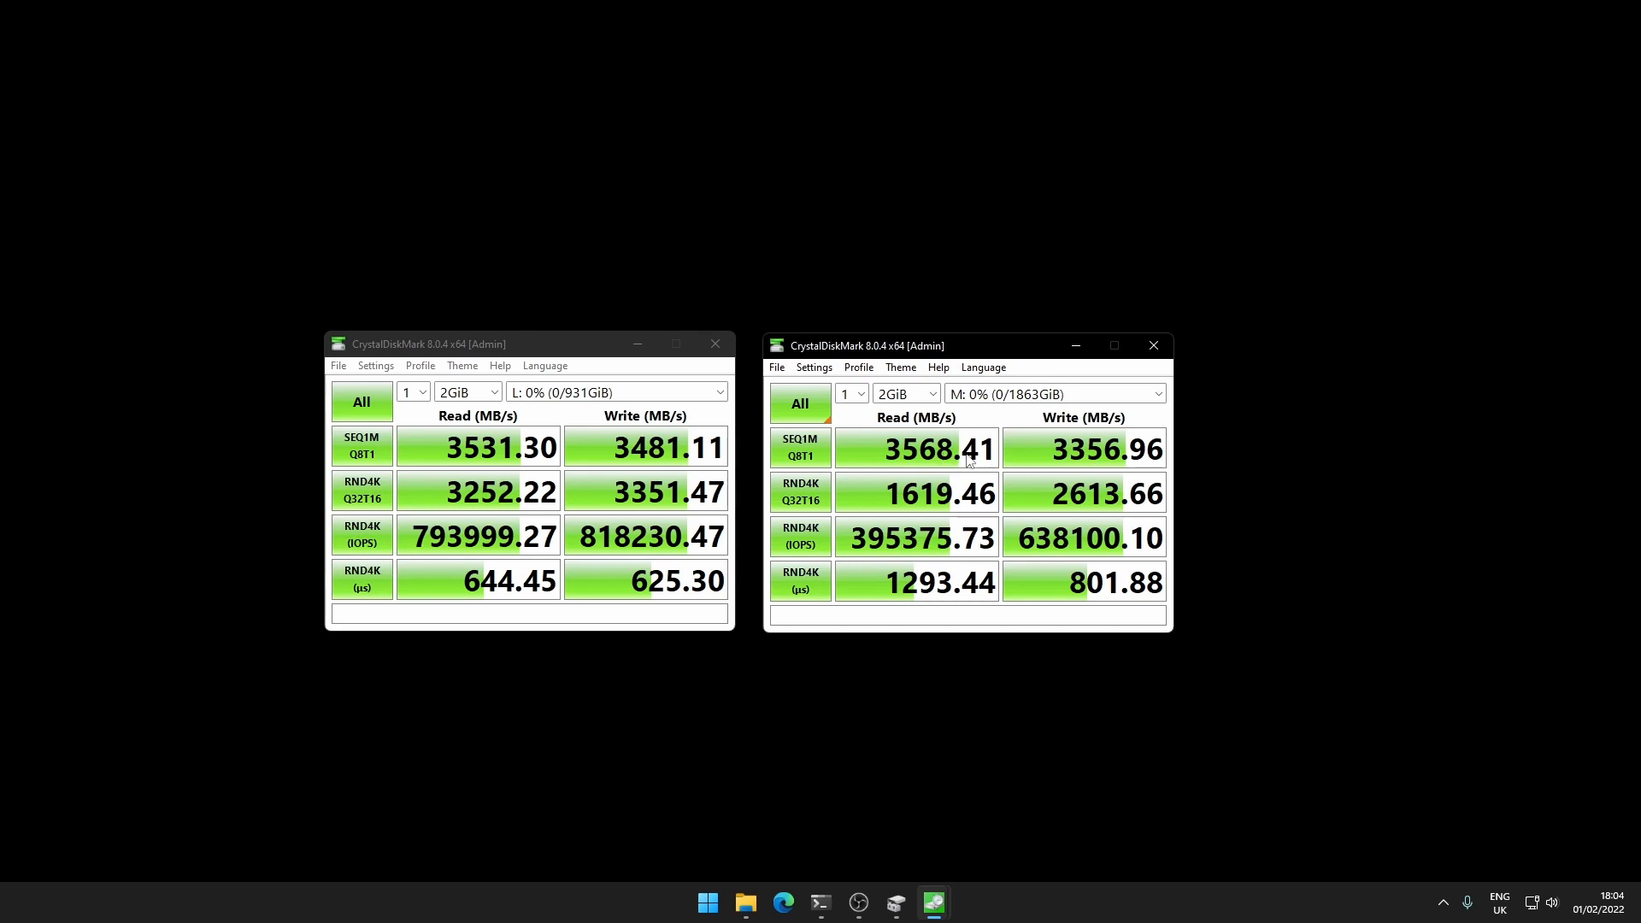
pyautogui.moveTo(852, 492)
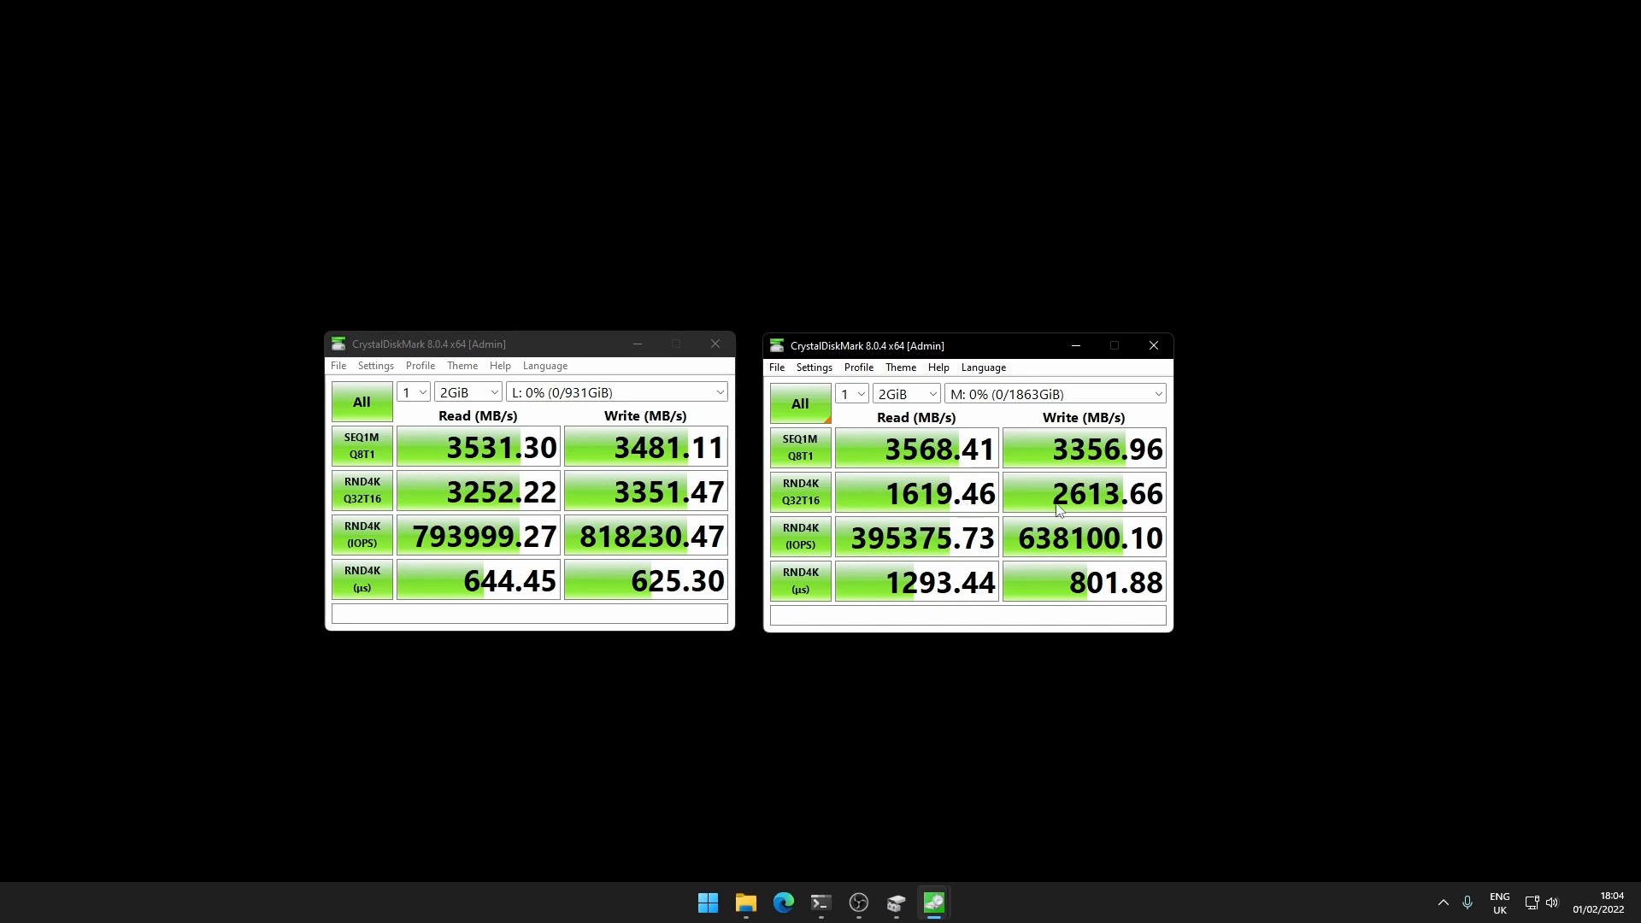
pyautogui.moveTo(986, 542)
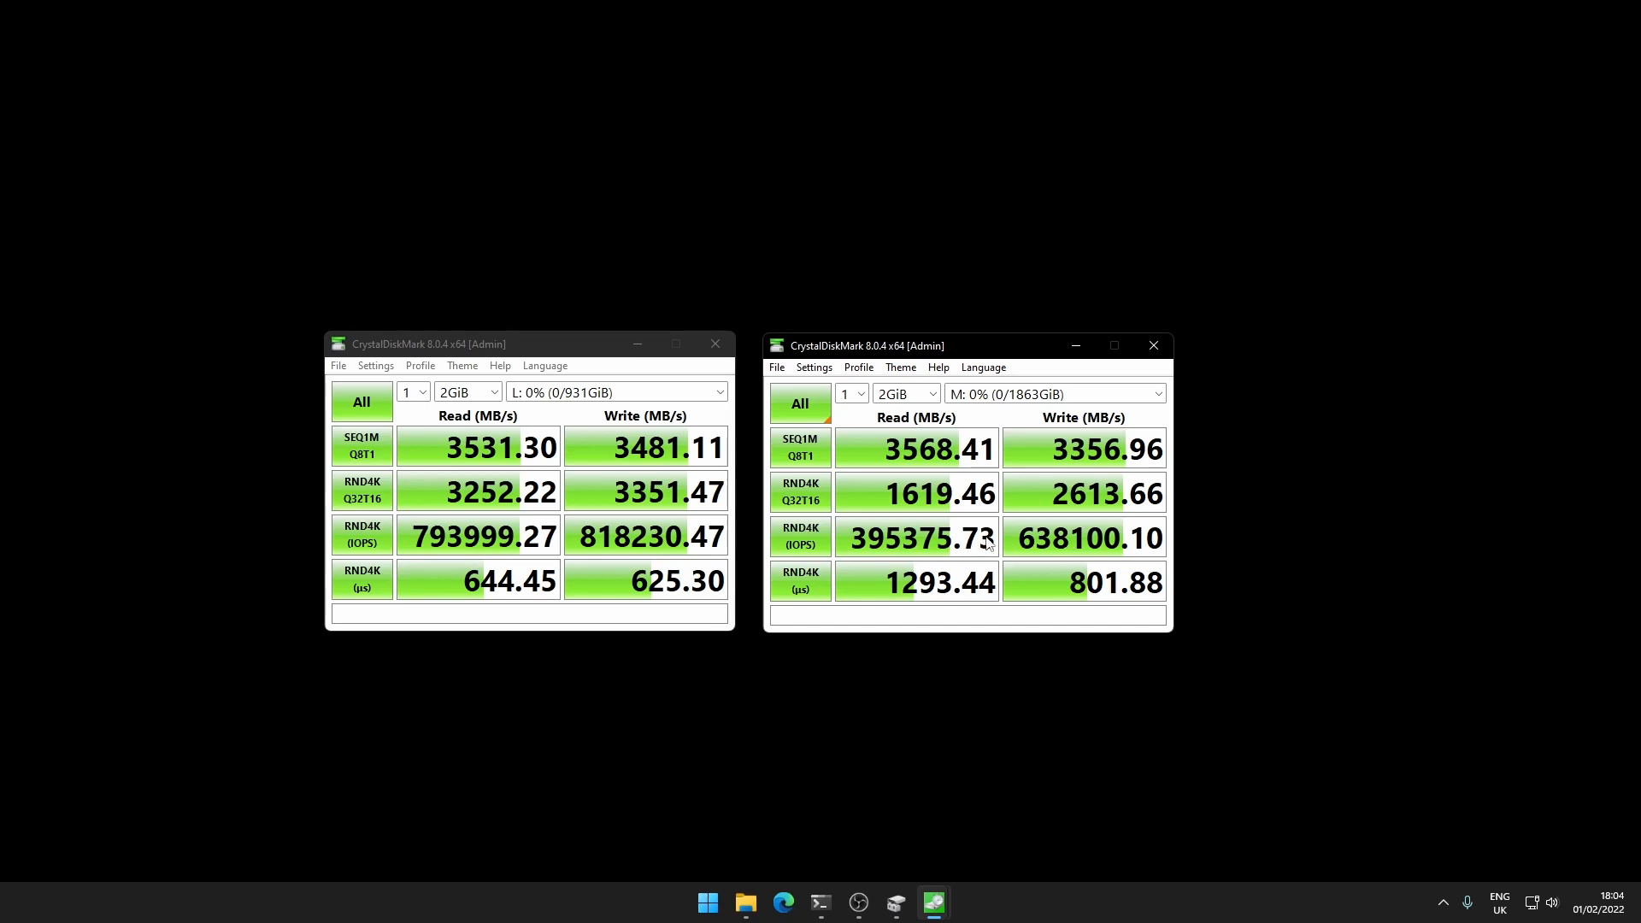
pyautogui.moveTo(1029, 598)
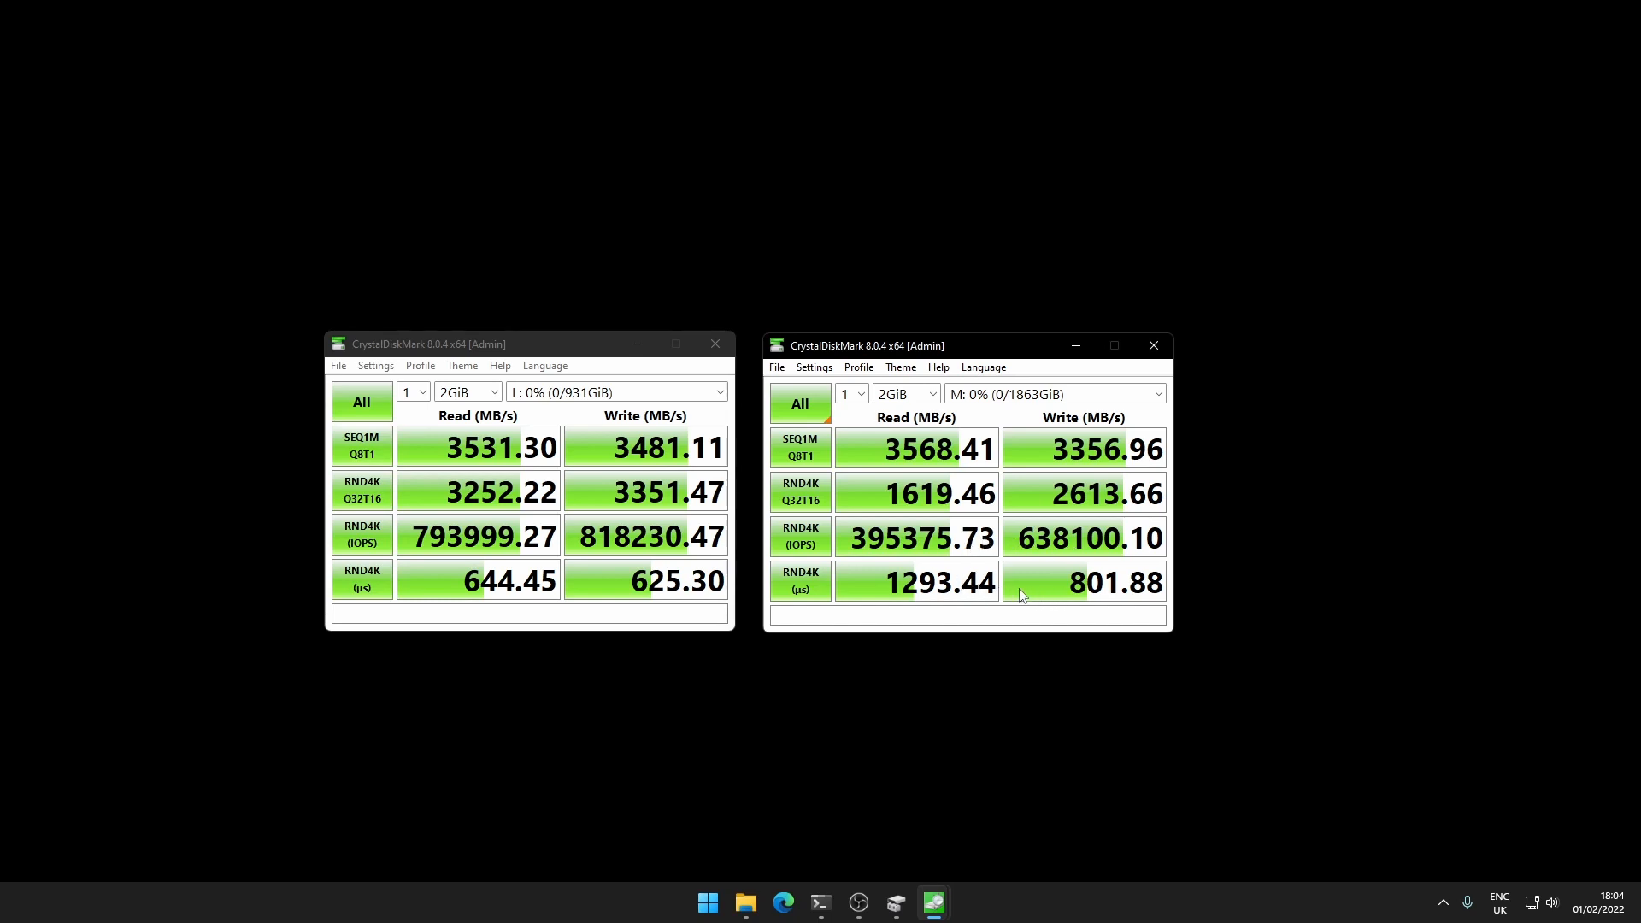
pyautogui.moveTo(827, 552)
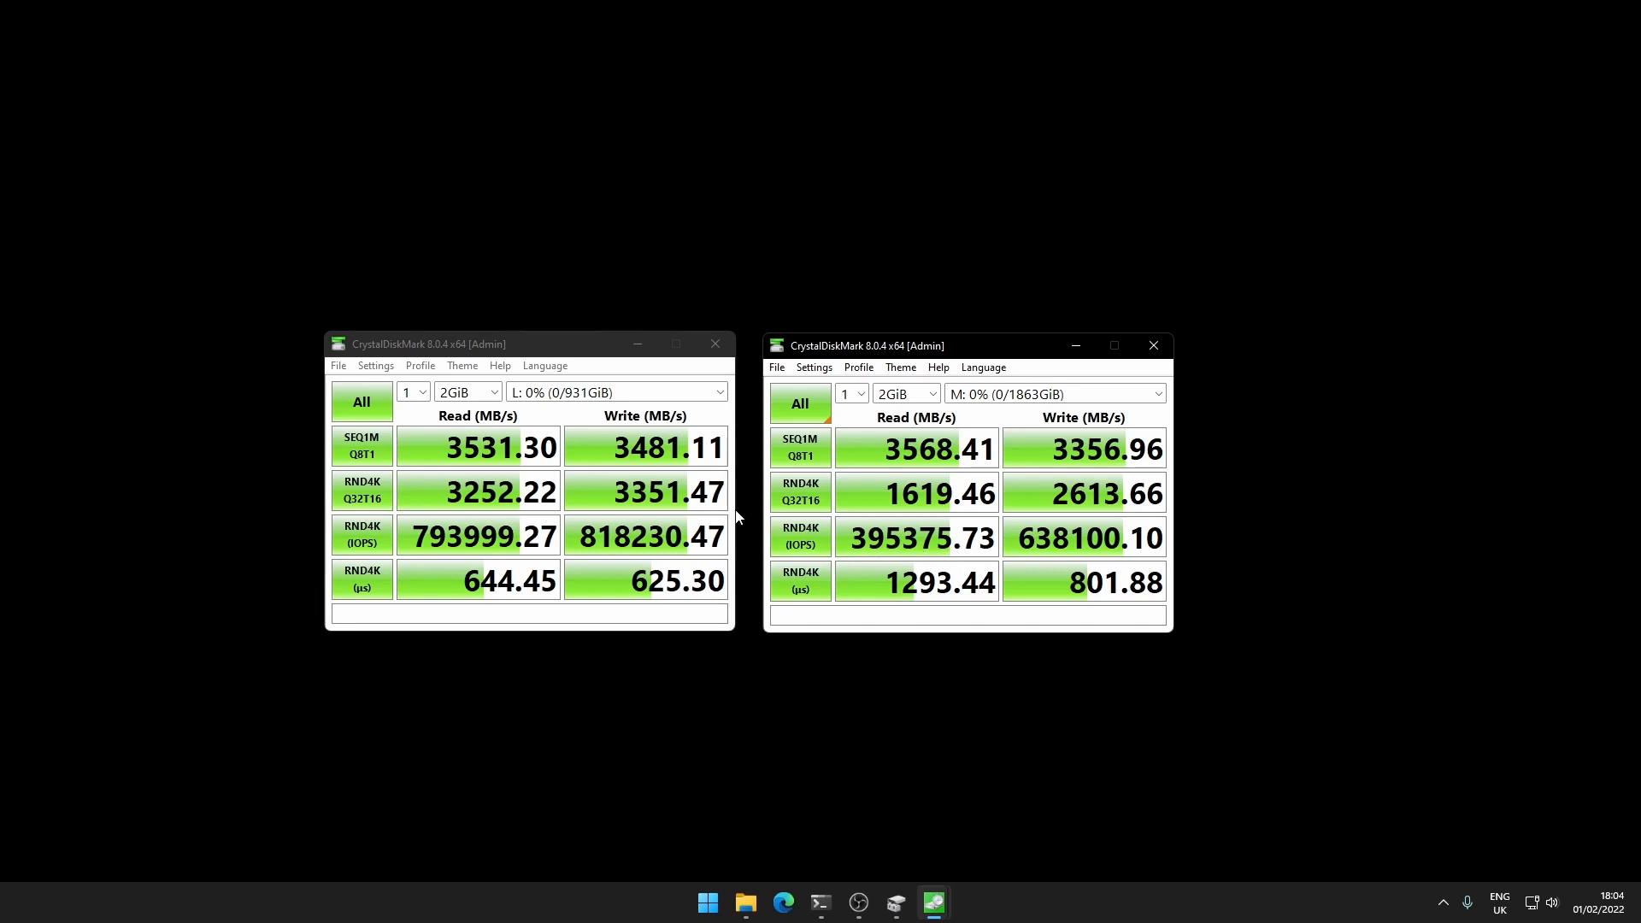
pyautogui.moveTo(726, 520)
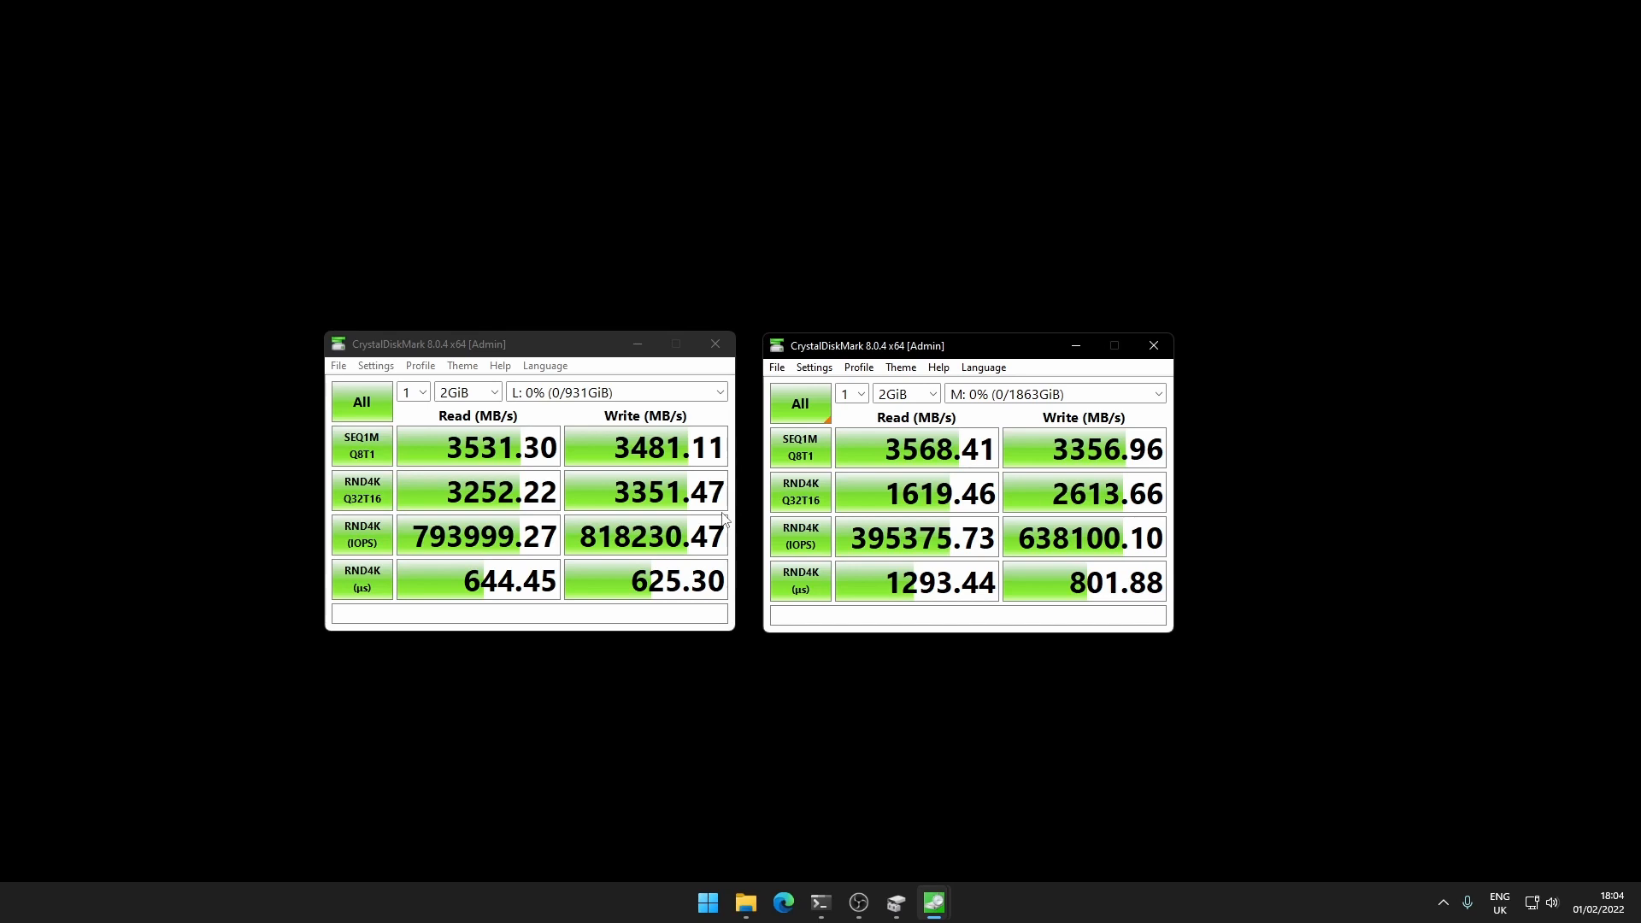
pyautogui.moveTo(926, 523)
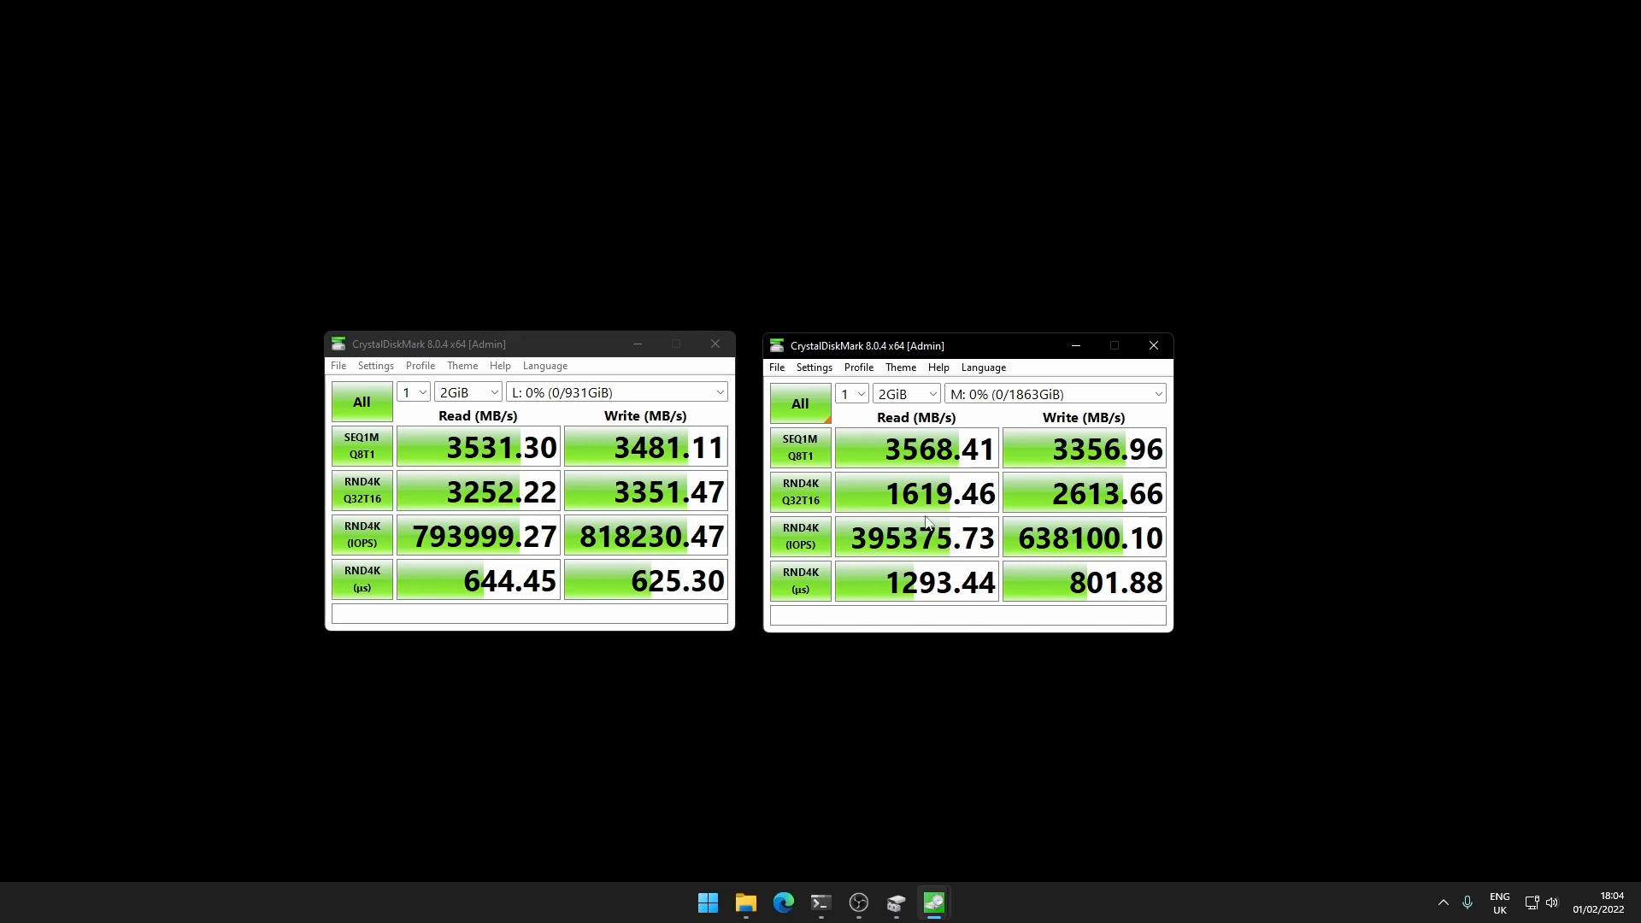
pyautogui.moveTo(878, 497)
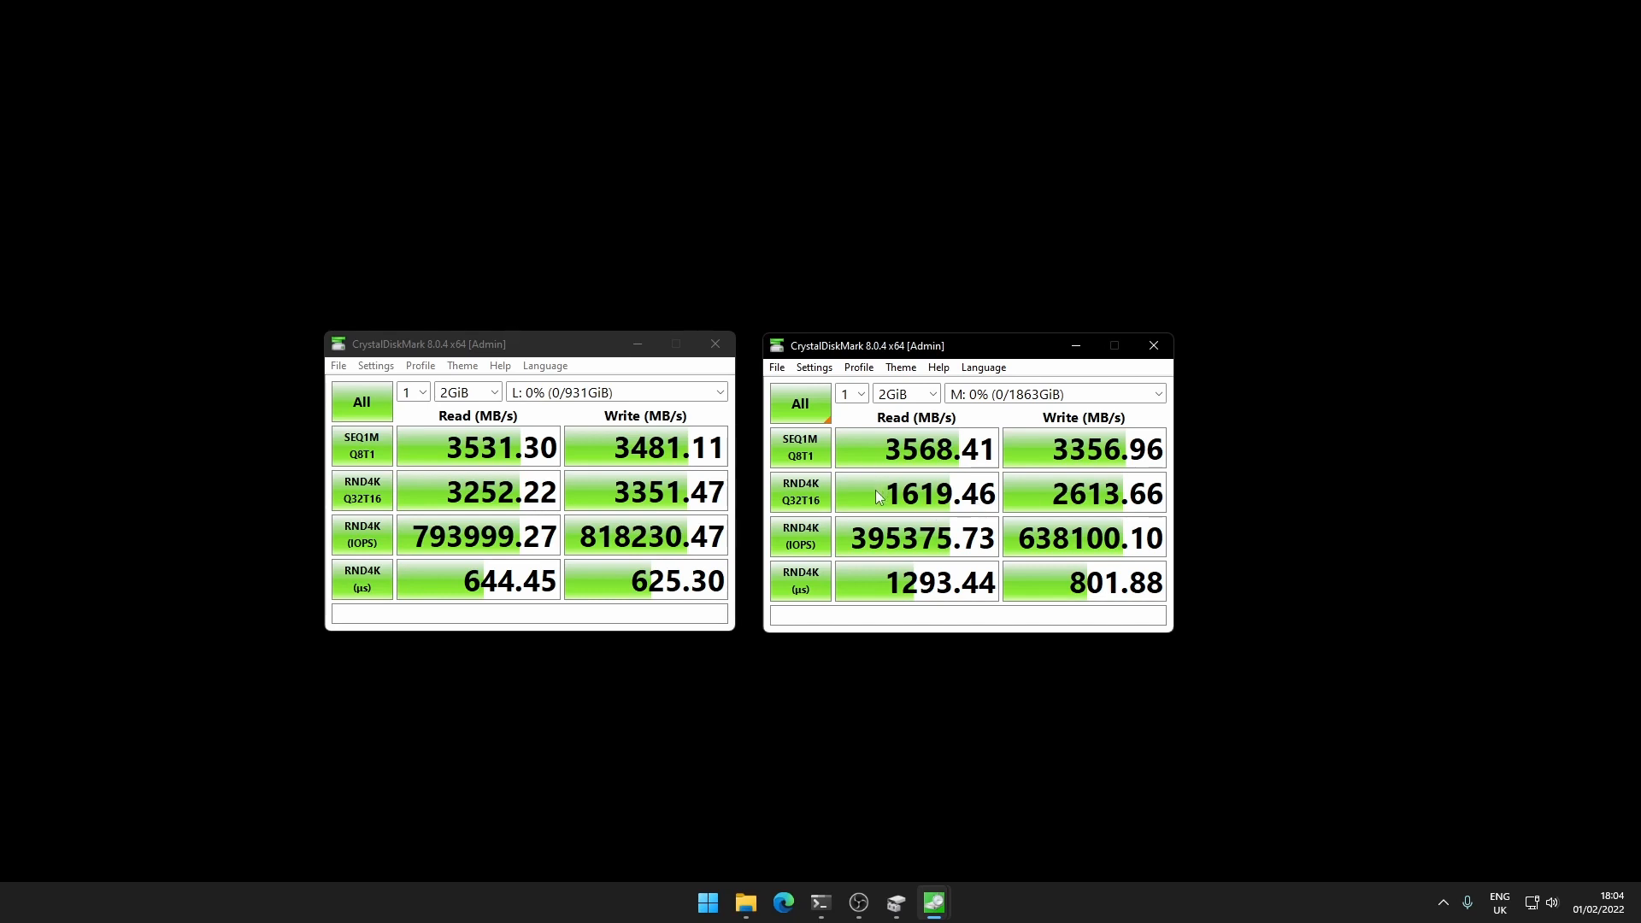
pyautogui.moveTo(771, 542)
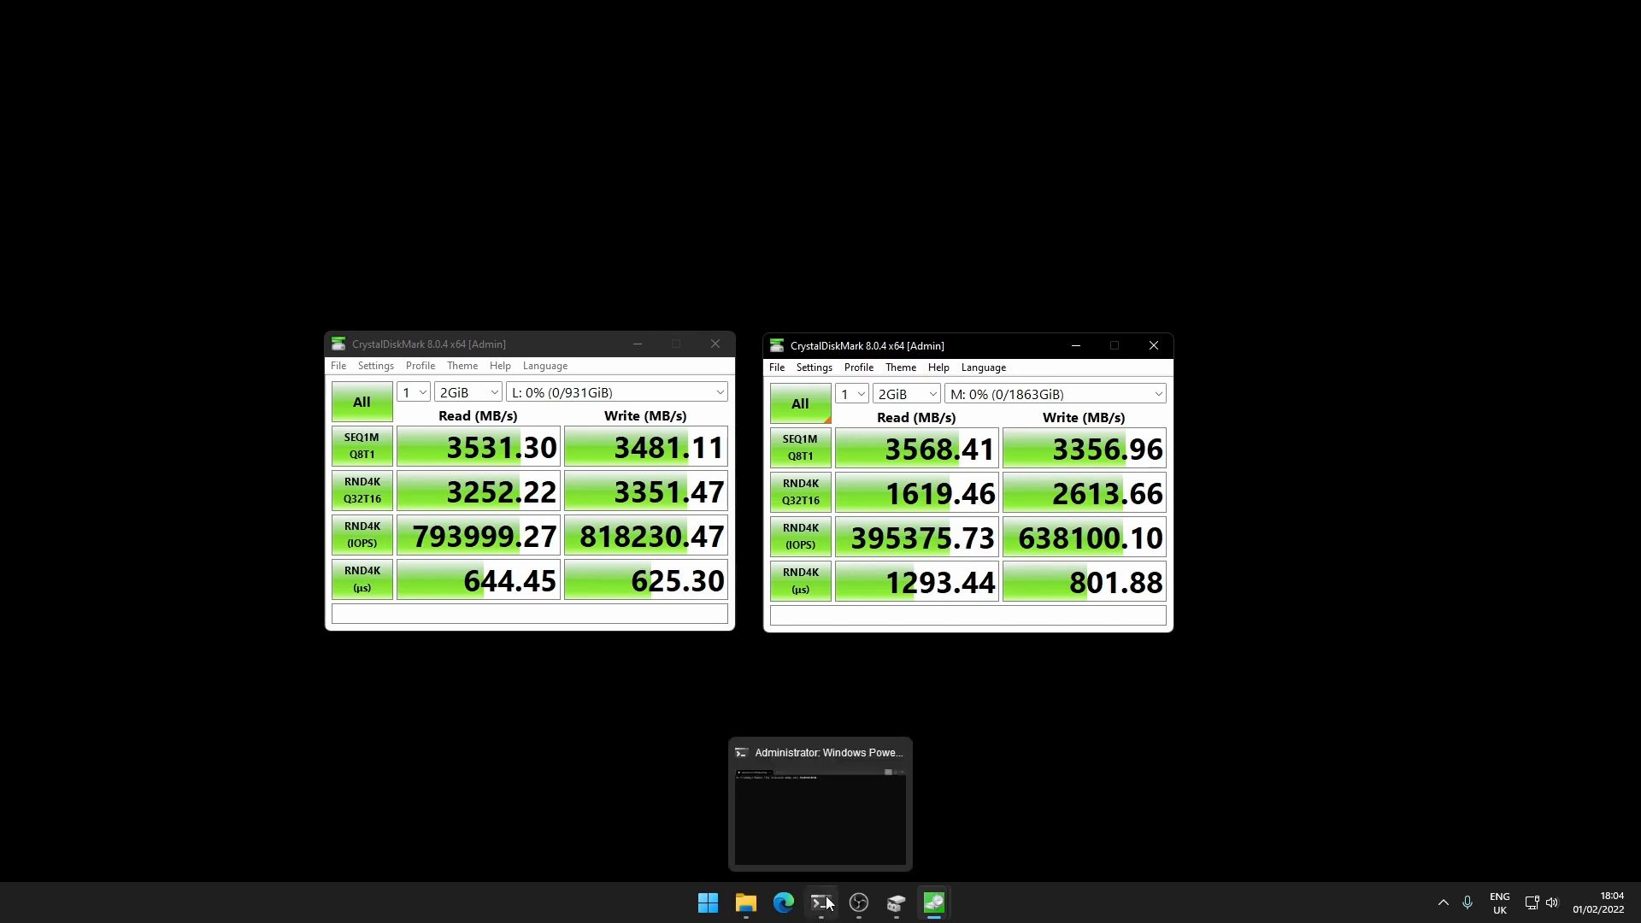
pyautogui.click(821, 903)
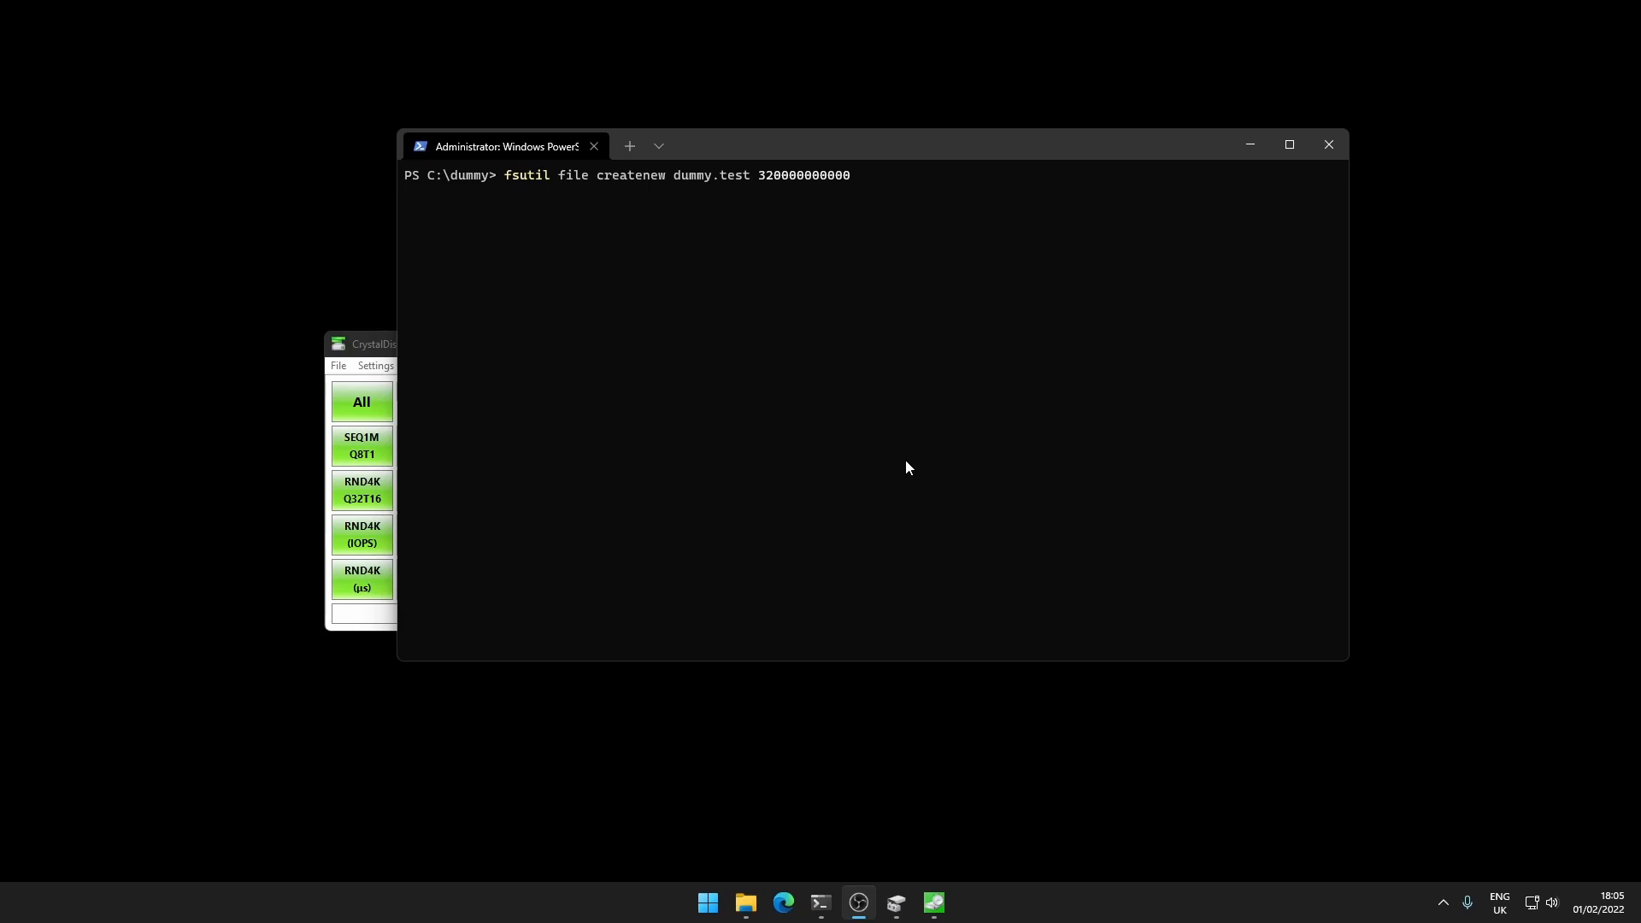
pyautogui.moveTo(552, 185)
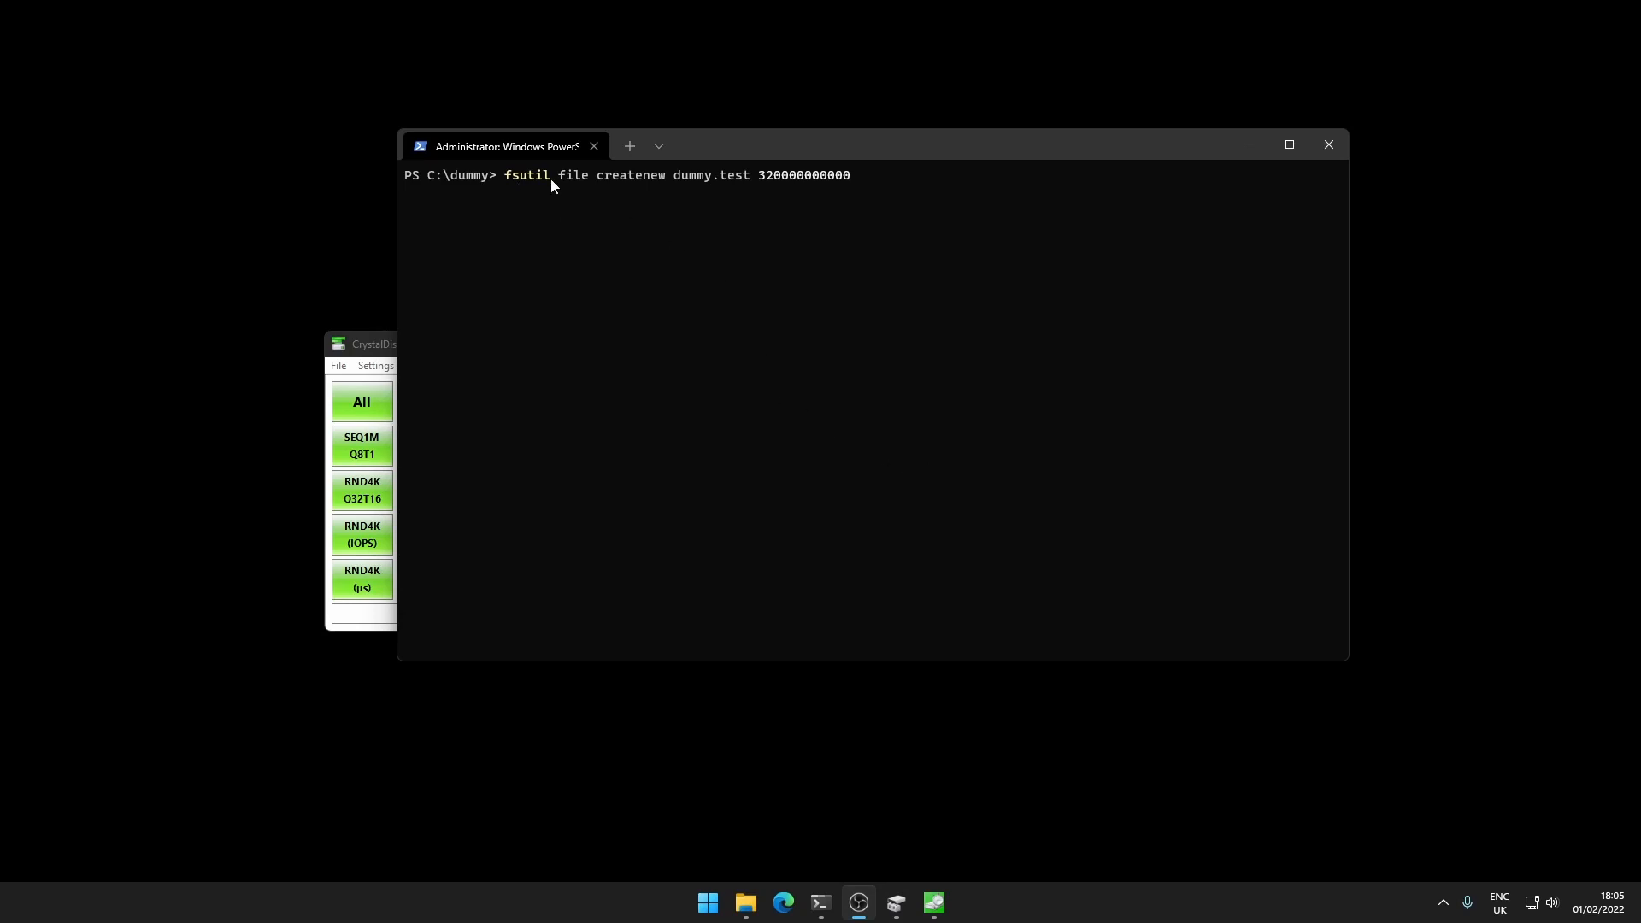
pyautogui.moveTo(566, 186)
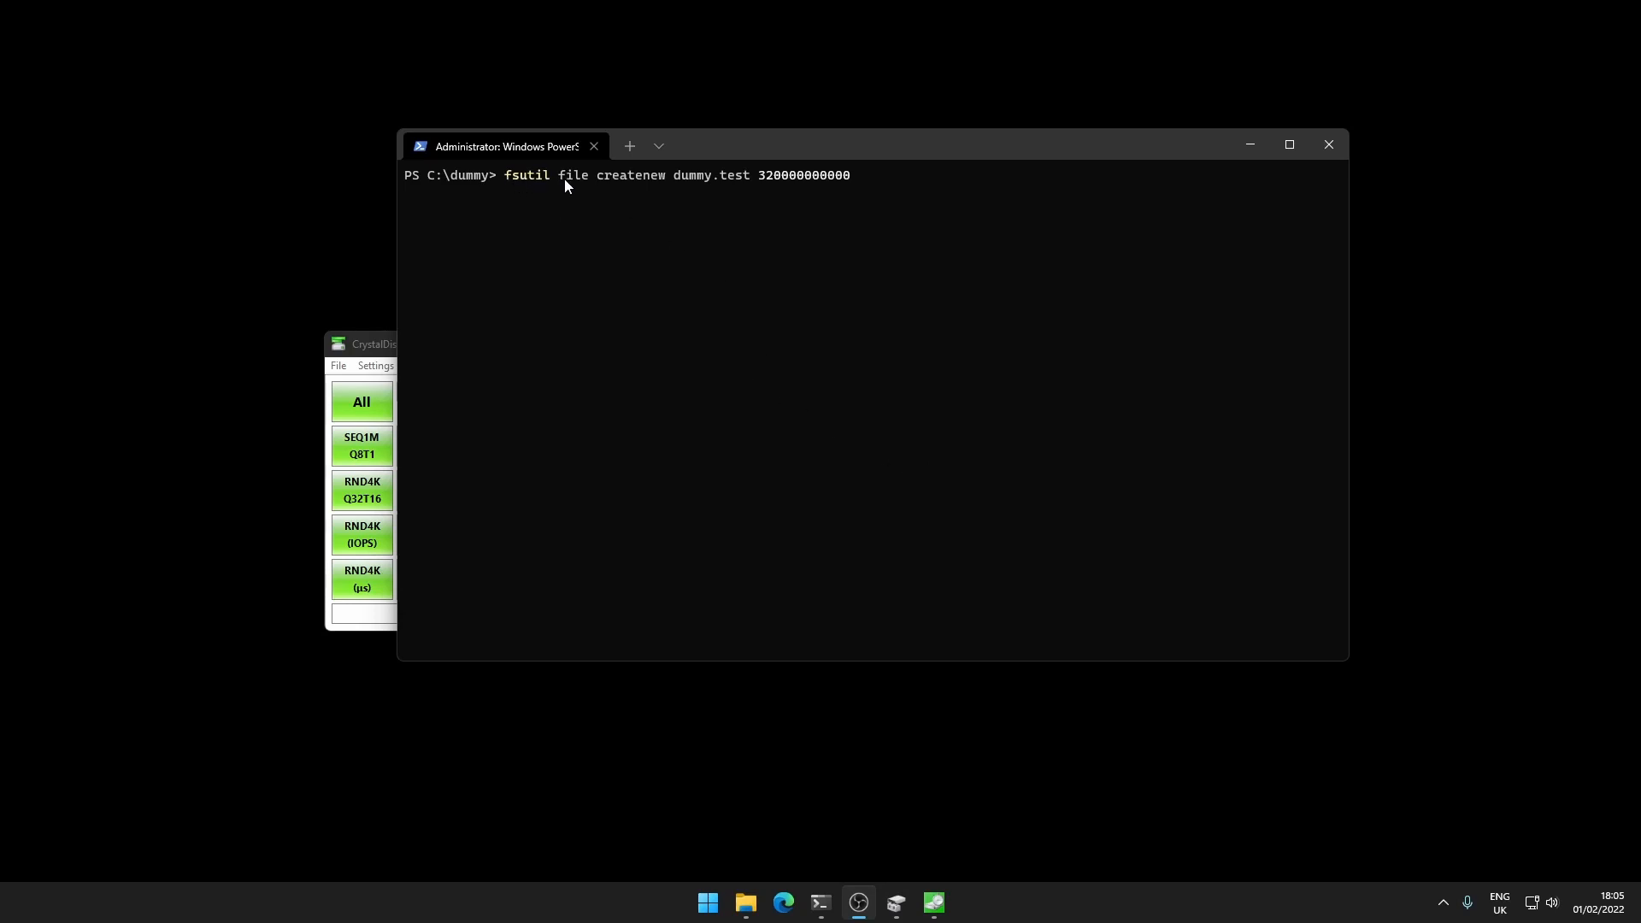
pyautogui.moveTo(752, 190)
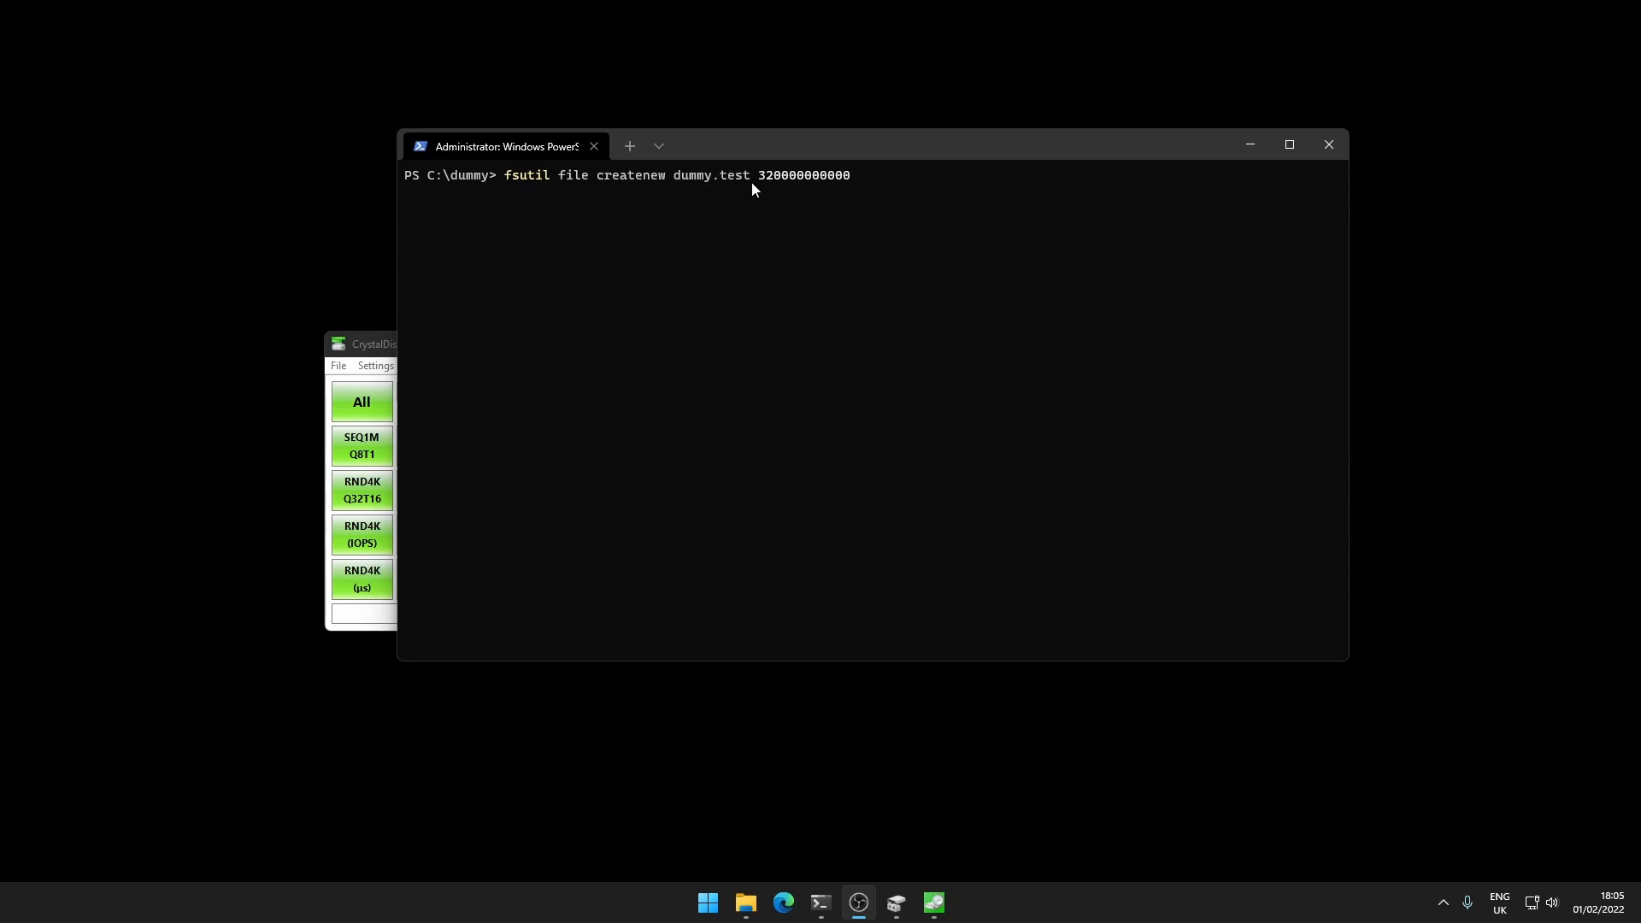
pyautogui.moveTo(769, 186)
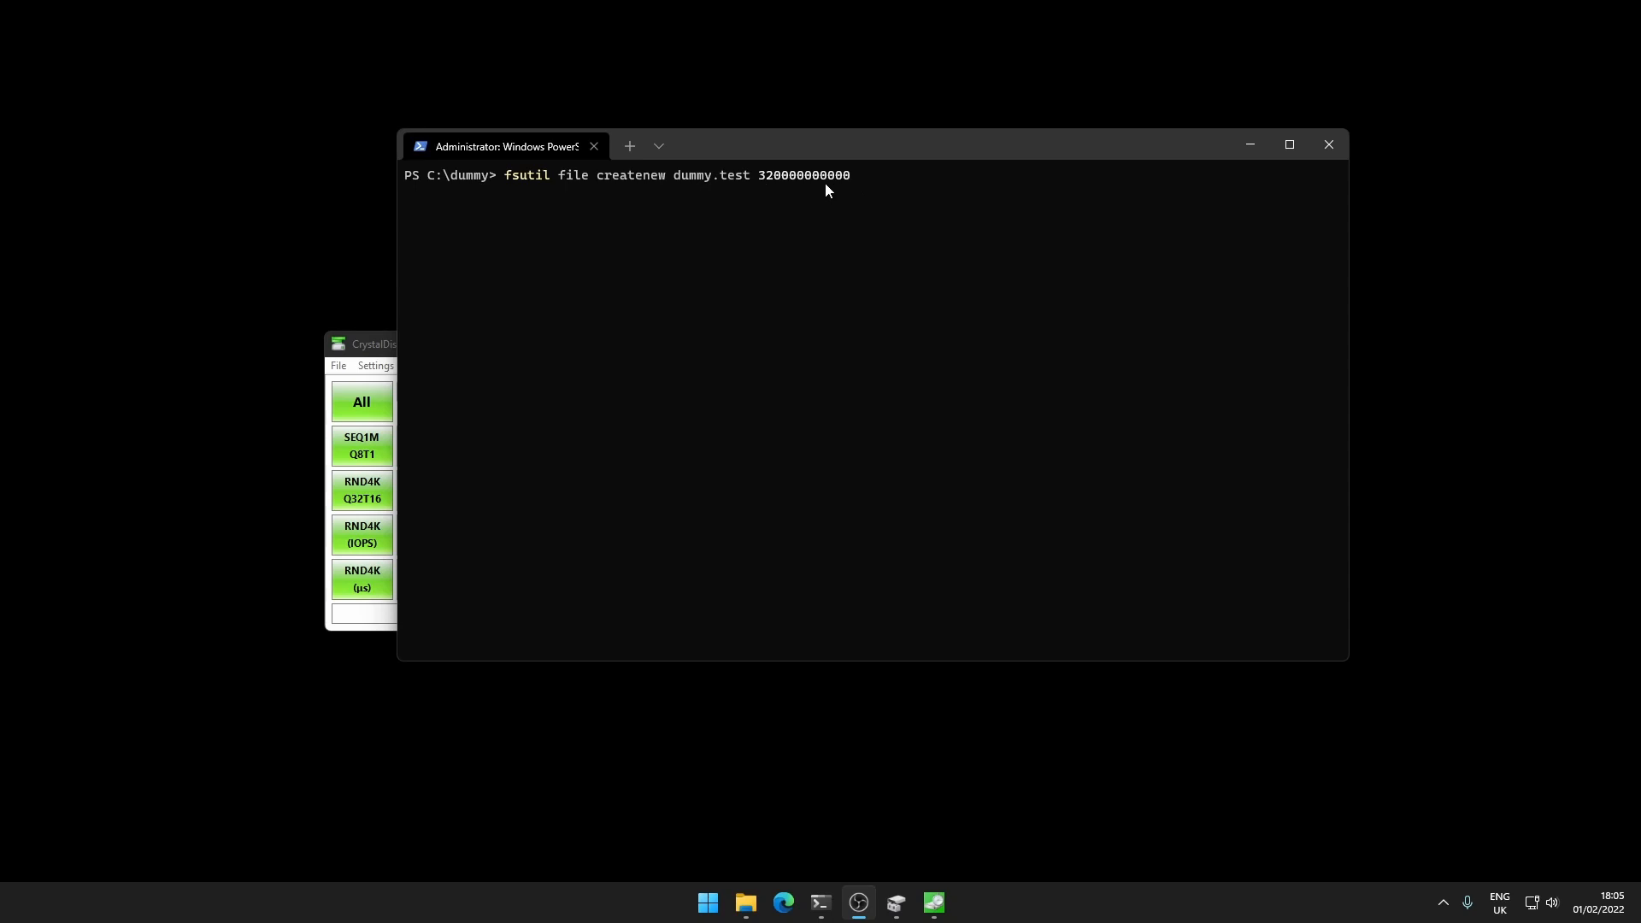
pyautogui.moveTo(482, 179)
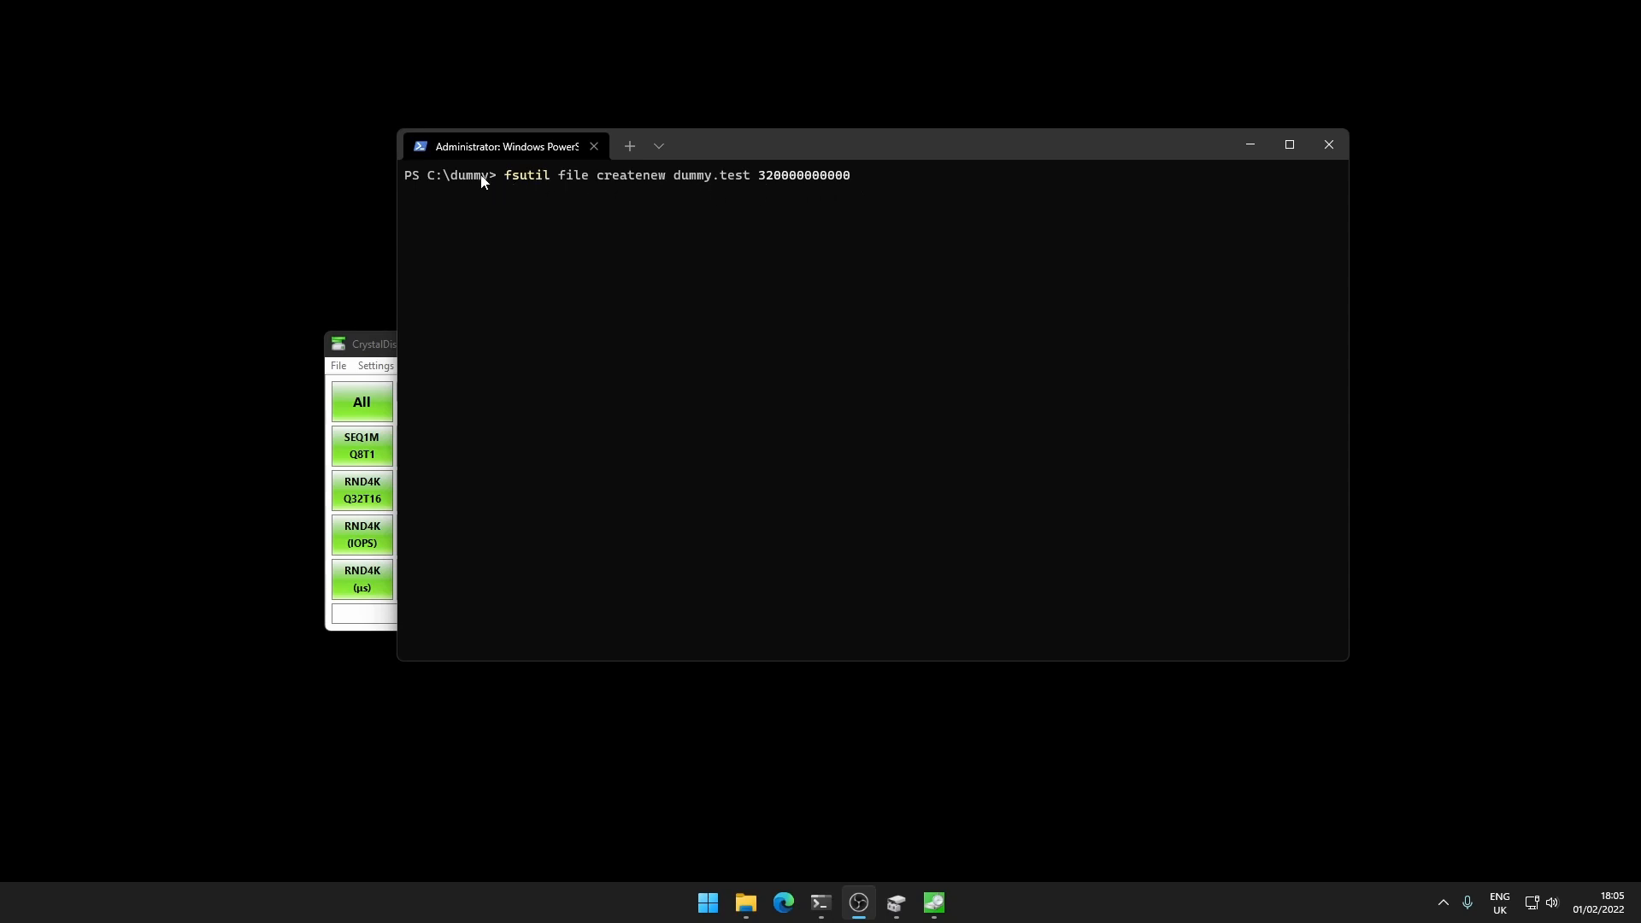
pyautogui.moveTo(814, 193)
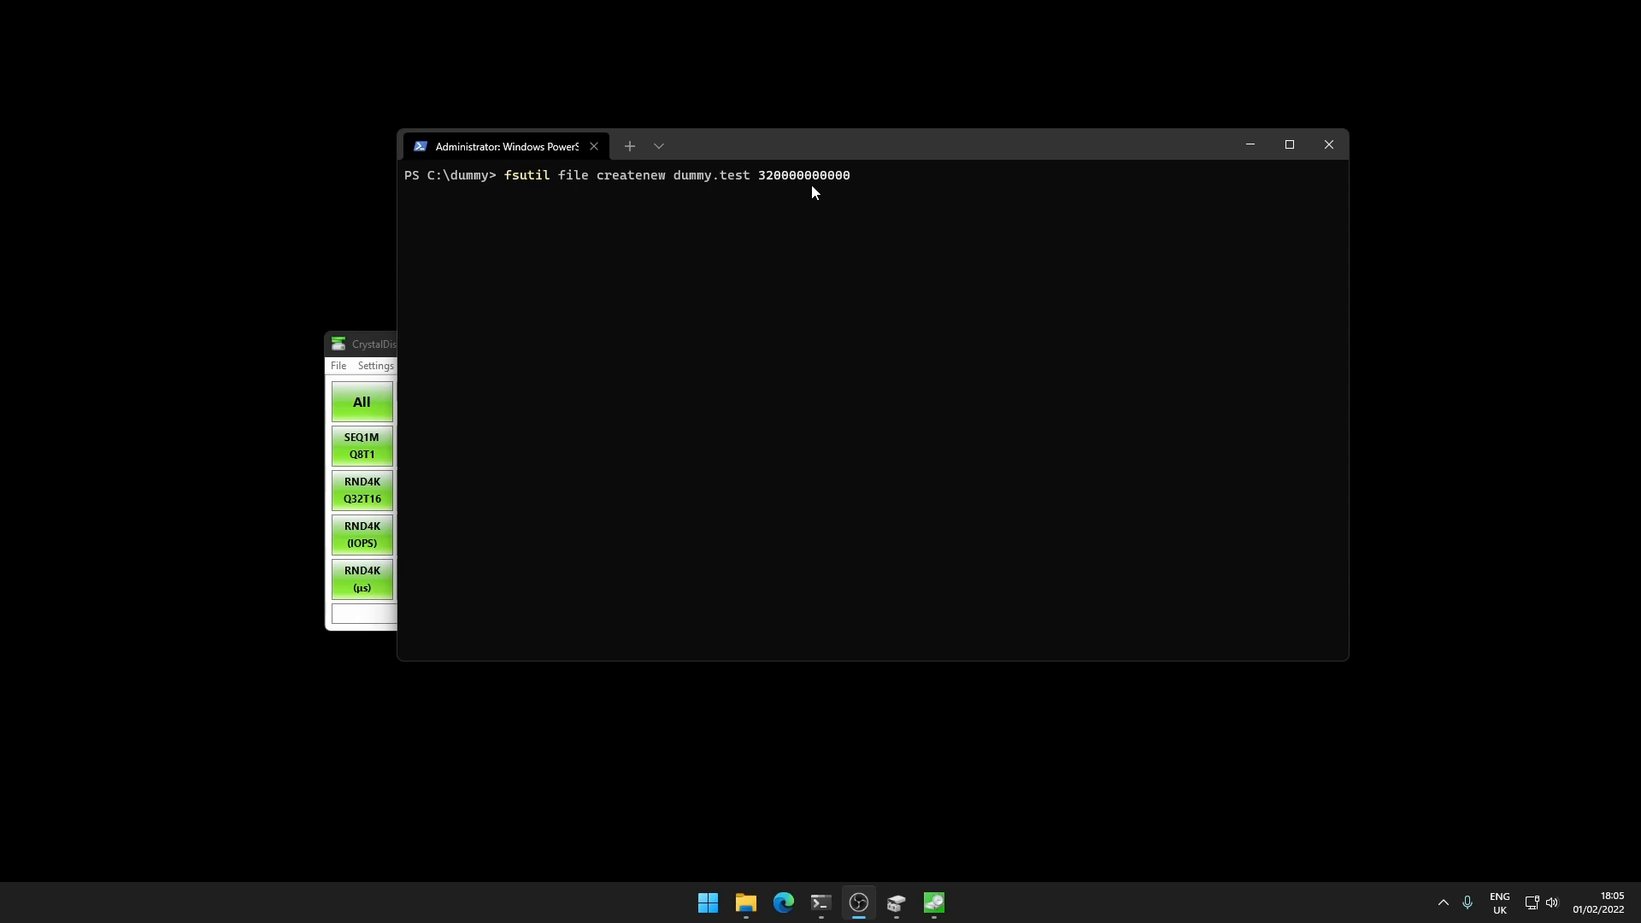
pyautogui.press('enter')
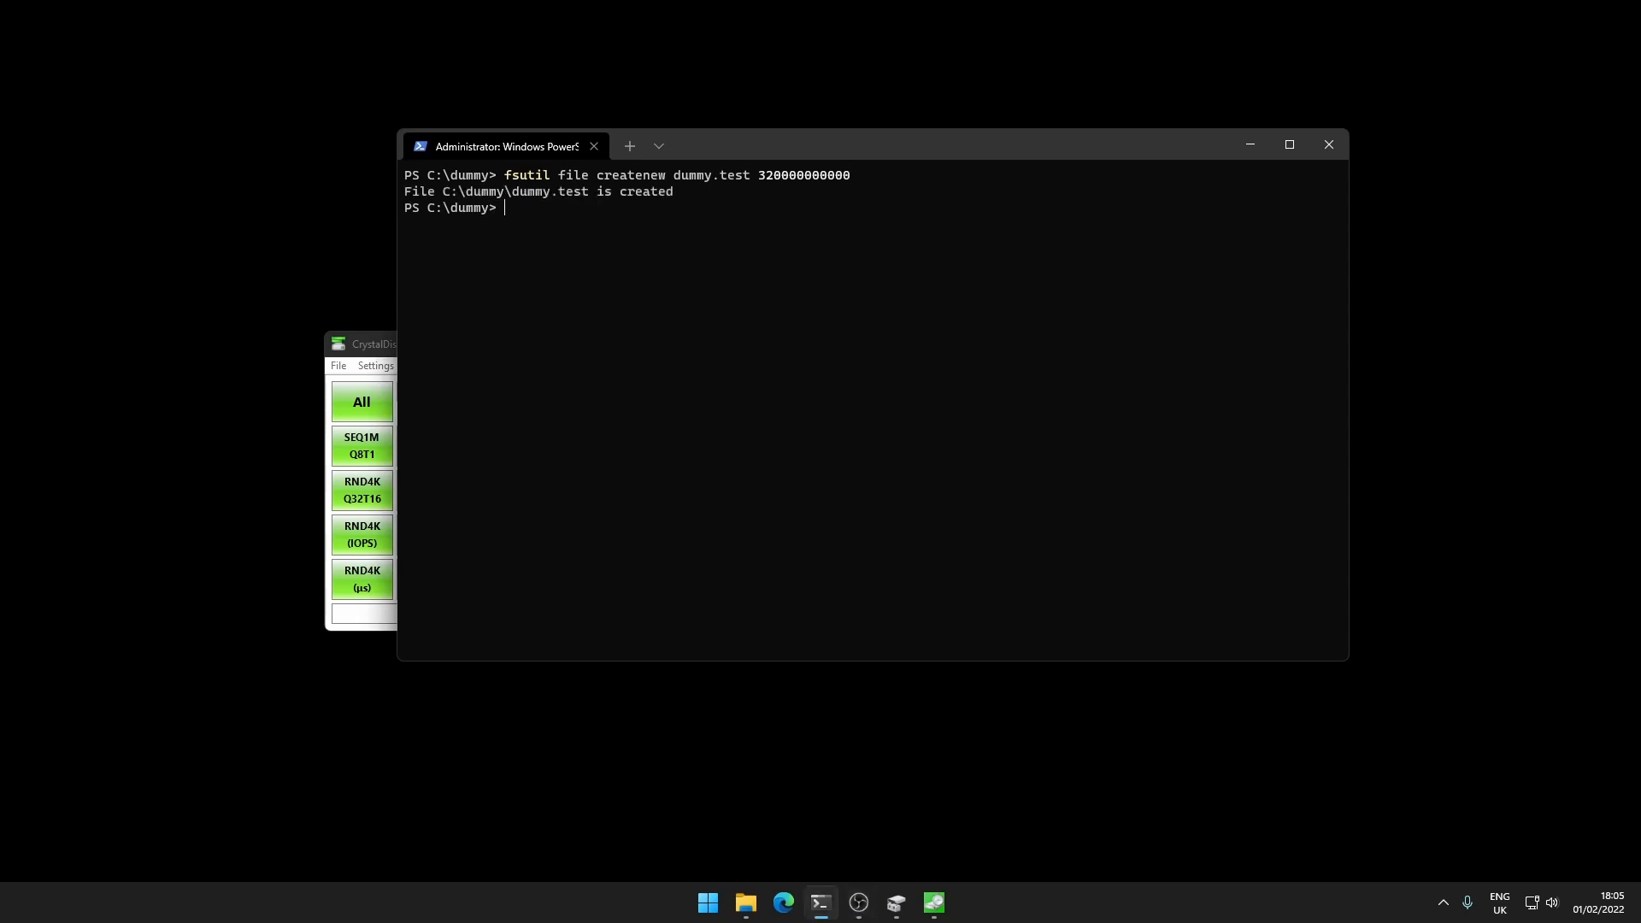
pyautogui.moveTo(747, 900)
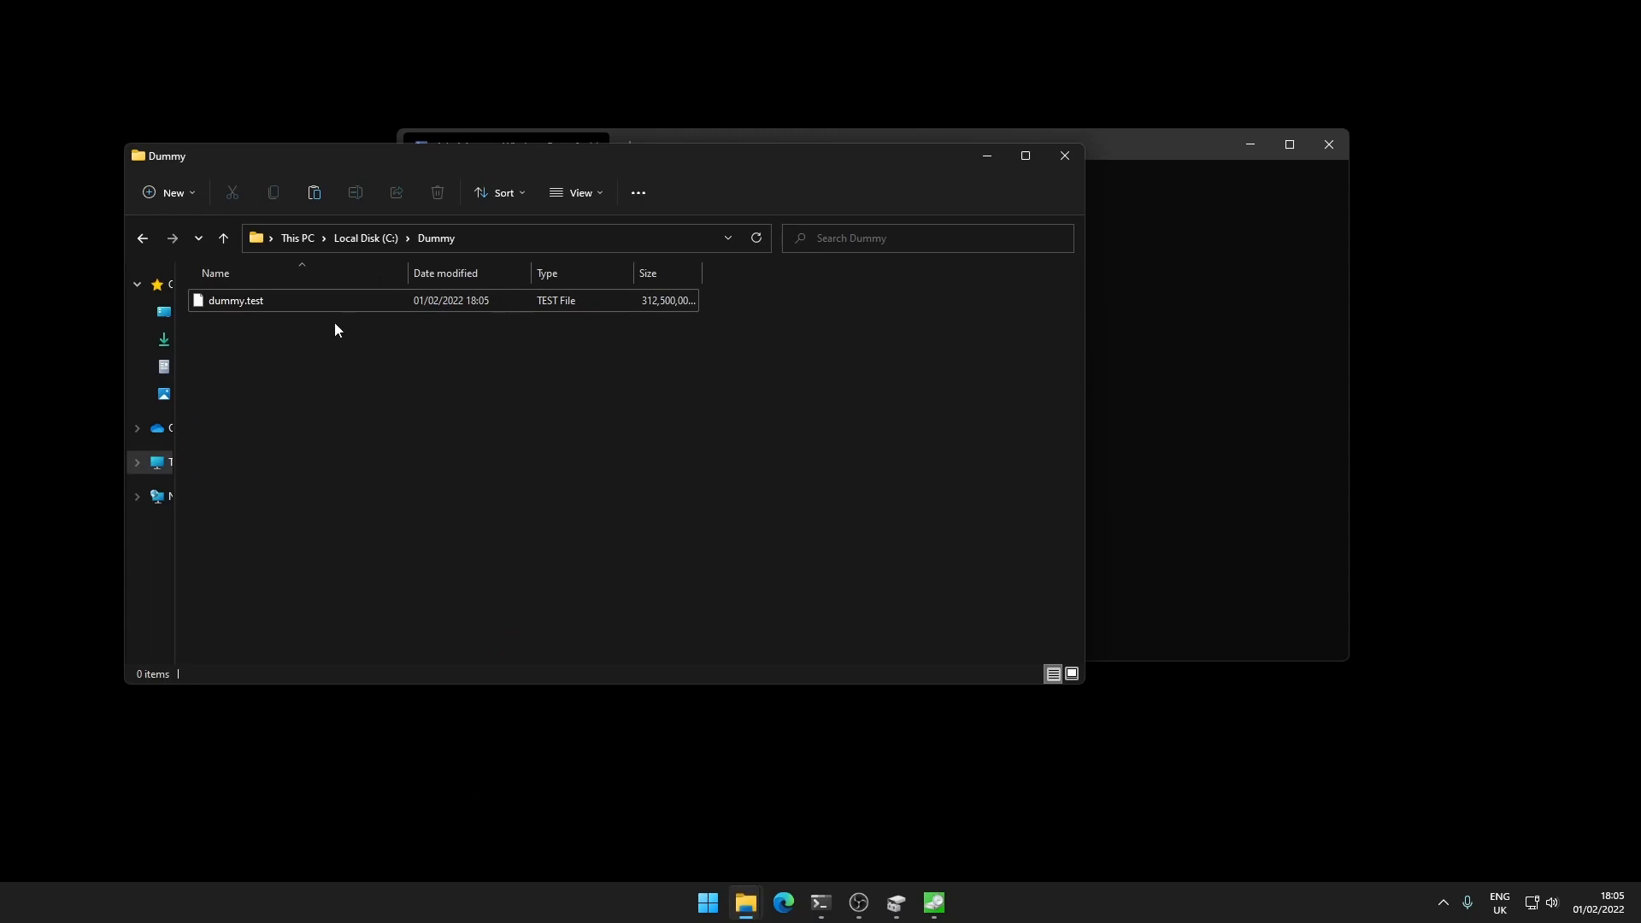
# Select dummy.test in the Dummy folder ready for copying
pyautogui.click(236, 301)
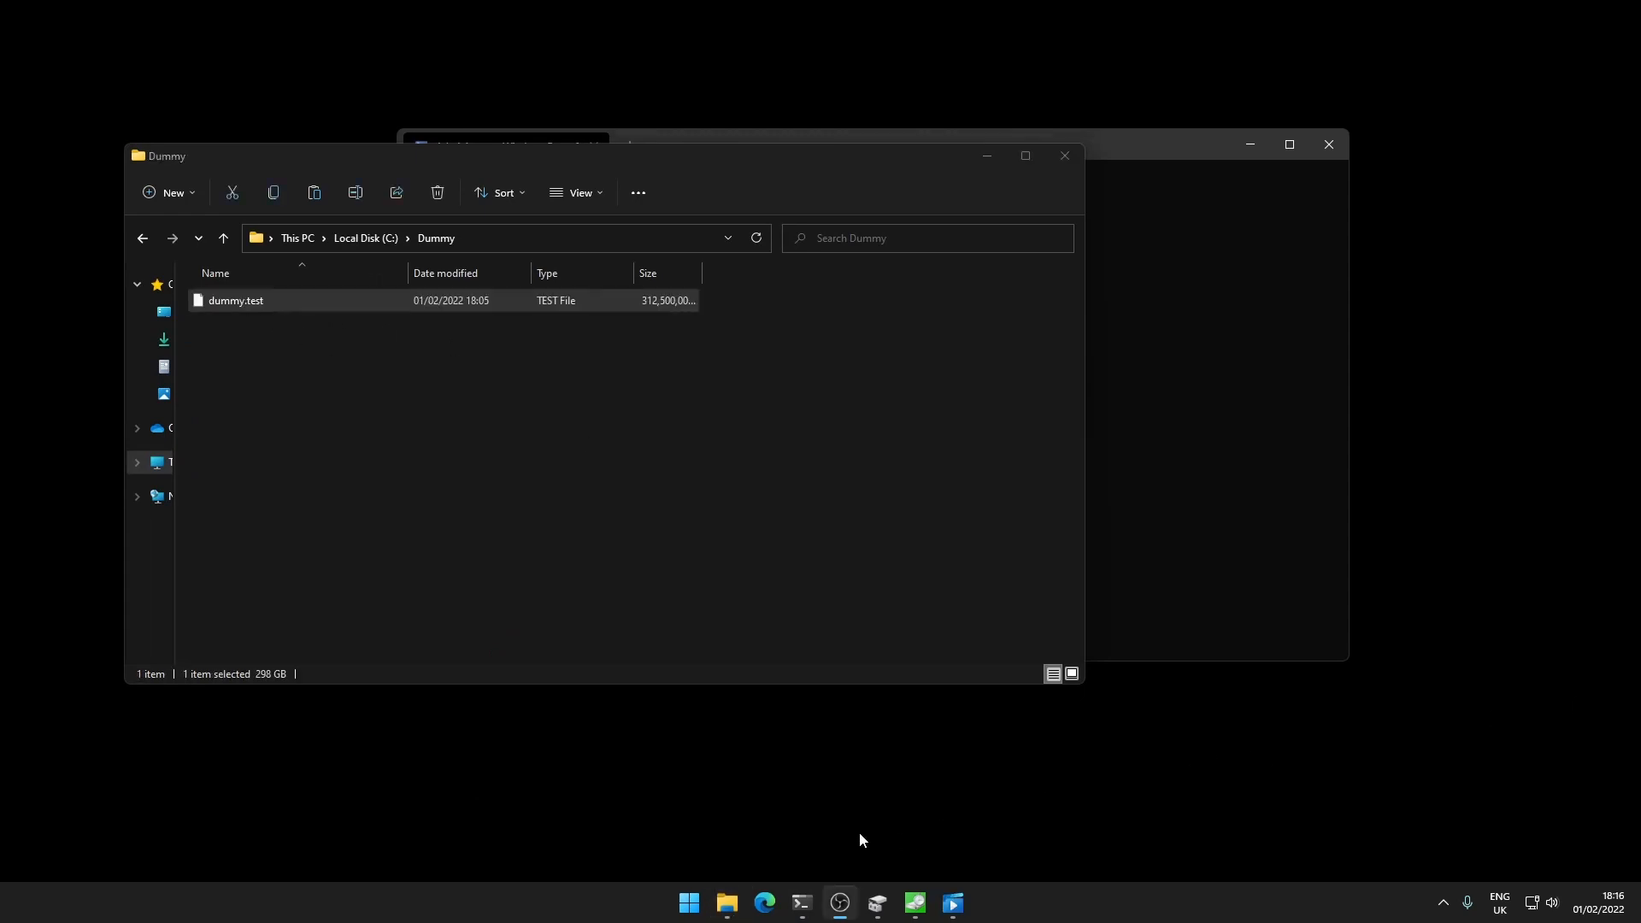
pyautogui.moveTo(720, 882)
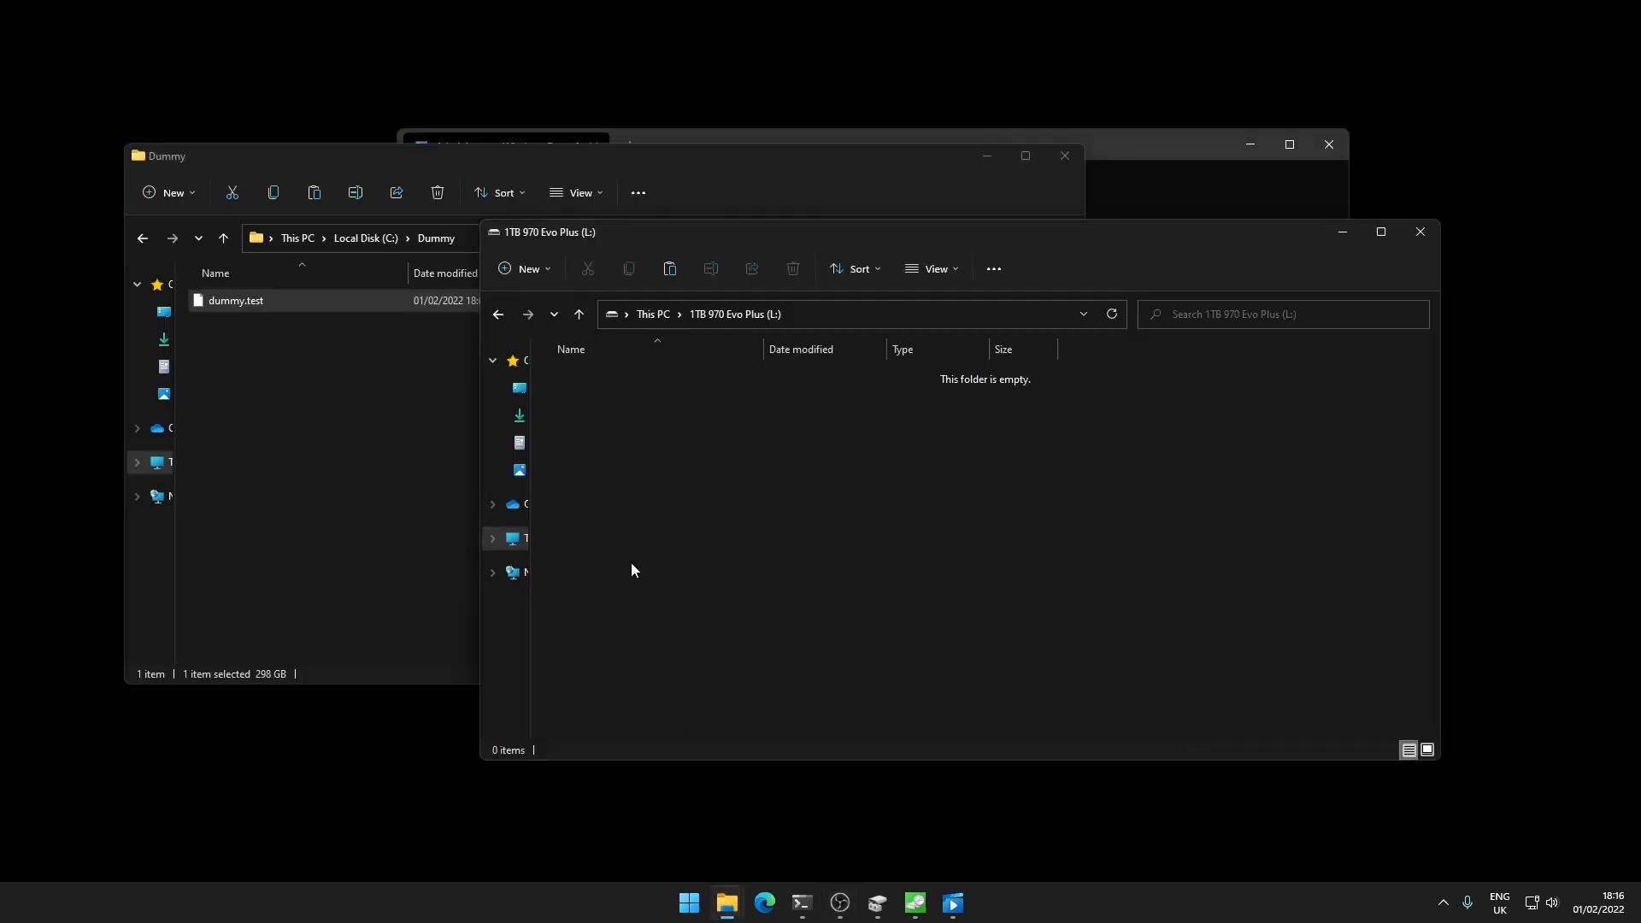
# Copy dummy.test onto the 1TB L: drive and cancel the transfer at about 49%
pyautogui.click(234, 301)
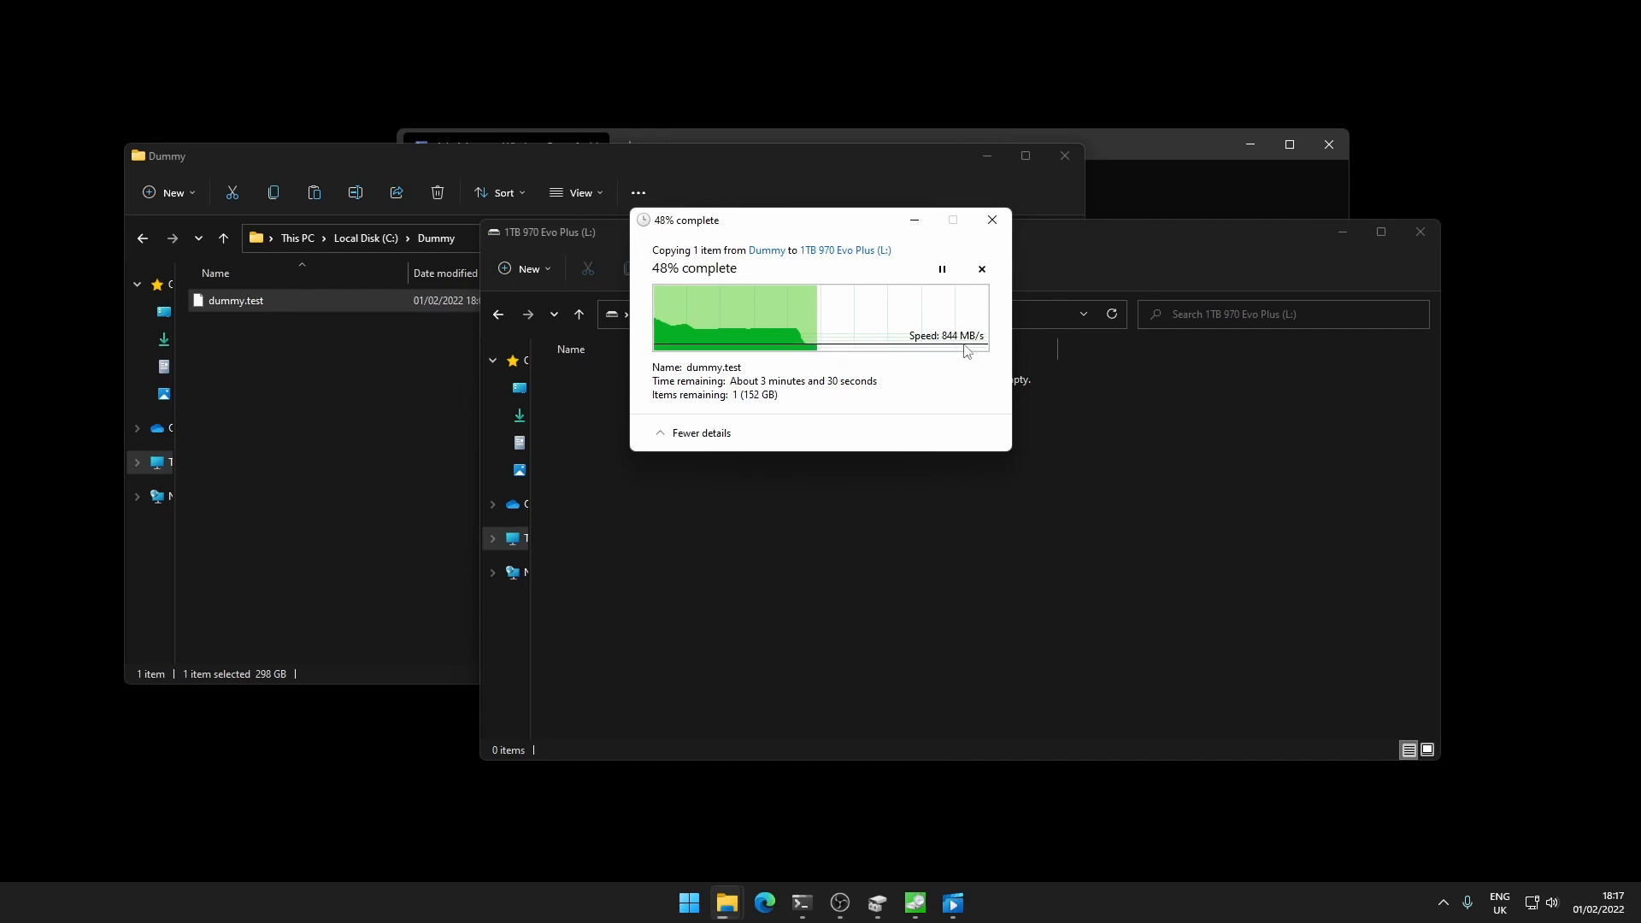
pyautogui.moveTo(981, 269)
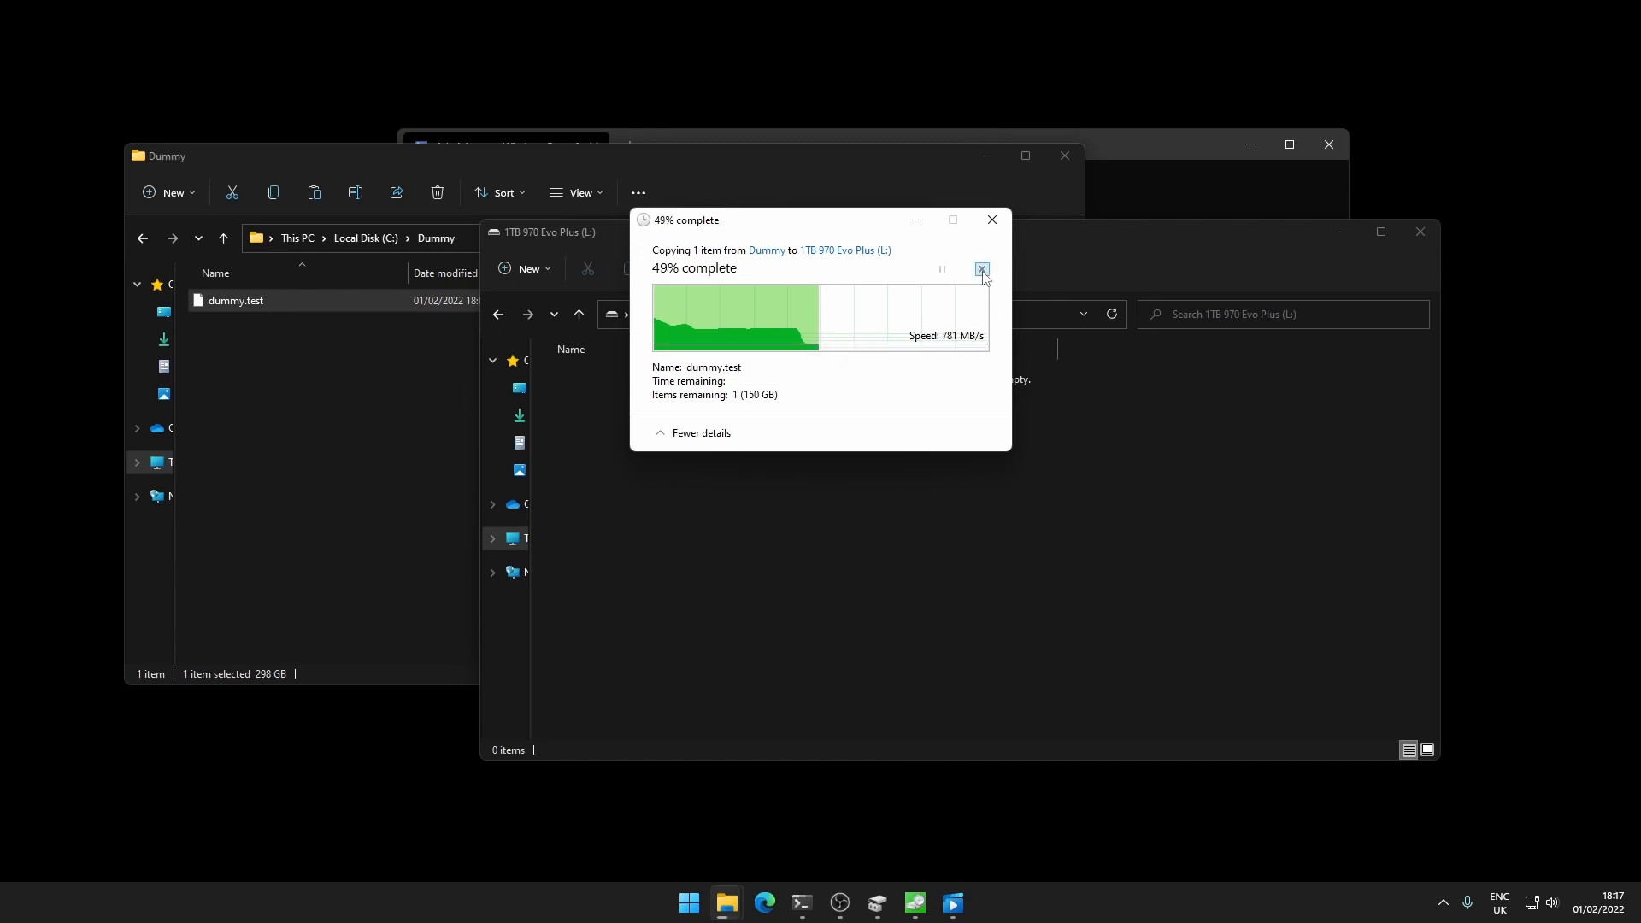
pyautogui.click(981, 270)
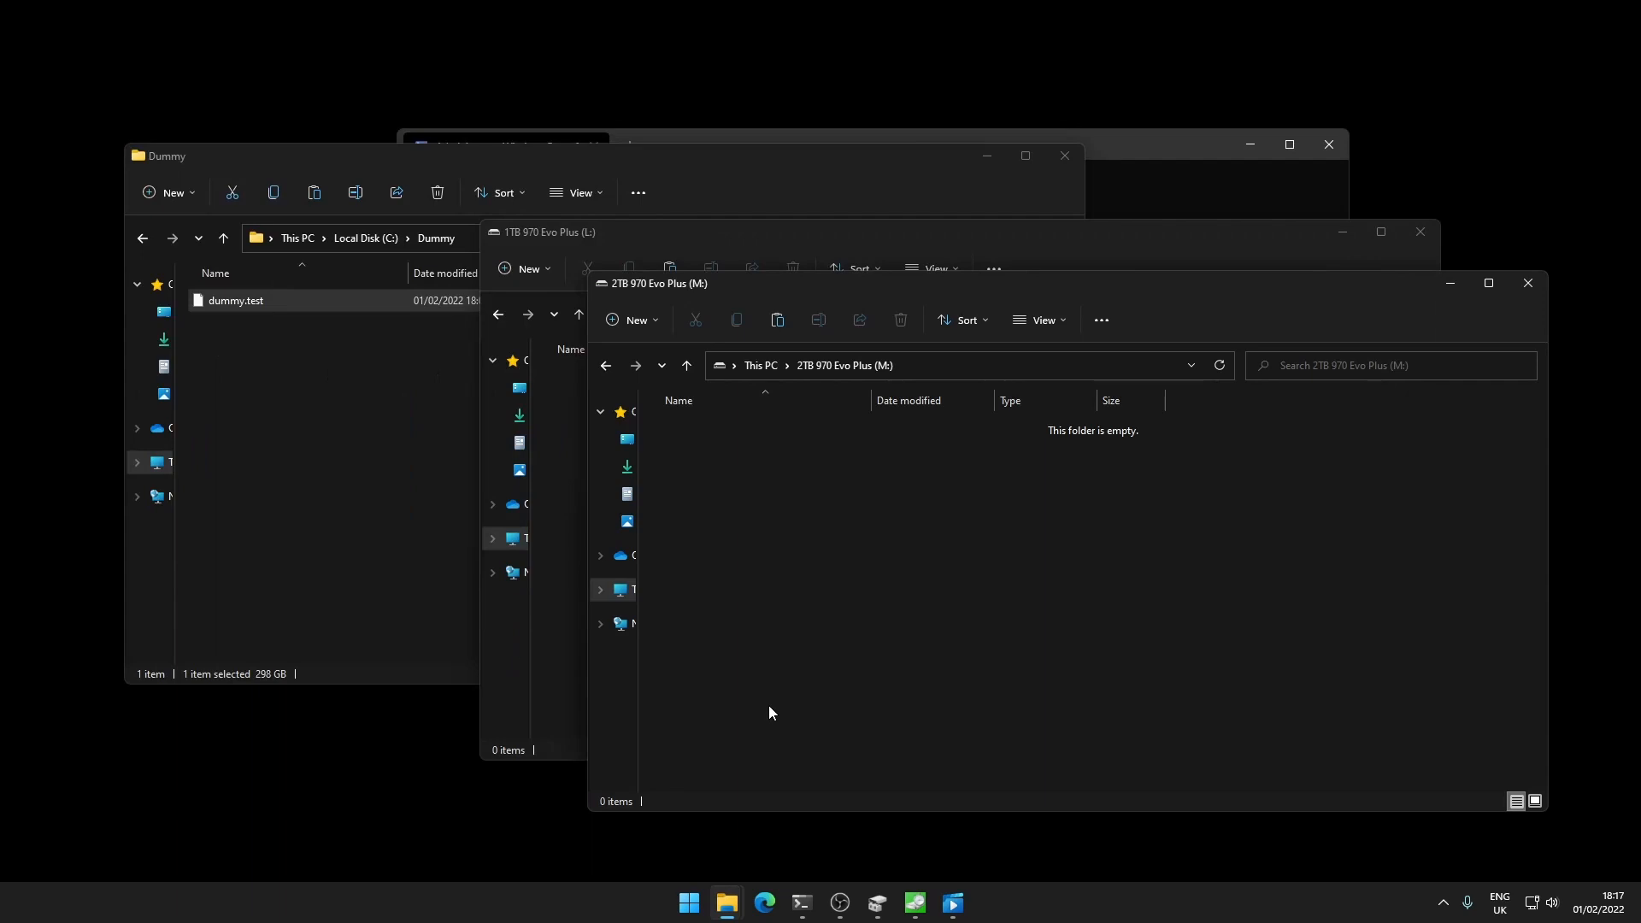
# Drag dummy.test into the 2TB M: drive and cancel the copy at about 42%
pyautogui.click(236, 300)
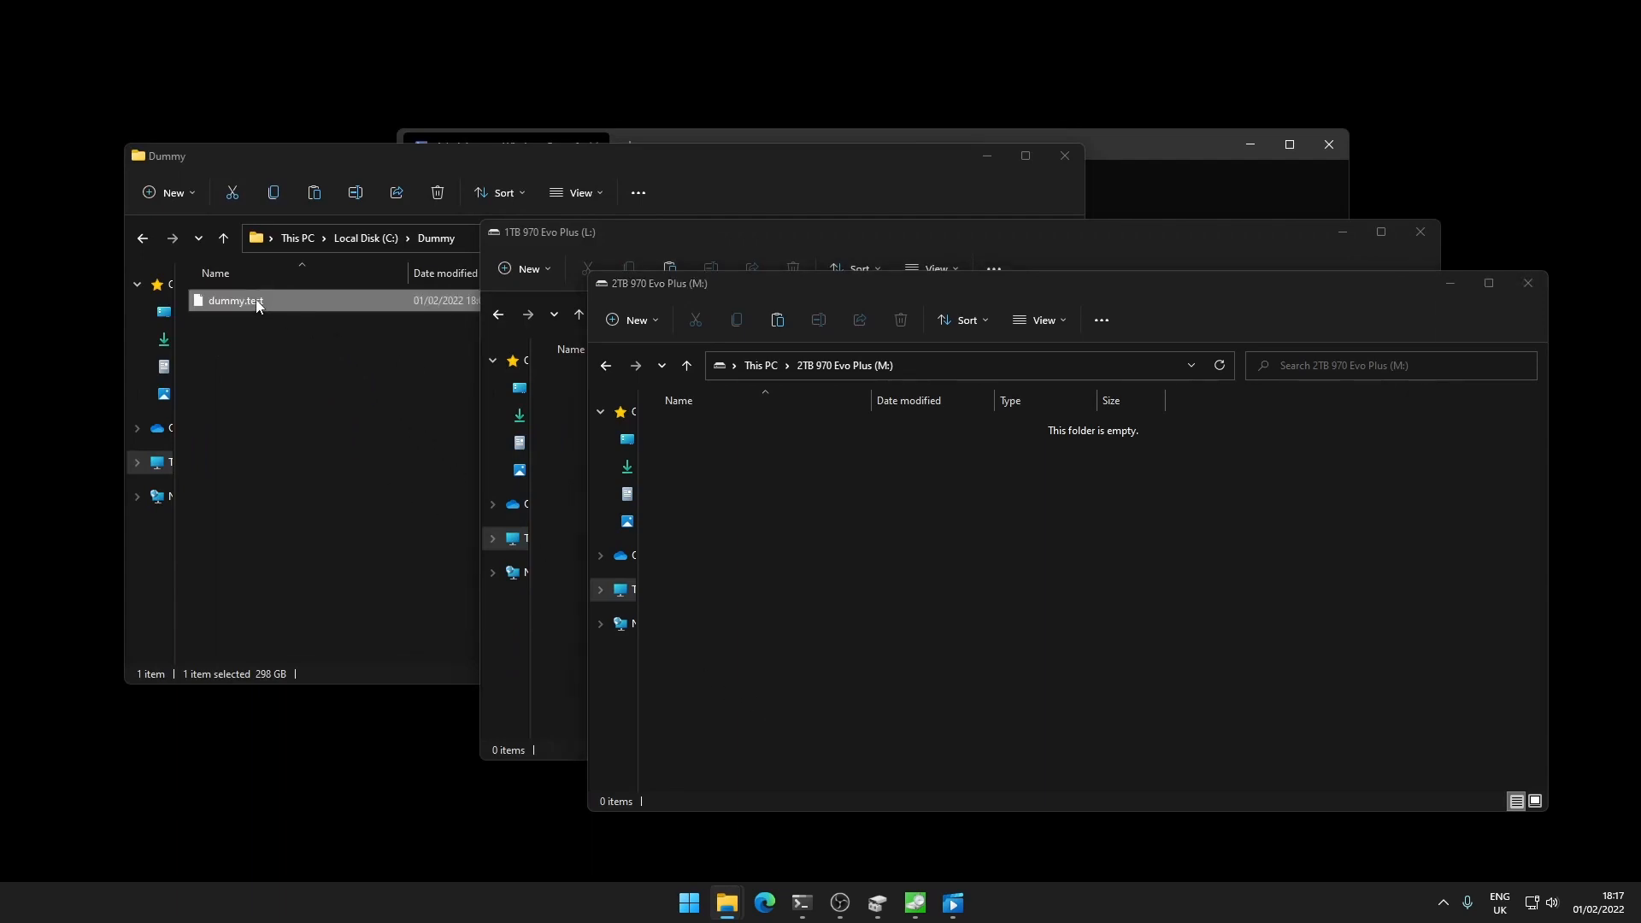
pyautogui.moveTo(236, 300); pyautogui.dragTo(788, 473)
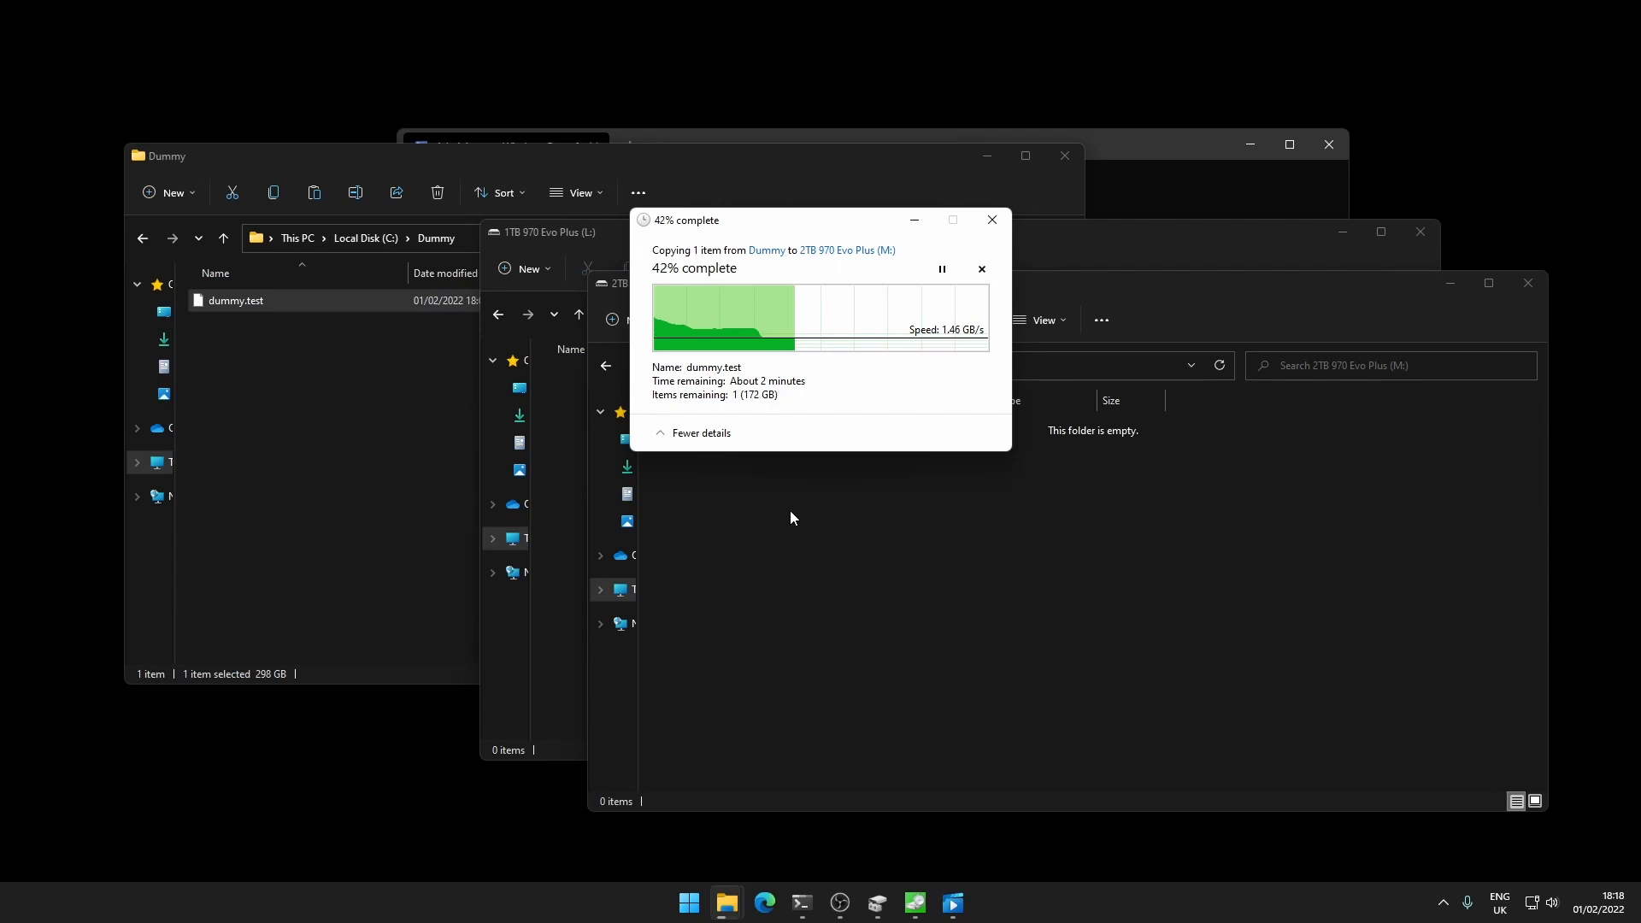
pyautogui.click(981, 269)
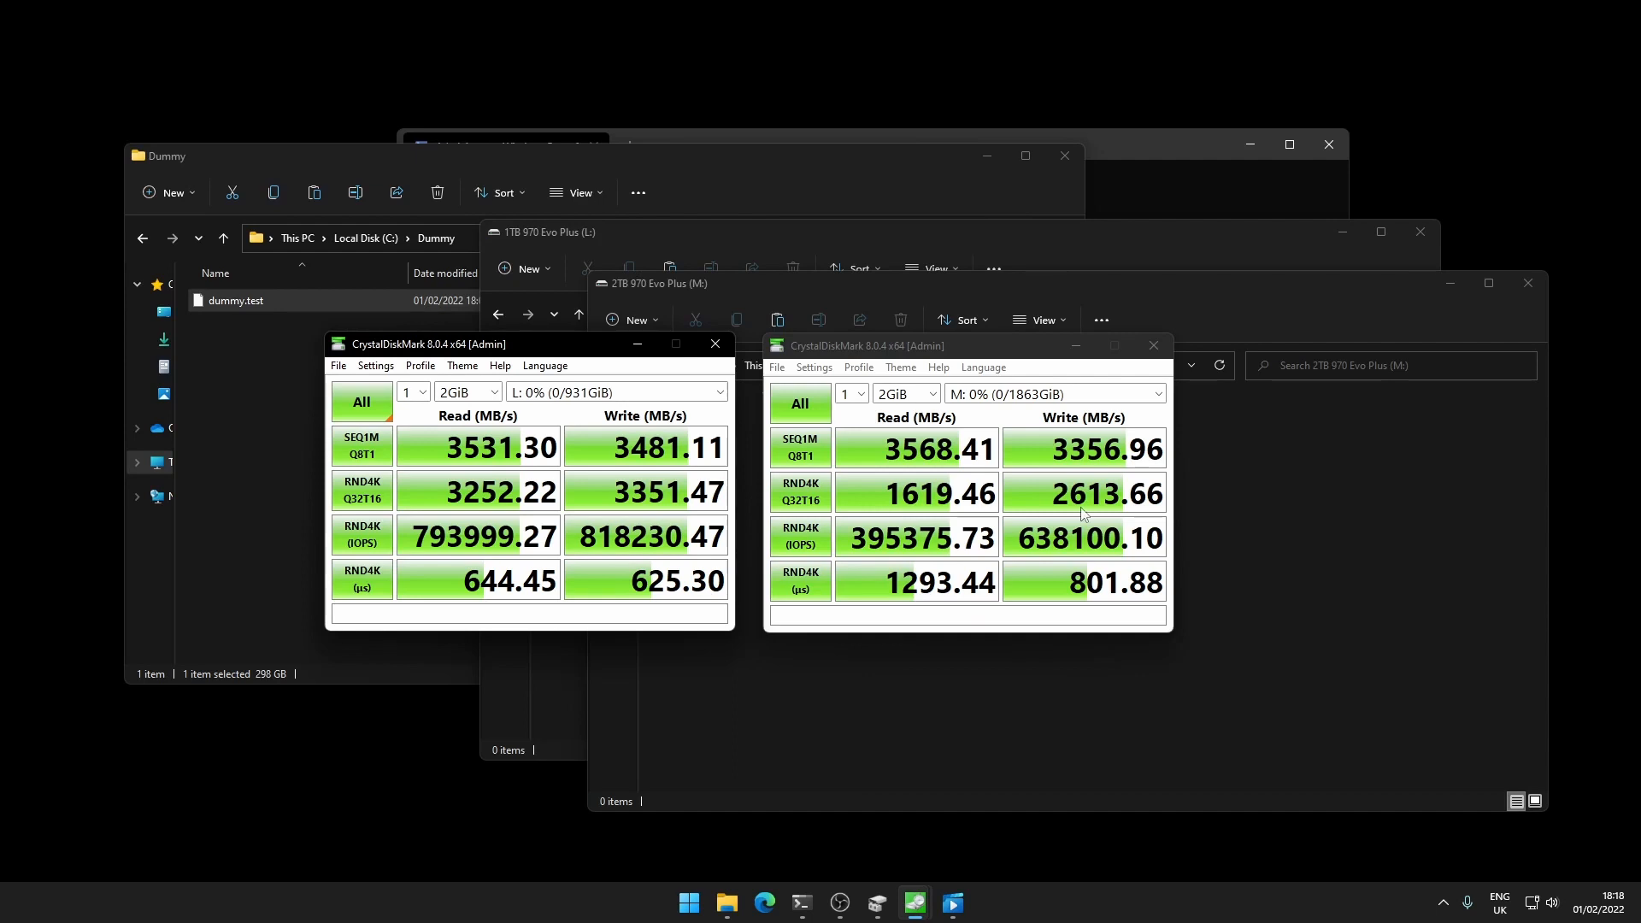
pyautogui.moveTo(756, 506)
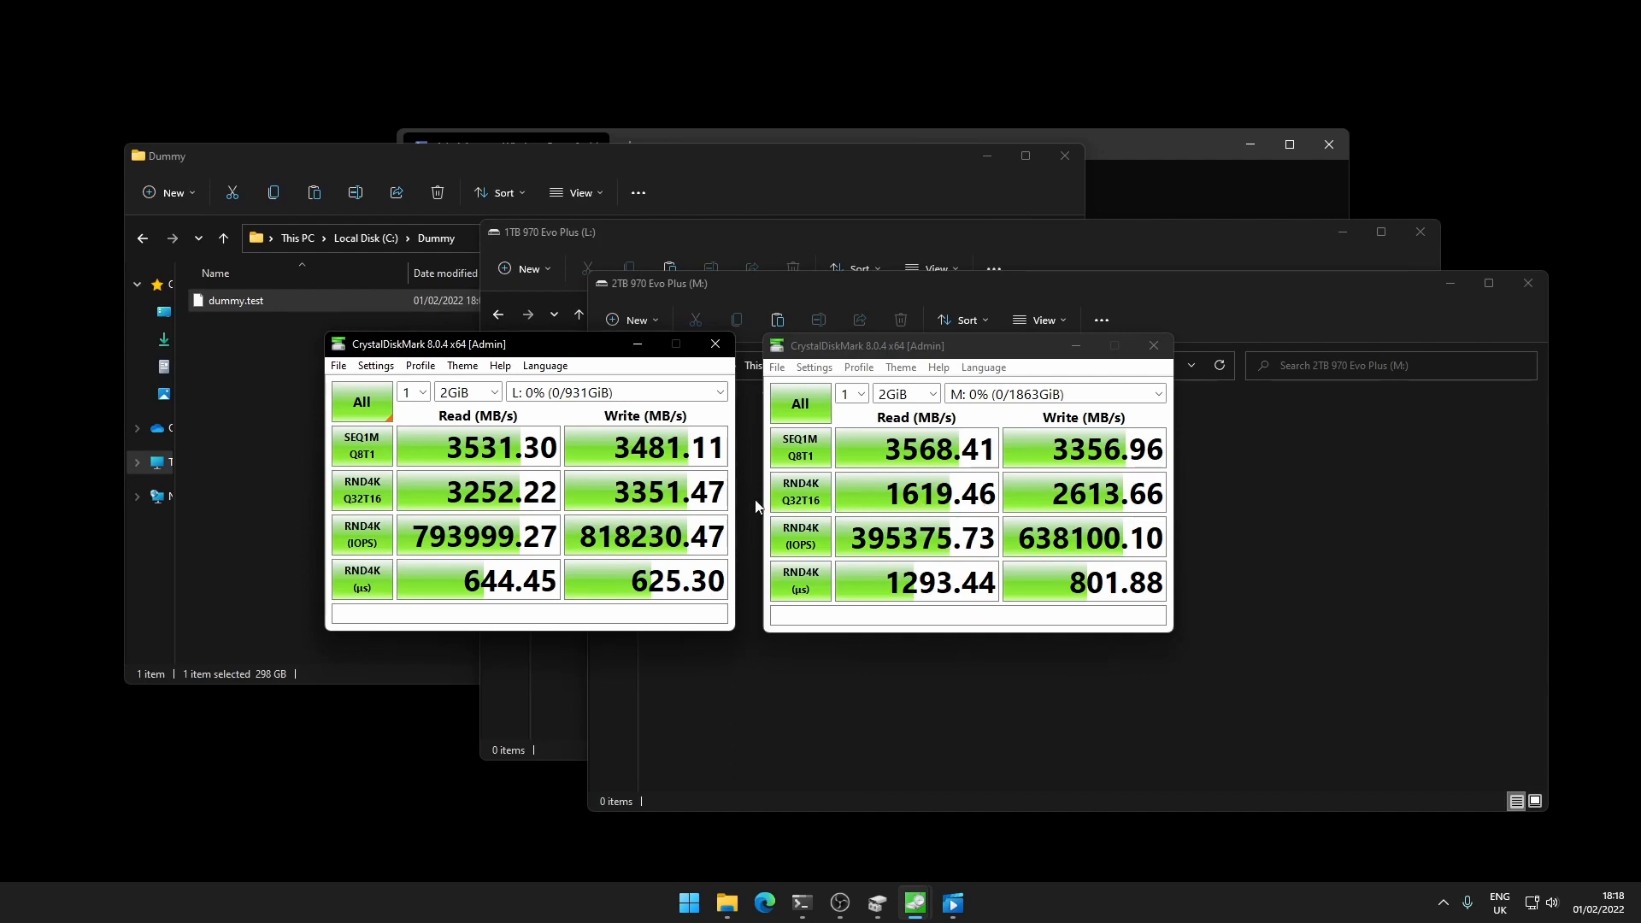
pyautogui.moveTo(925, 503)
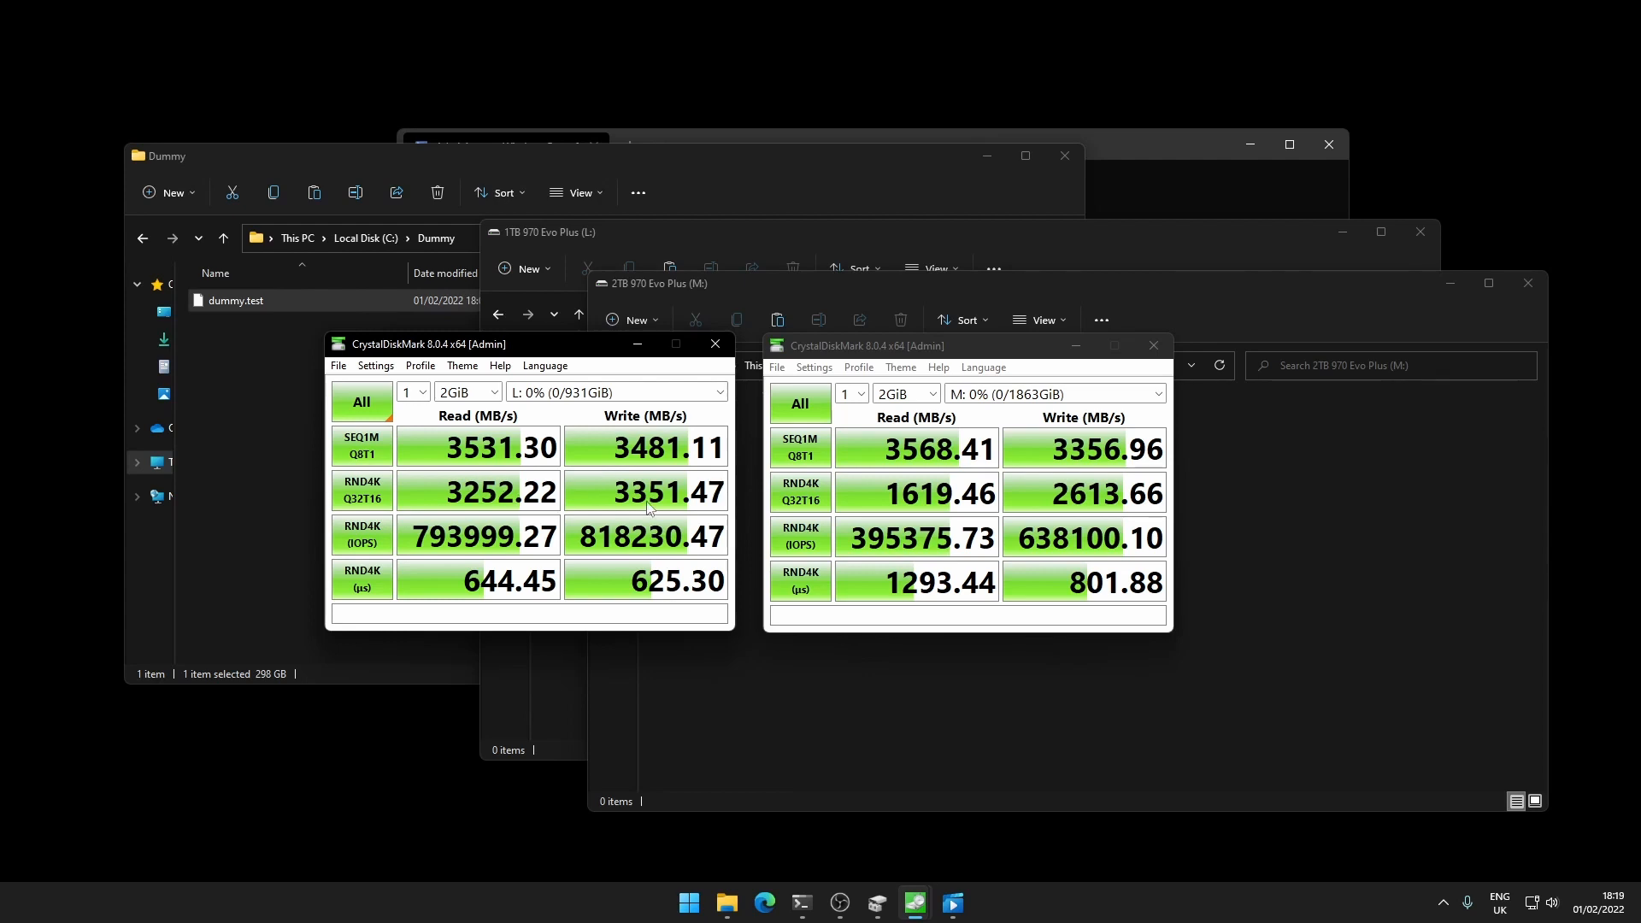
pyautogui.moveTo(494, 394)
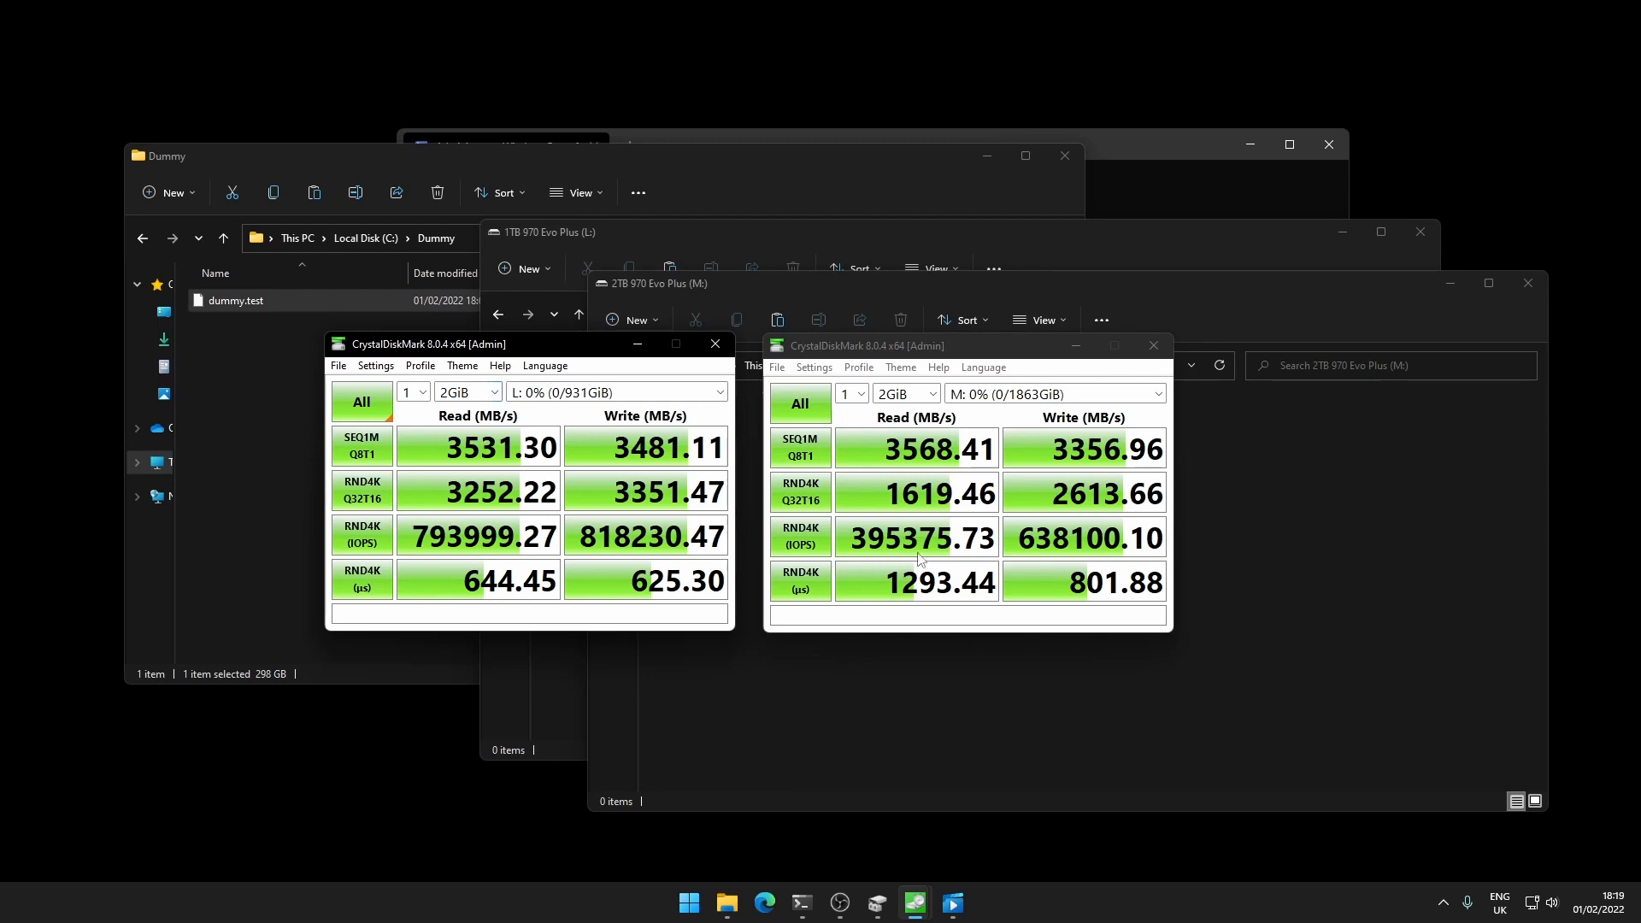
pyautogui.moveTo(1036, 548)
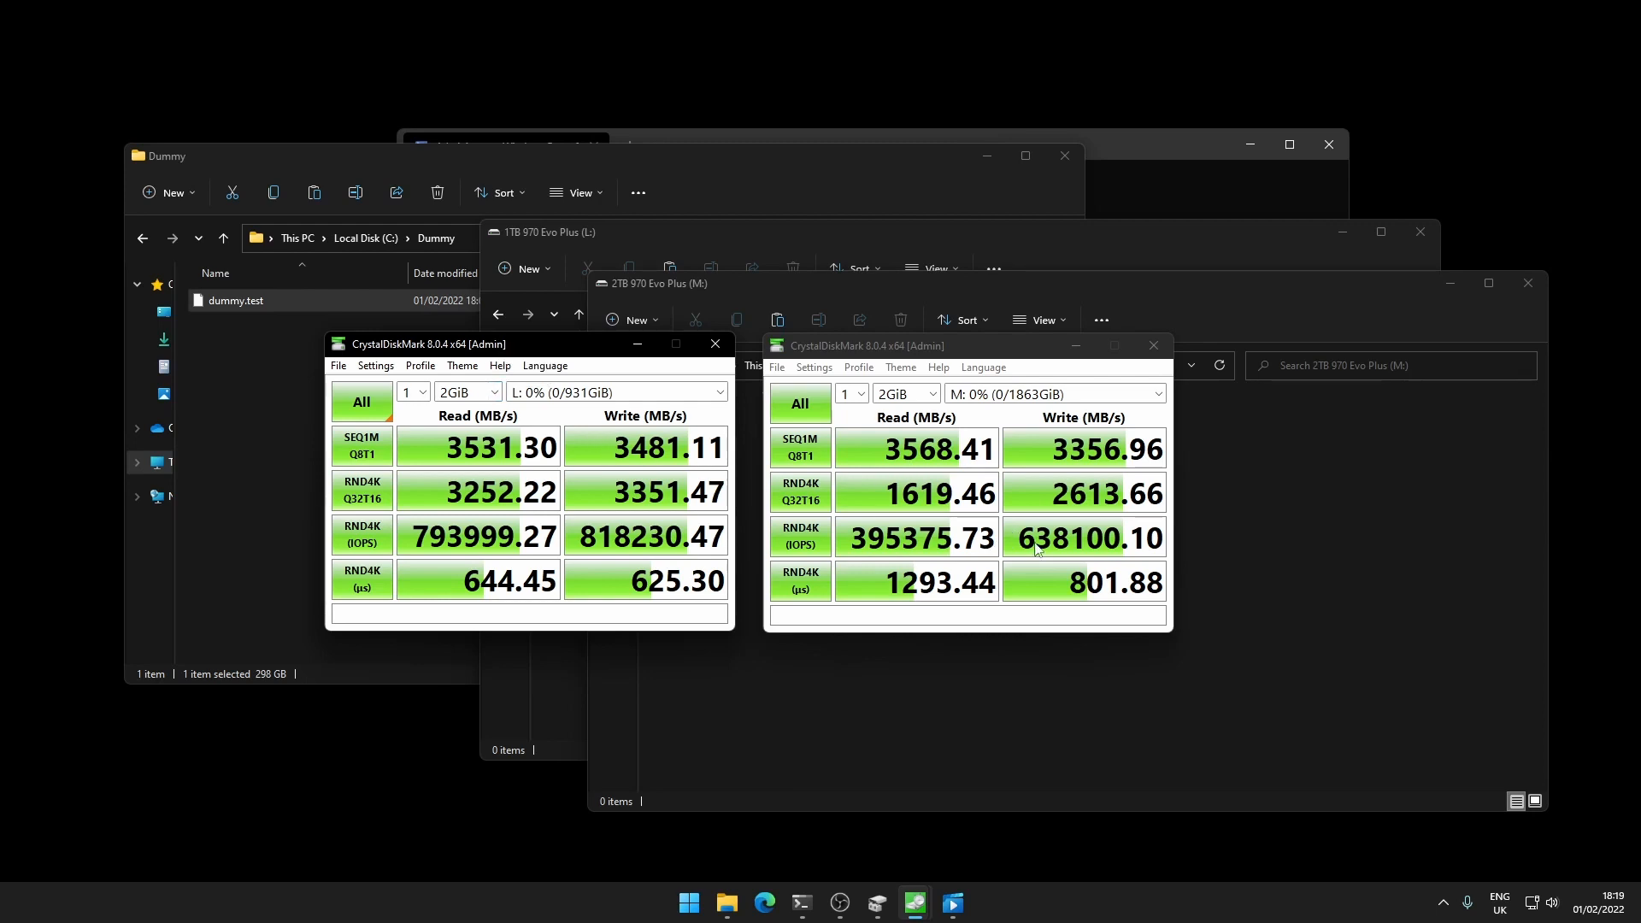
pyautogui.moveTo(1036, 547)
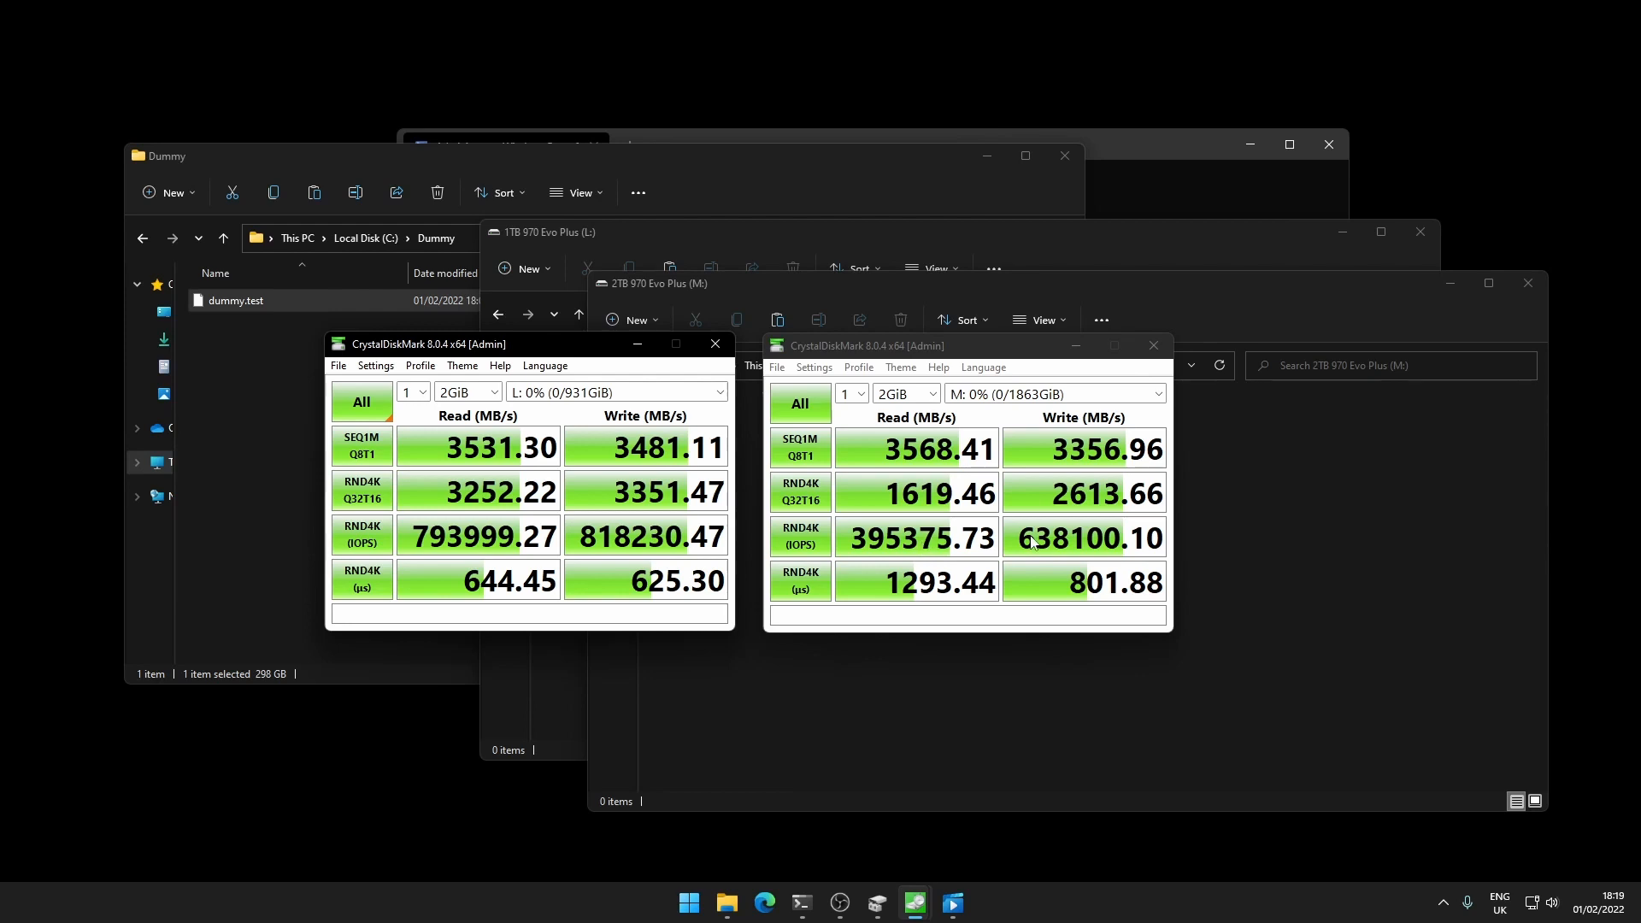
pyautogui.moveTo(984, 552)
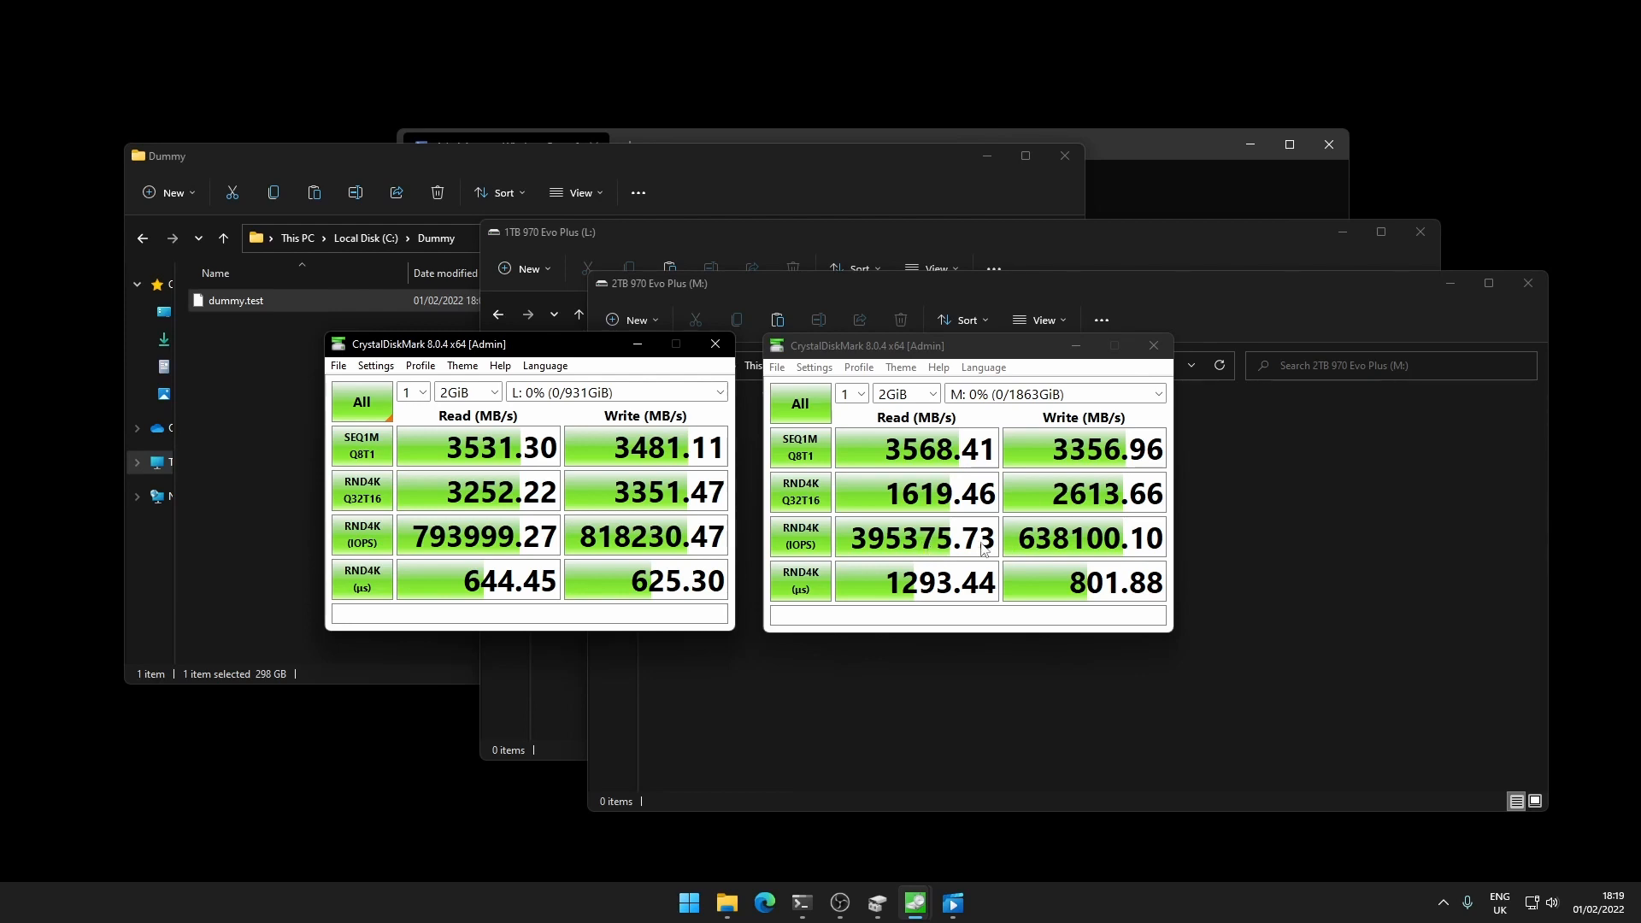
pyautogui.moveTo(1080, 549)
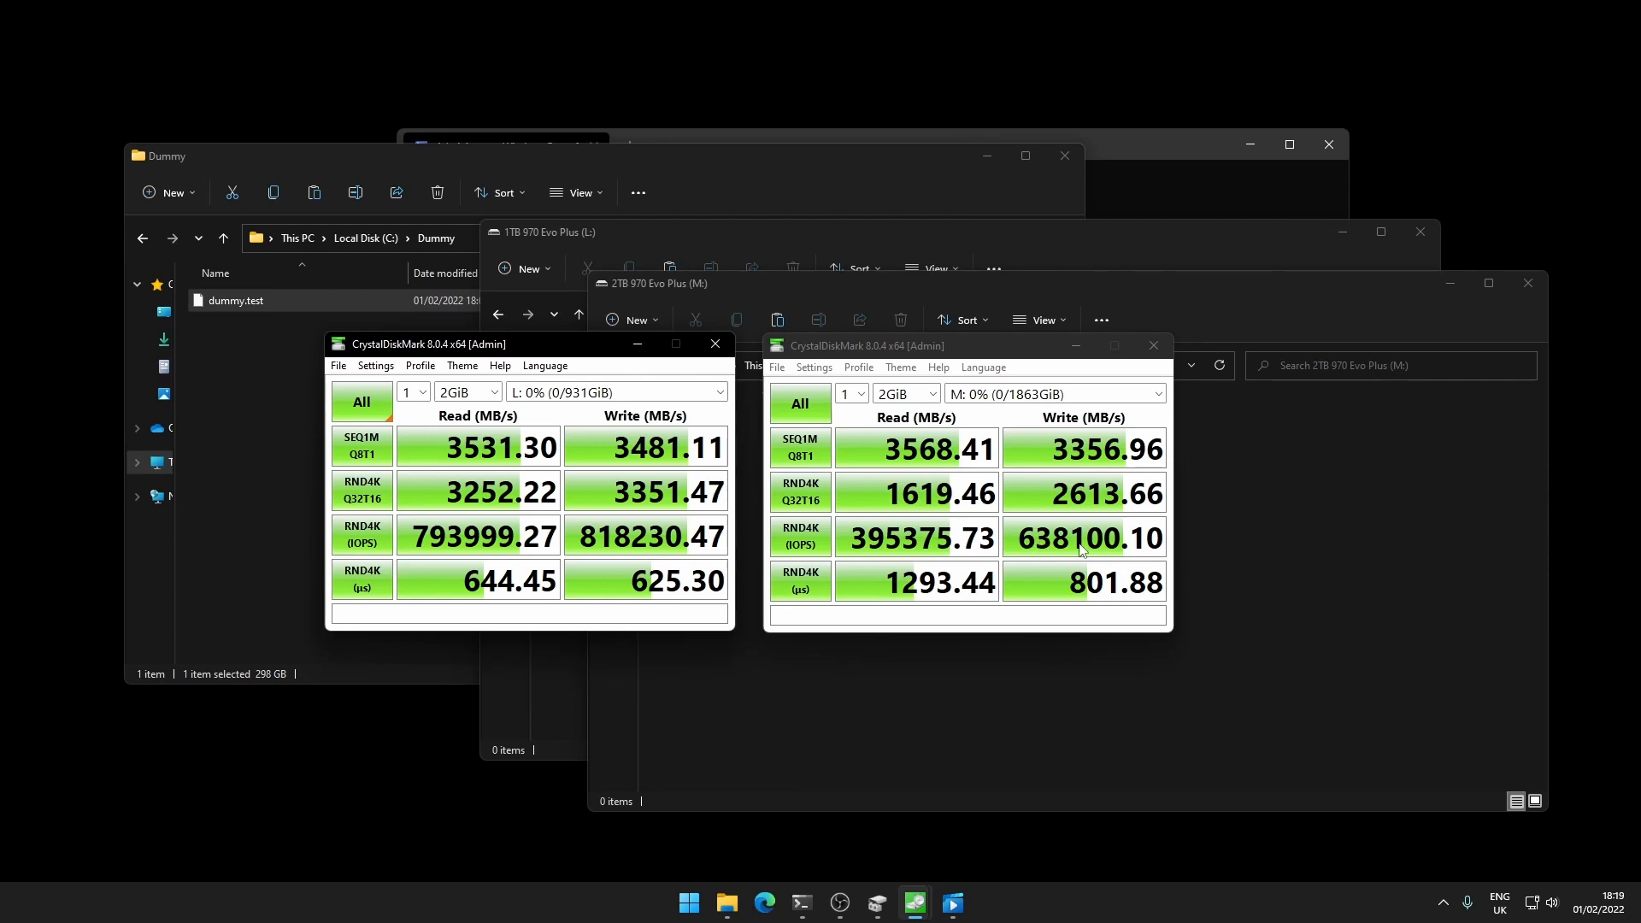
pyautogui.moveTo(1001, 593)
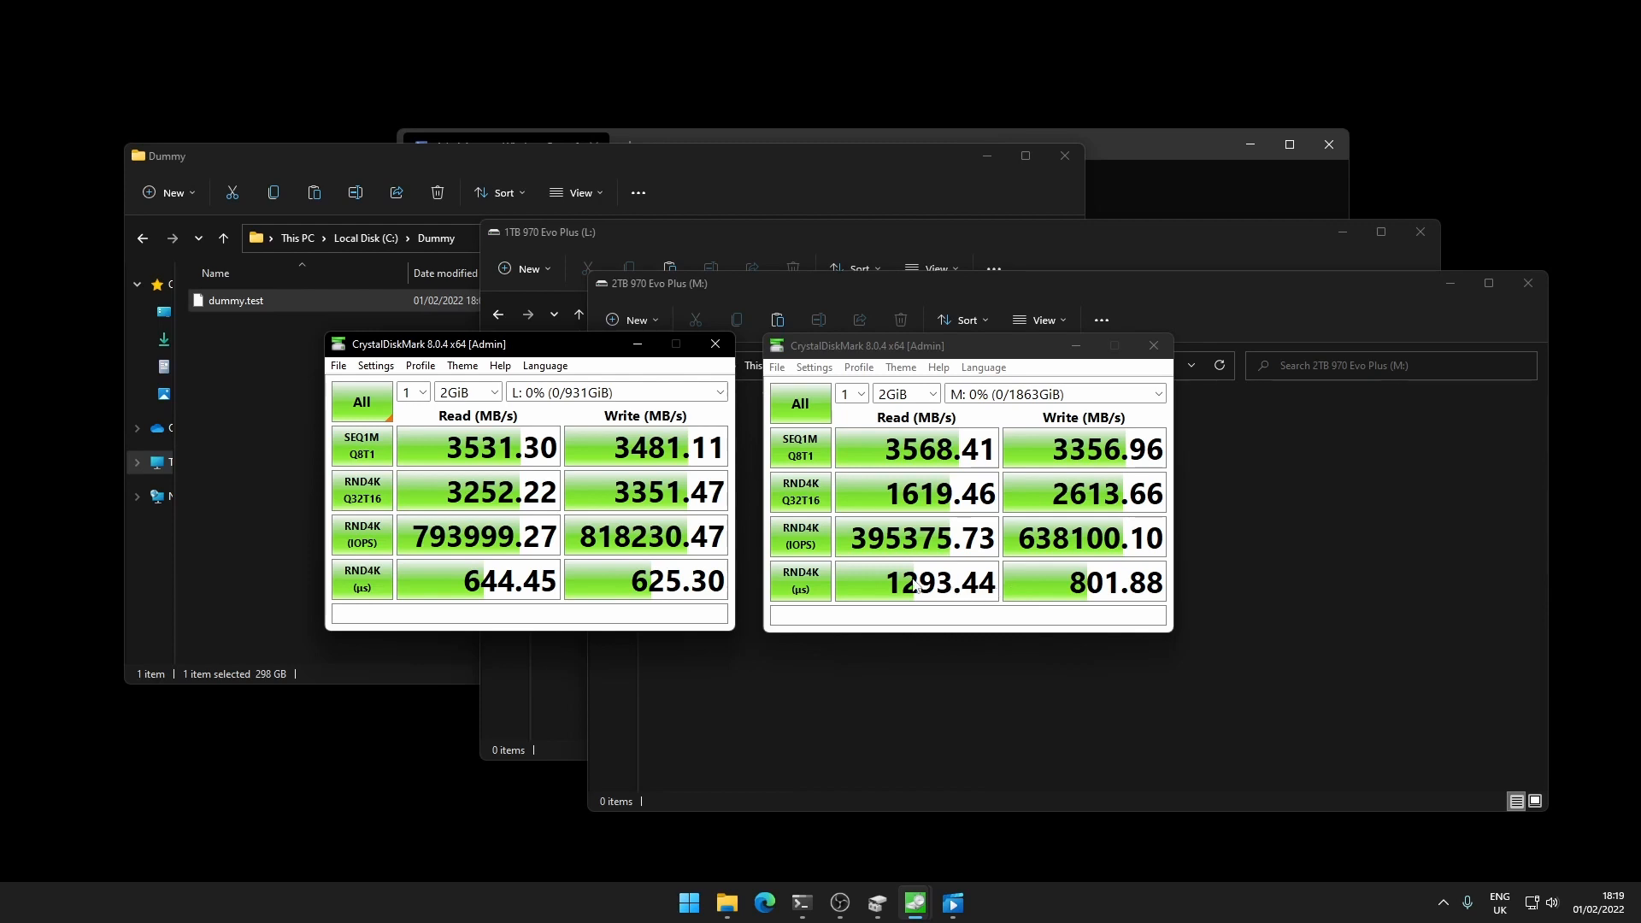
pyautogui.moveTo(912, 586)
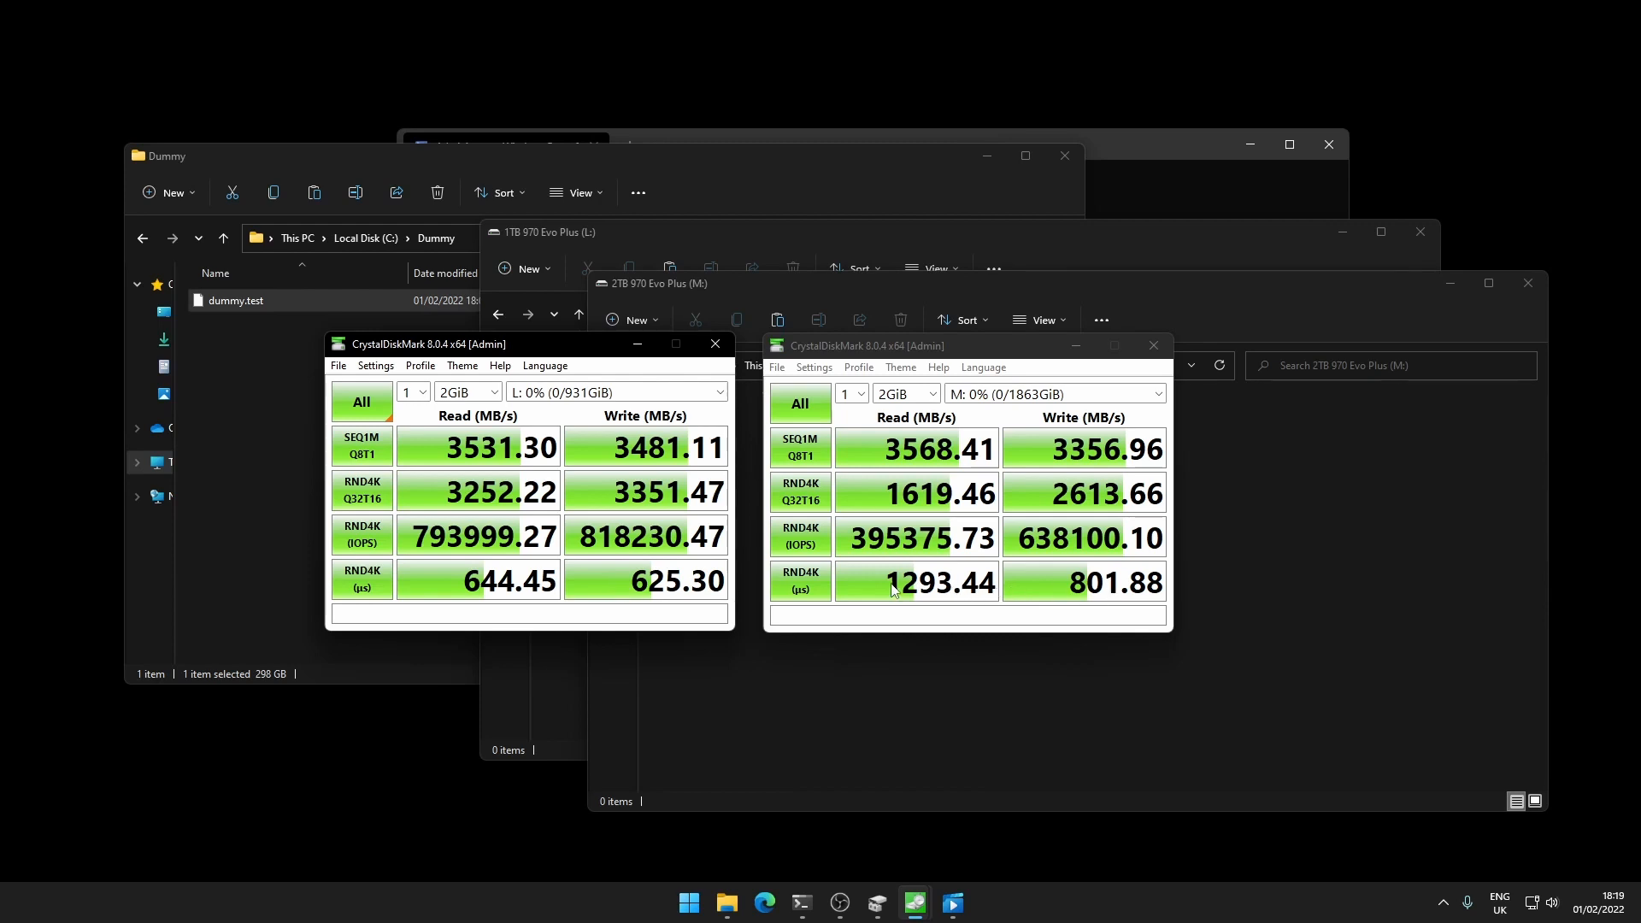
pyautogui.moveTo(967, 592)
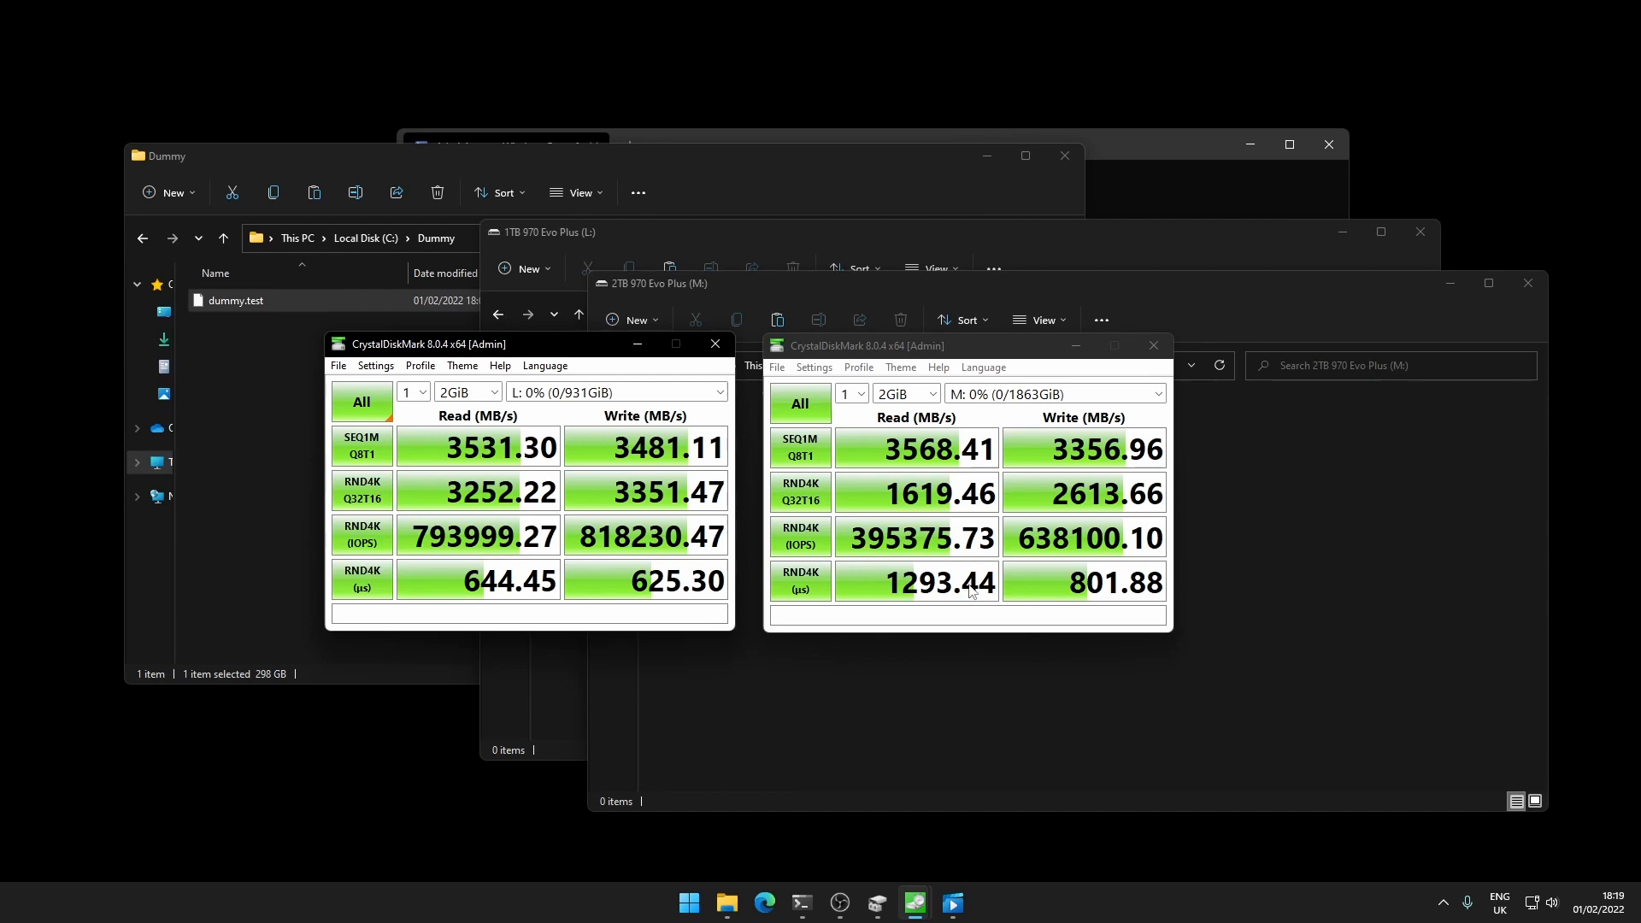
pyautogui.moveTo(952, 600)
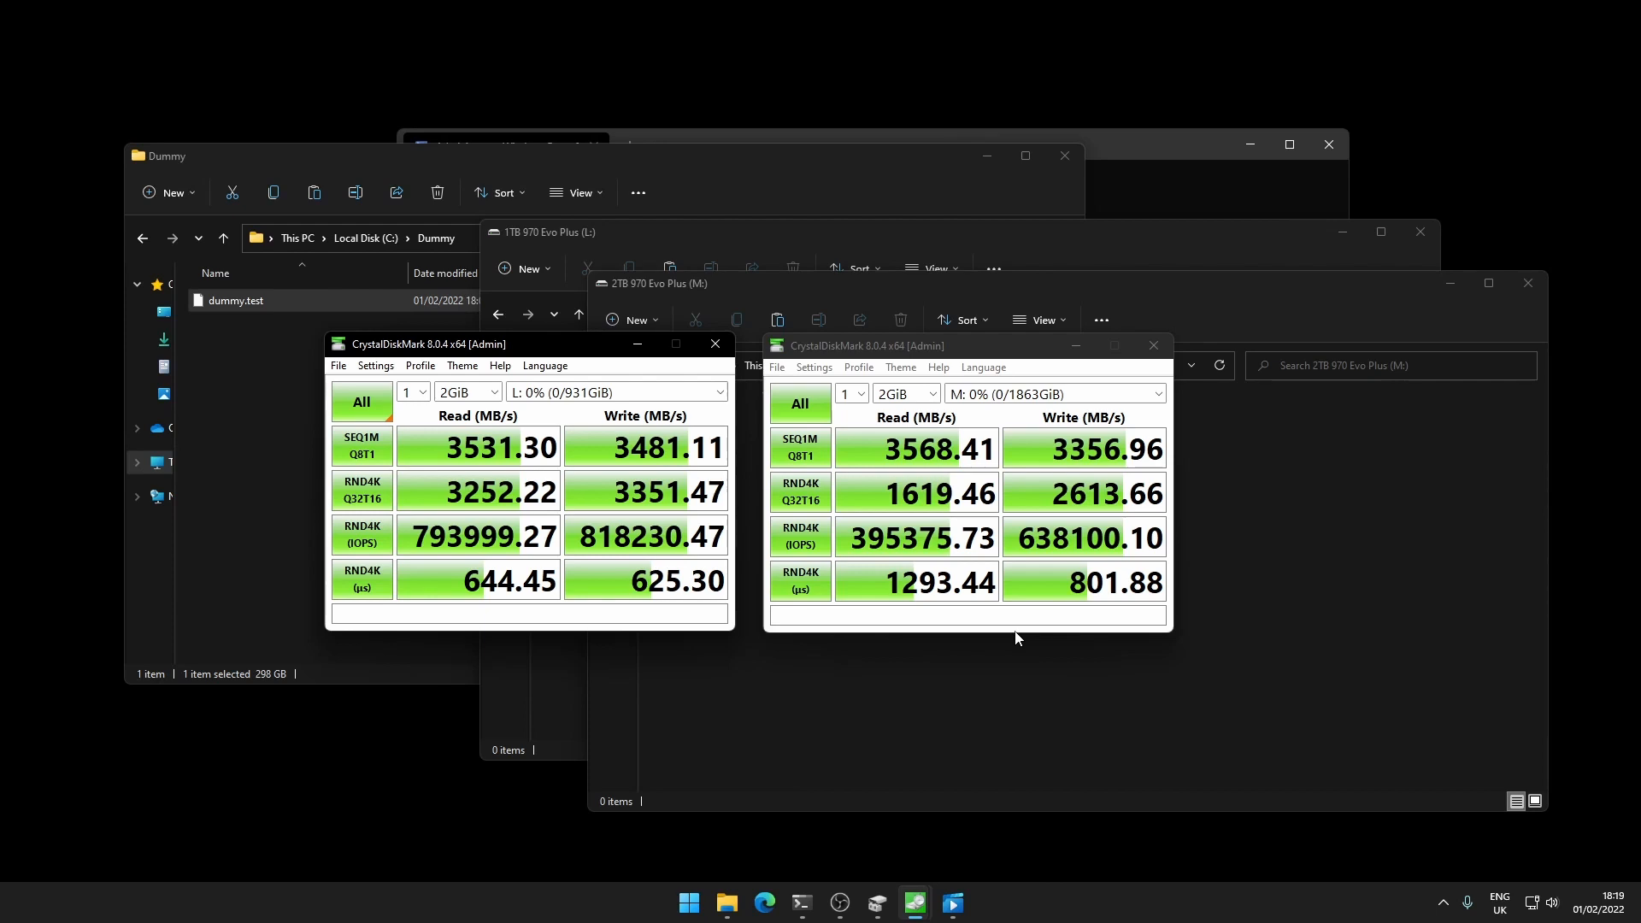
pyautogui.moveTo(574, 417)
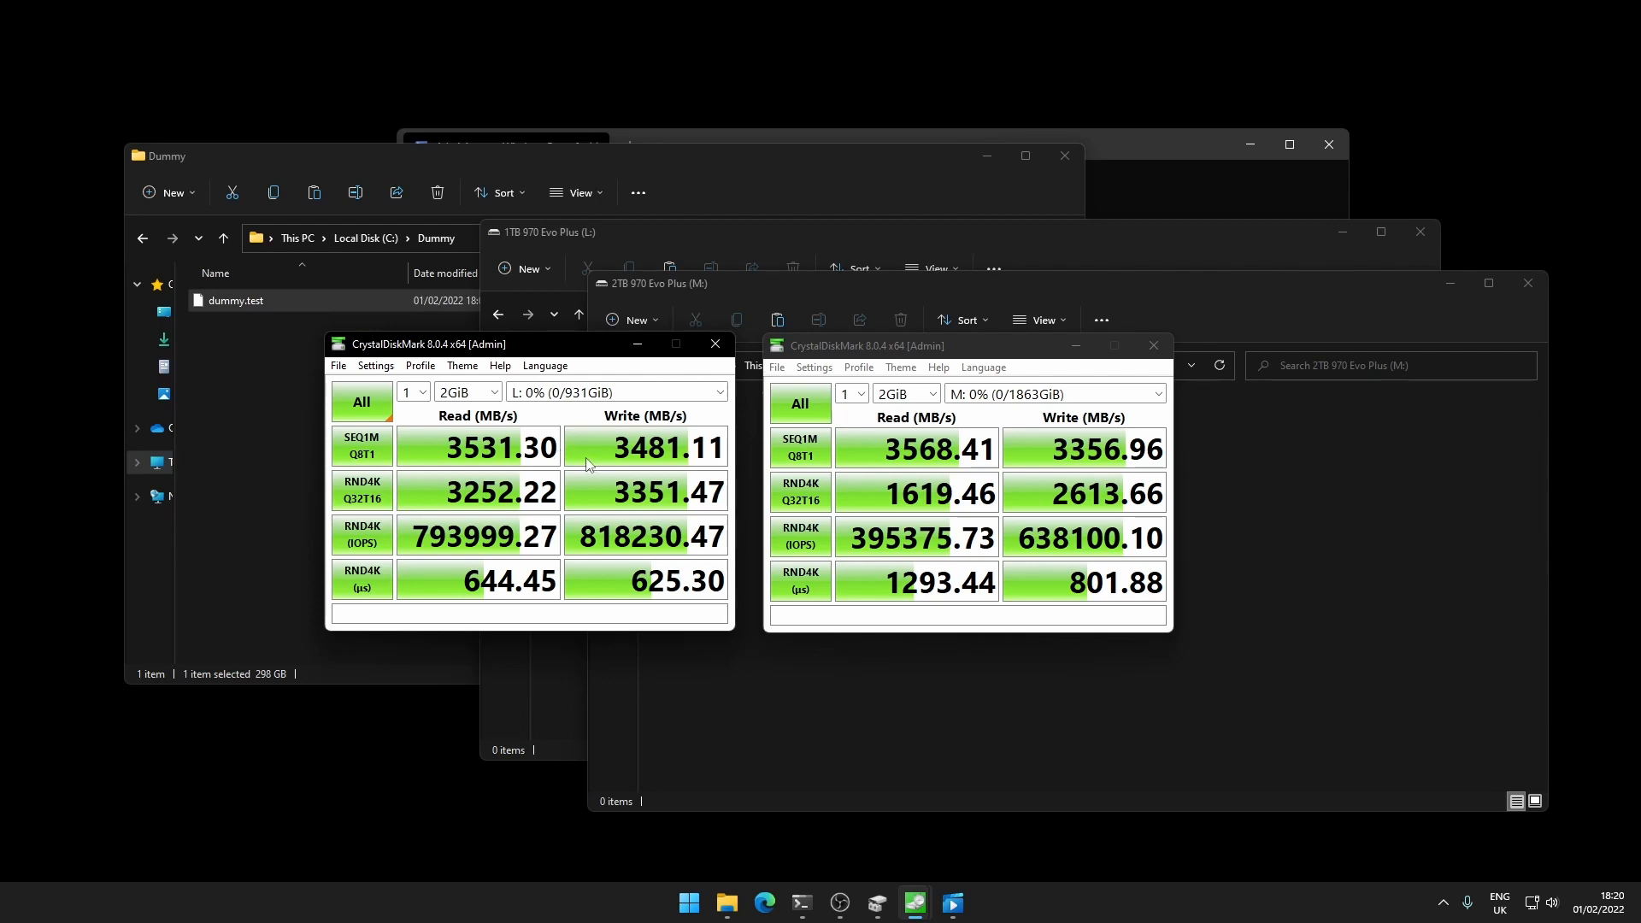
pyautogui.moveTo(579, 458)
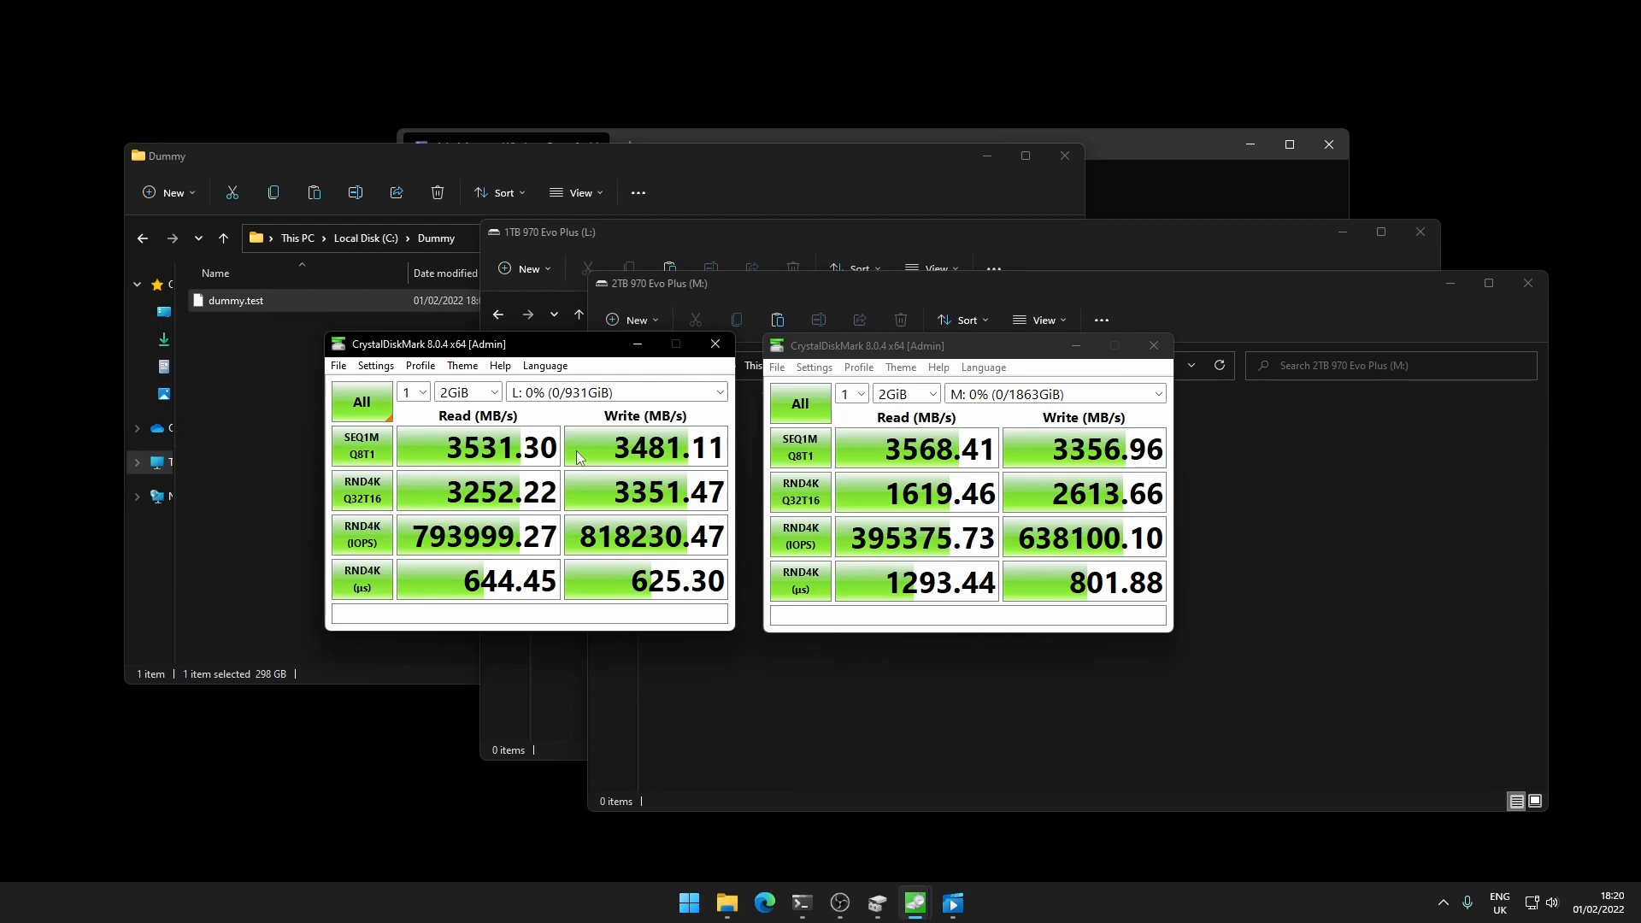
pyautogui.moveTo(567, 537)
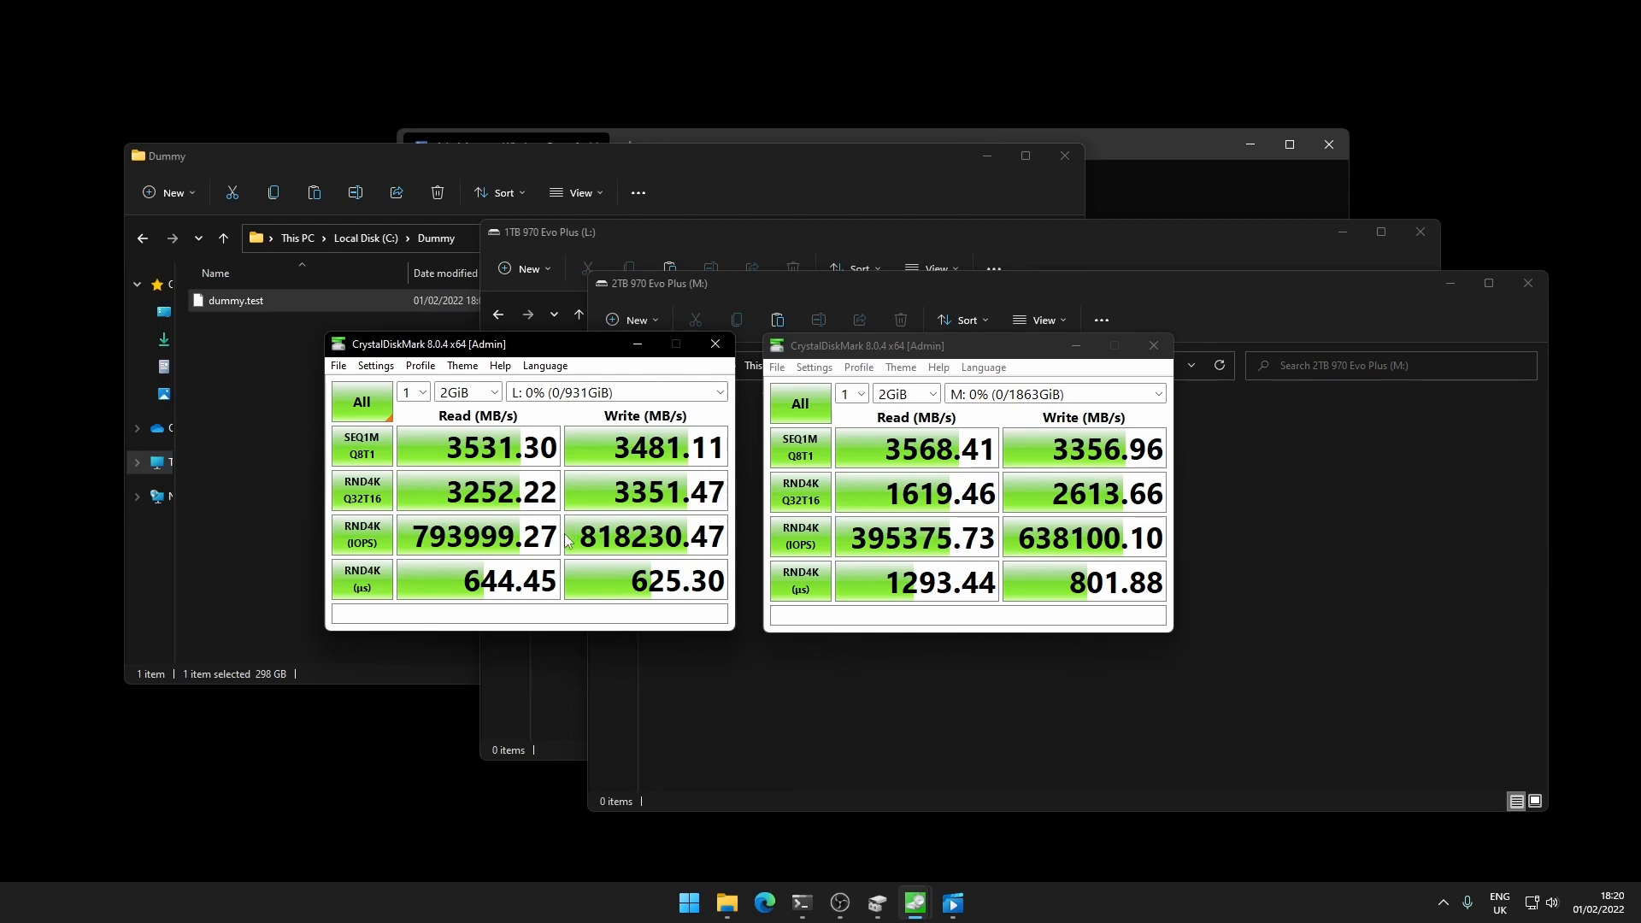
pyautogui.moveTo(568, 536)
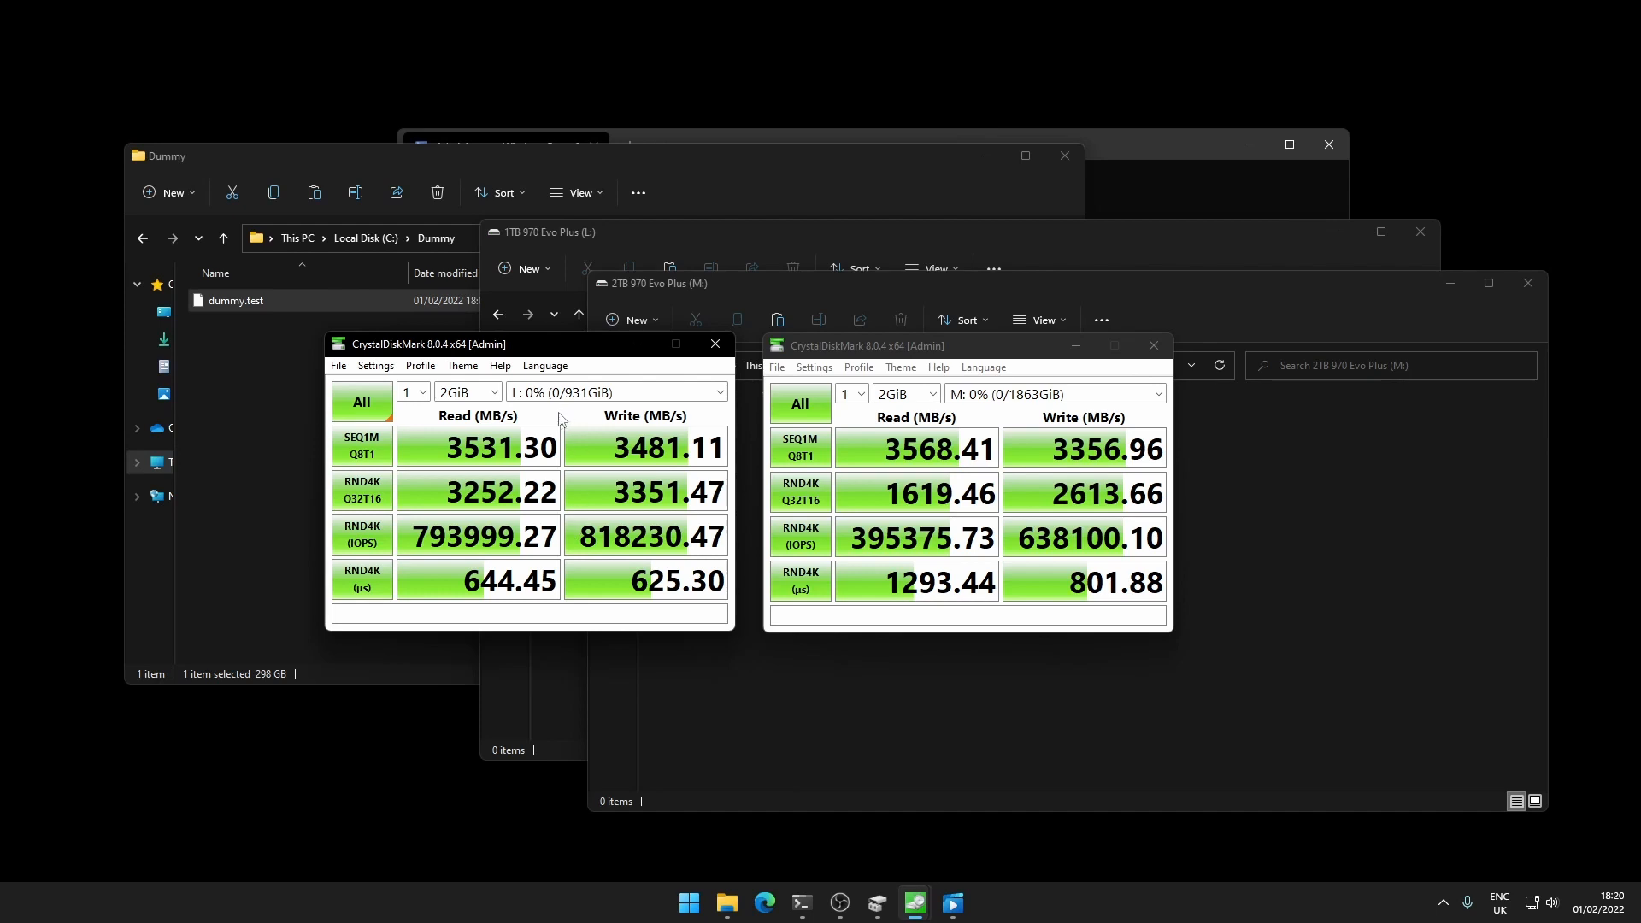
pyautogui.moveTo(576, 430)
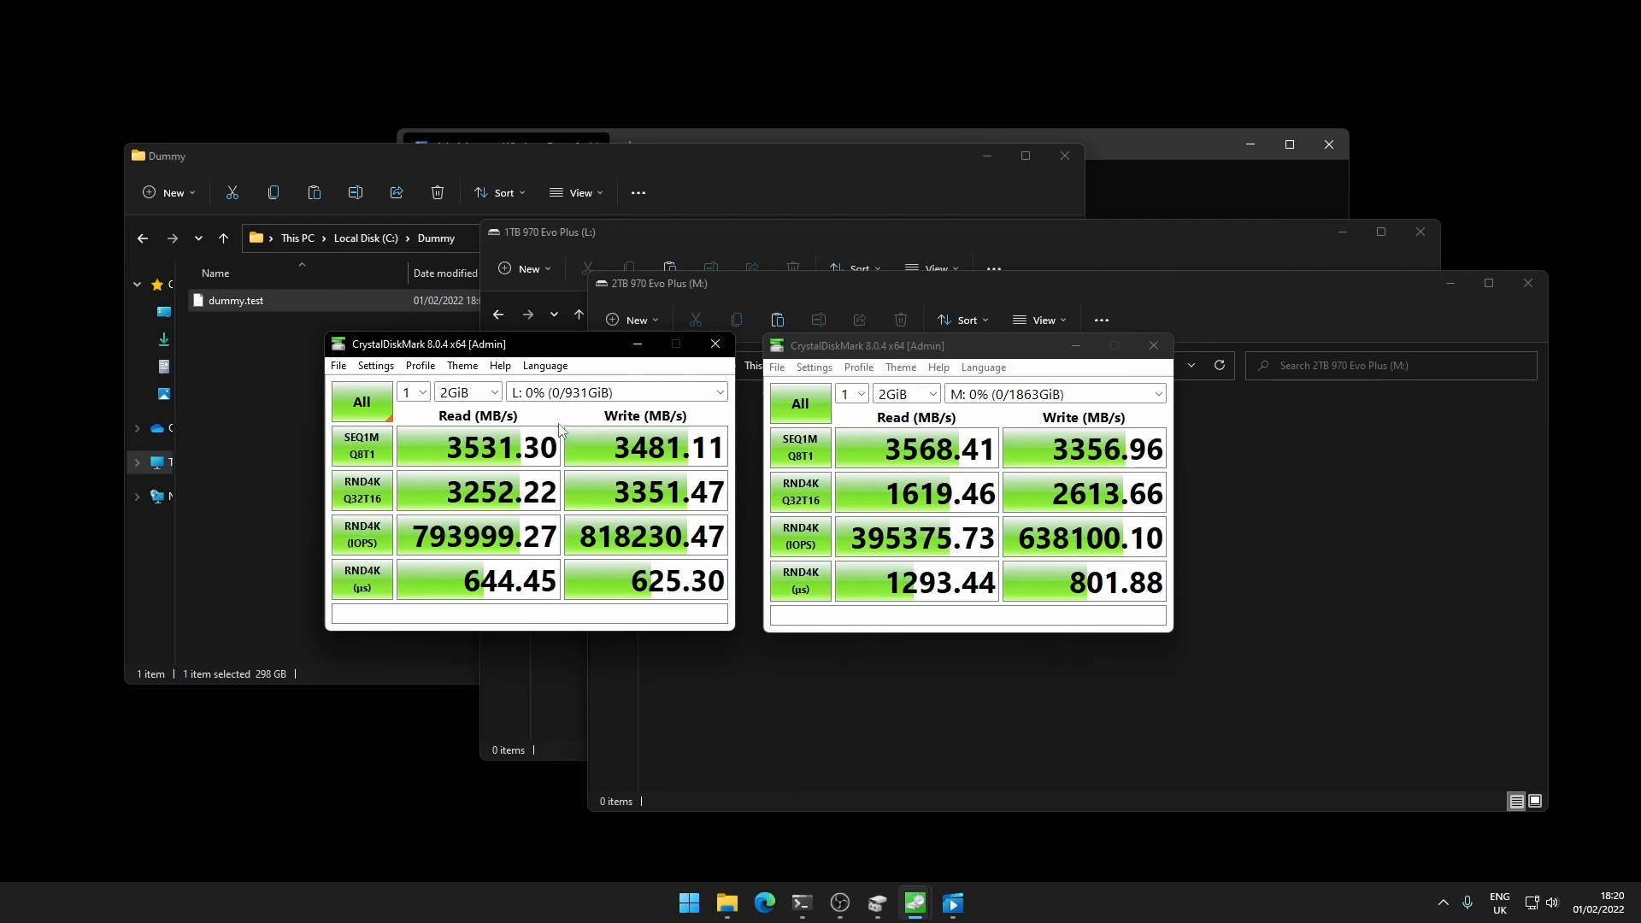
pyautogui.moveTo(591, 580)
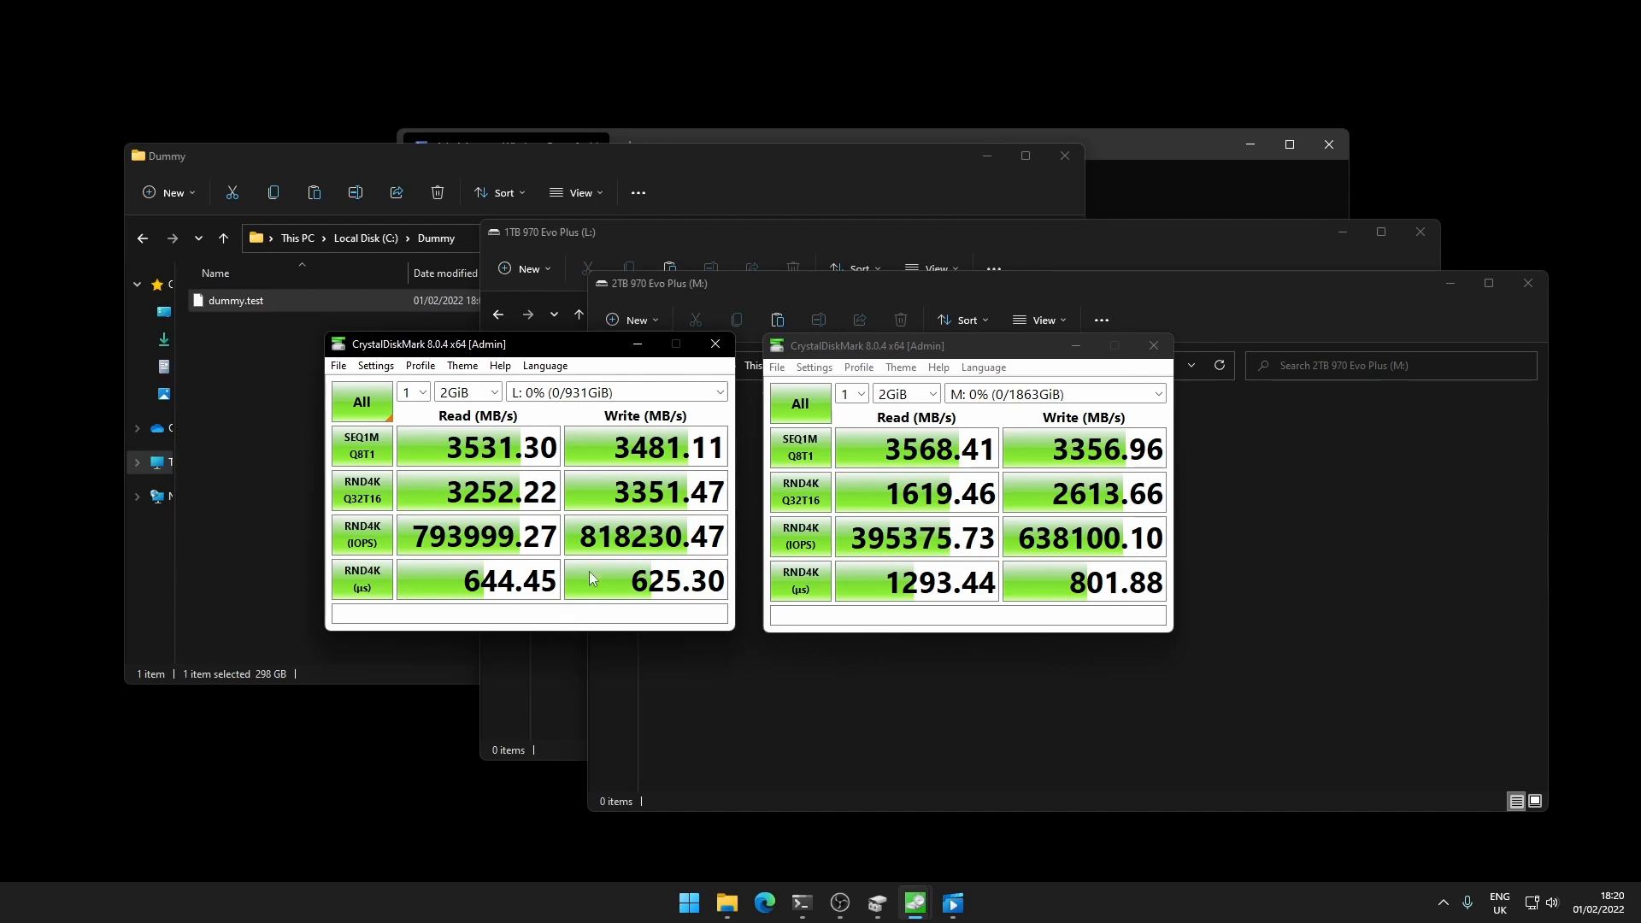
pyautogui.moveTo(563, 429)
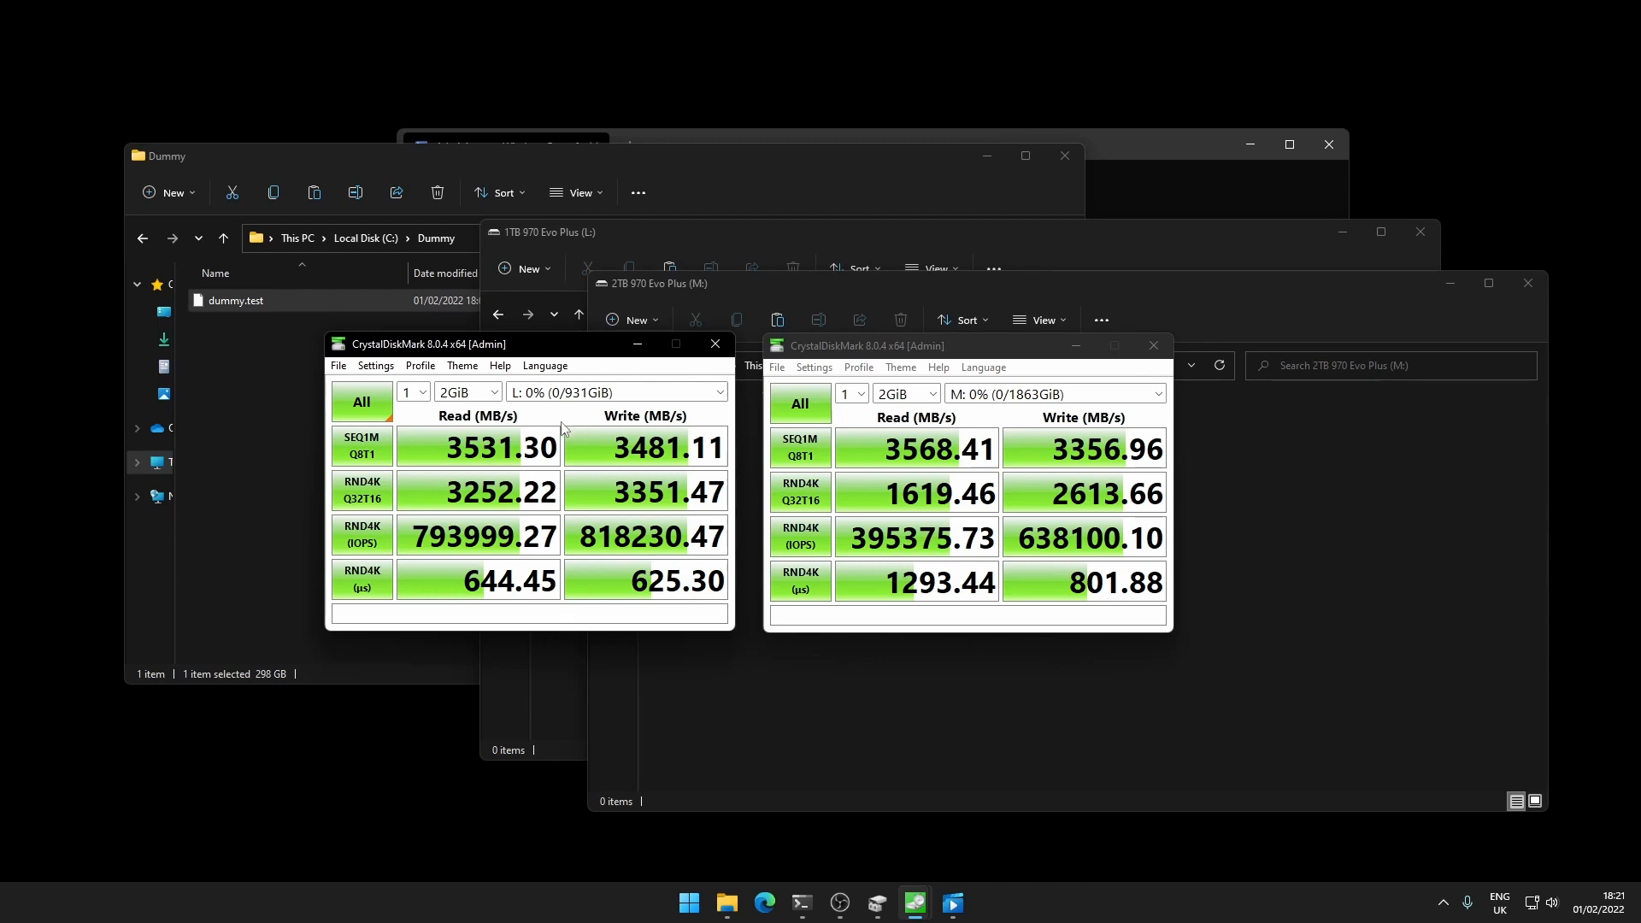
pyautogui.moveTo(572, 467)
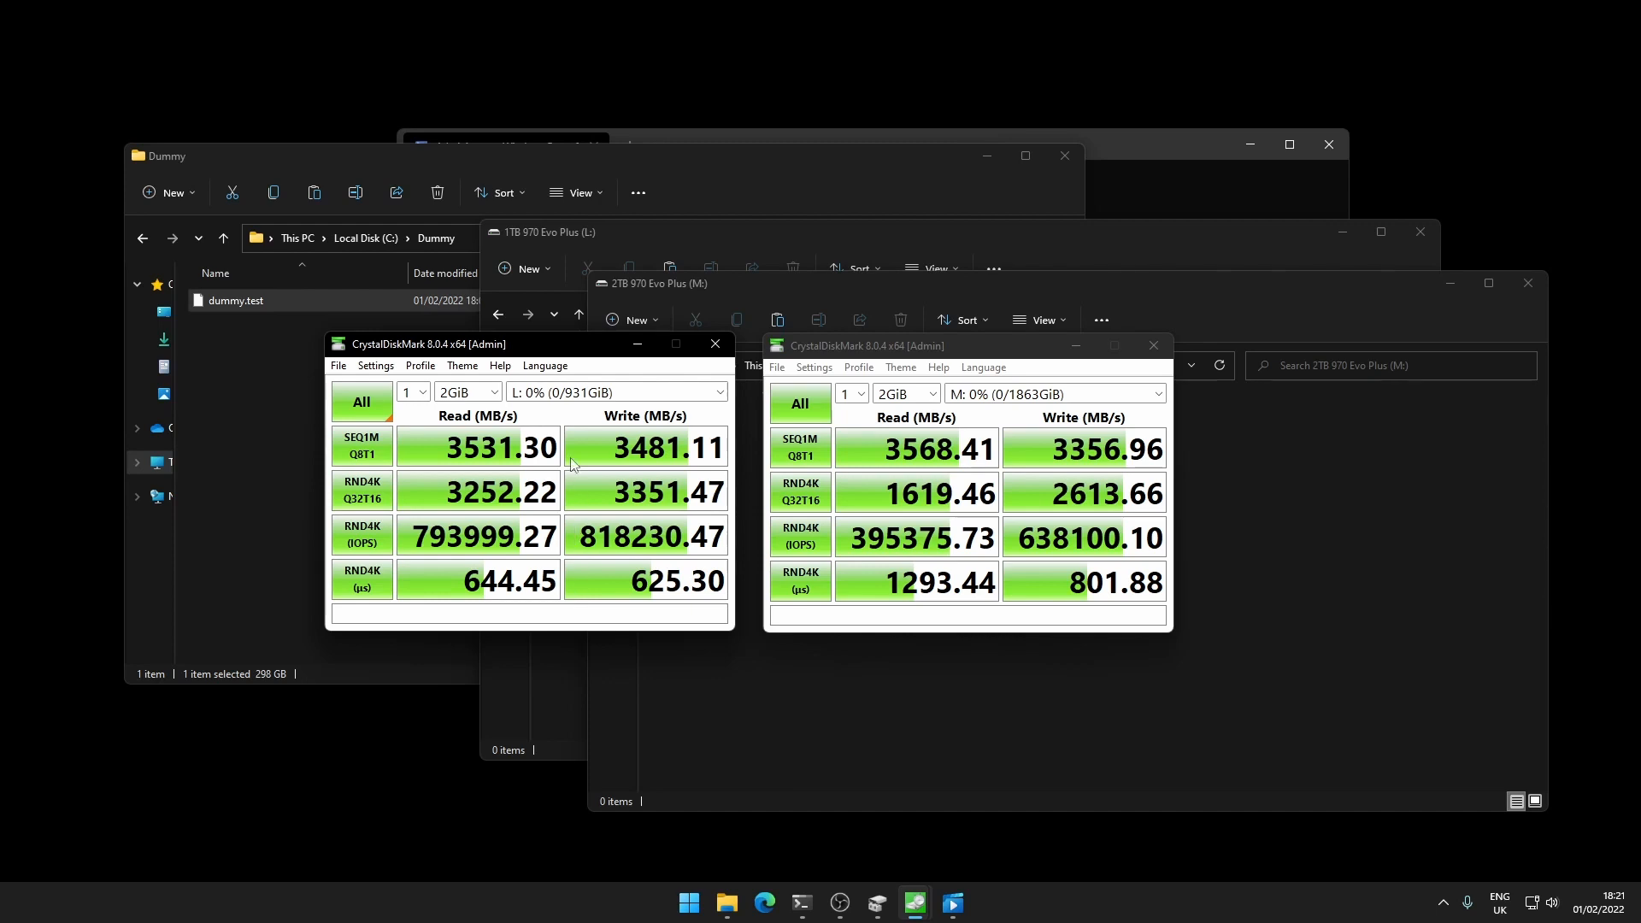